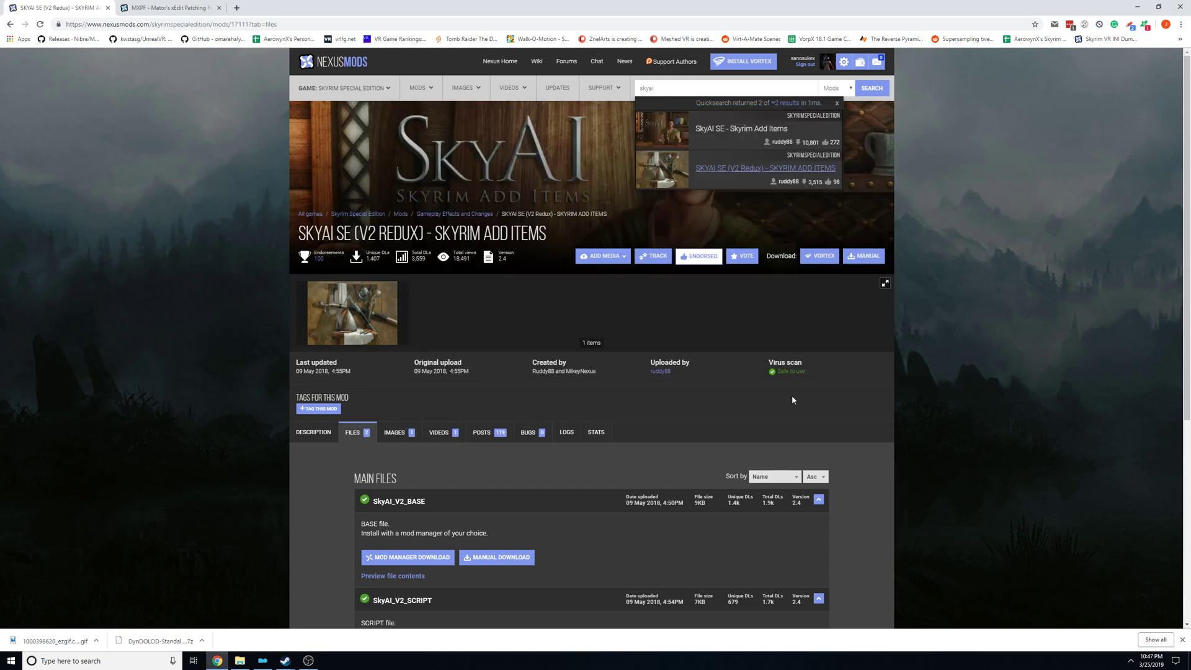
{"action": "mouse_move", "coordinate": [790, 397]}
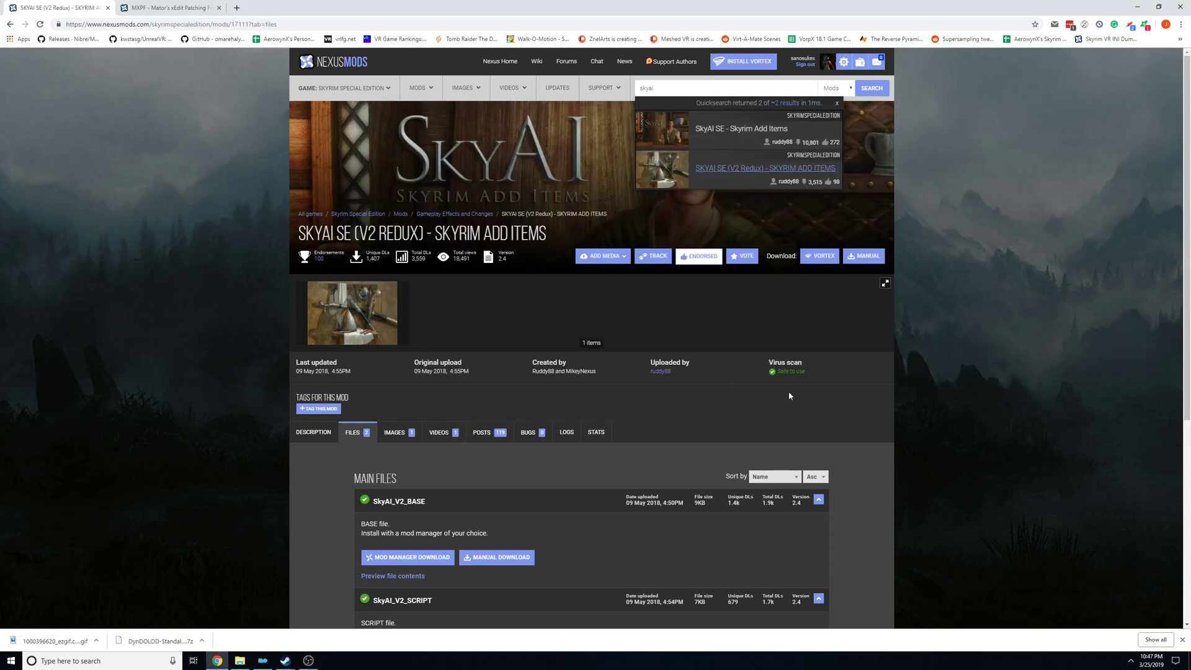
{"action": "mouse_move", "coordinate": [616, 522]}
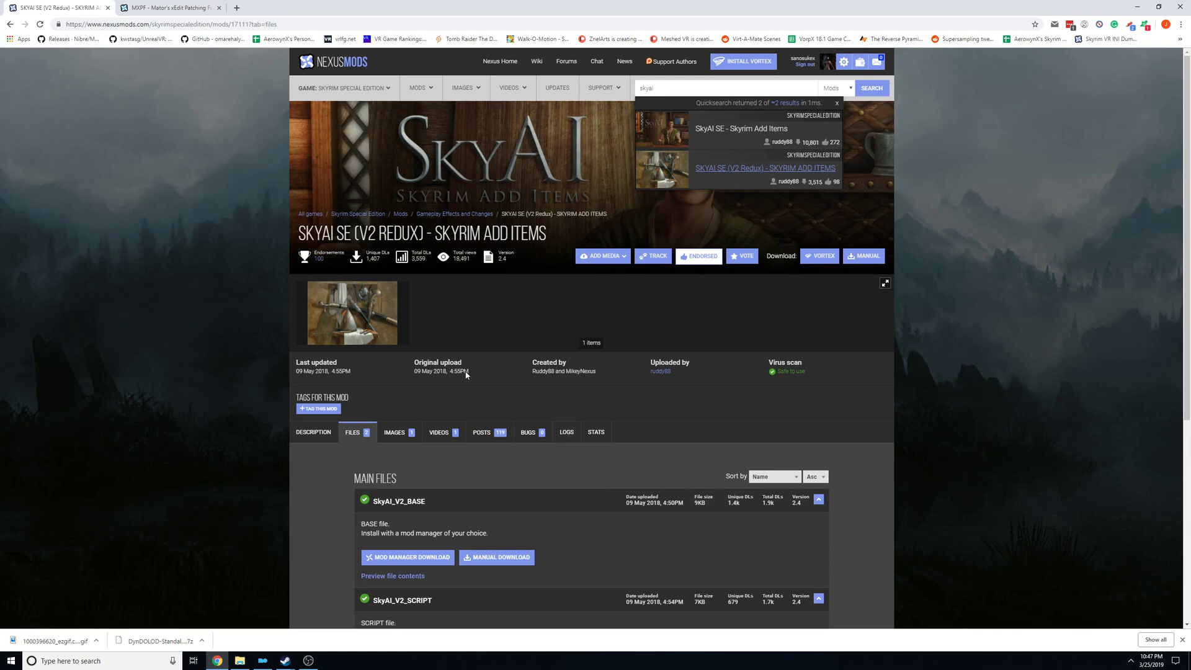
{"action": "mouse_move", "coordinate": [480, 144]}
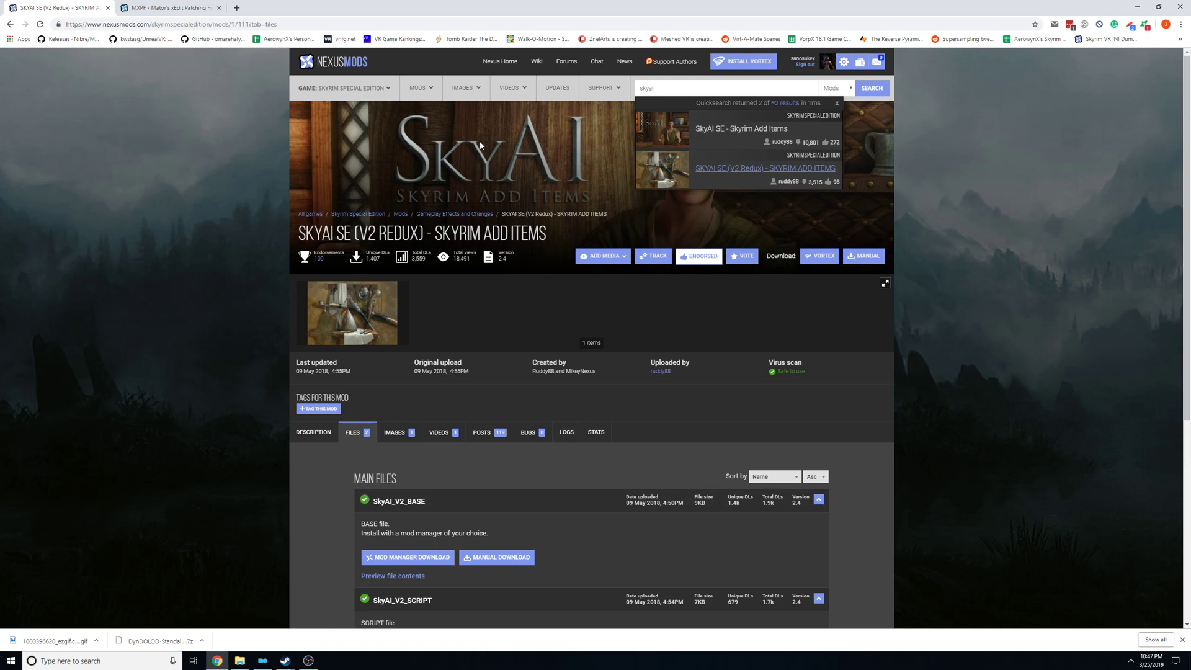
Show the SkyAI SE (V2 Redux) mod's Description with its About This Mod summary.
{"action": "left_click", "coordinate": [313, 431]}
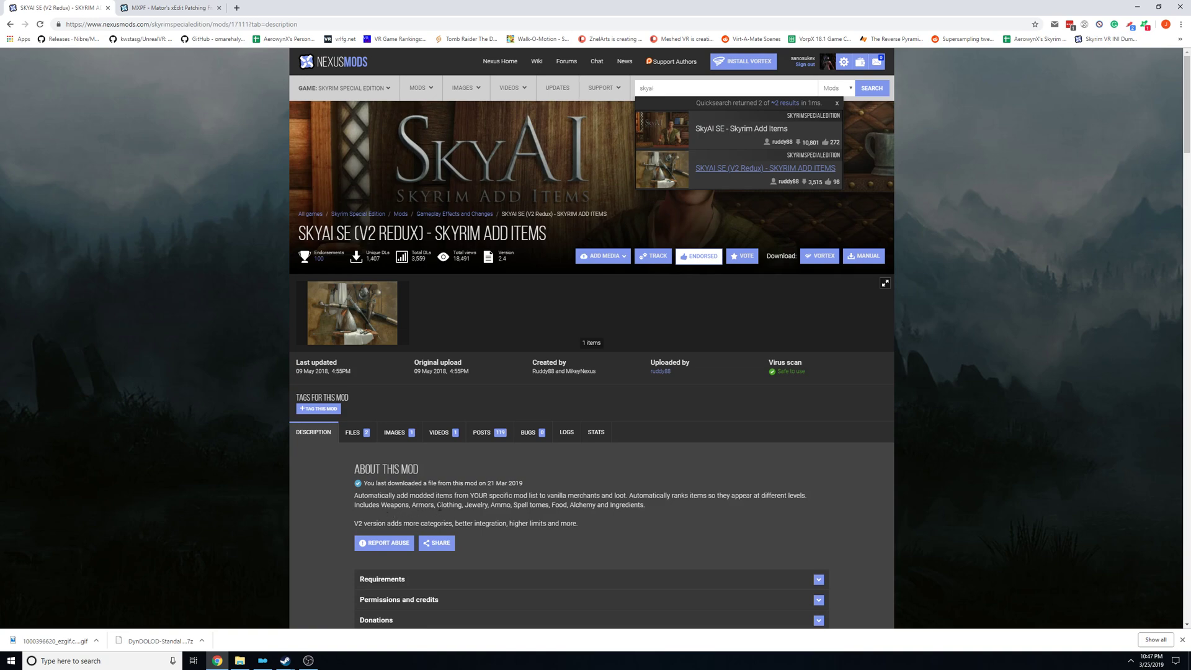
{"action": "mouse_move", "coordinate": [756, 513]}
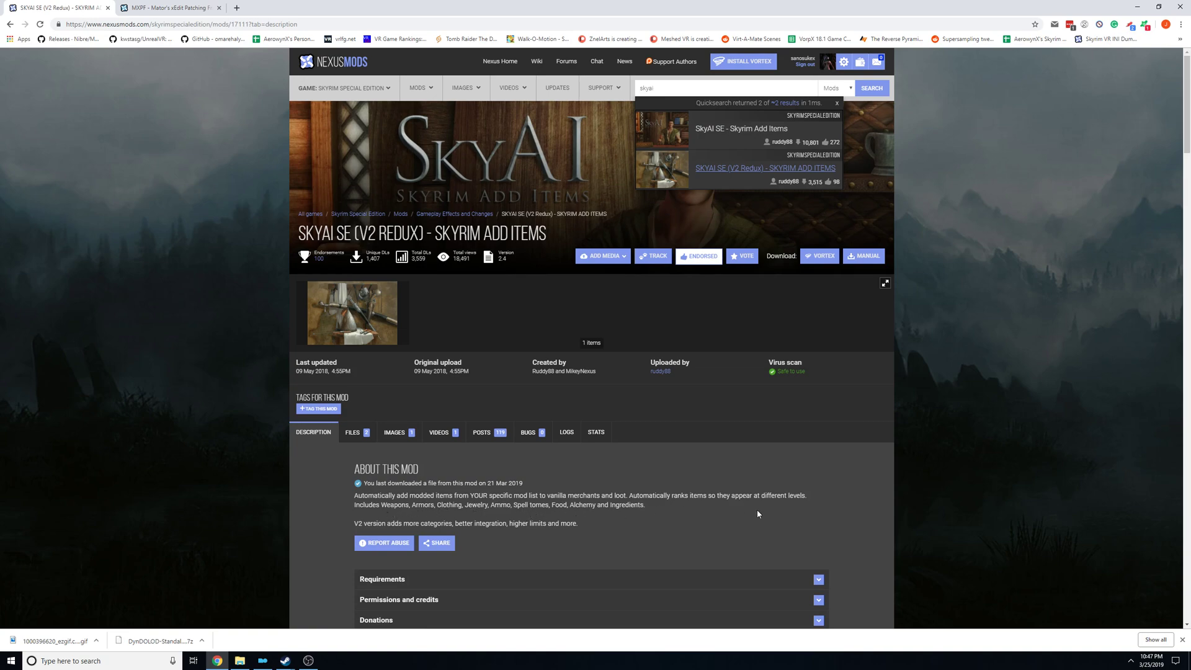
{"action": "mouse_move", "coordinate": [752, 327]}
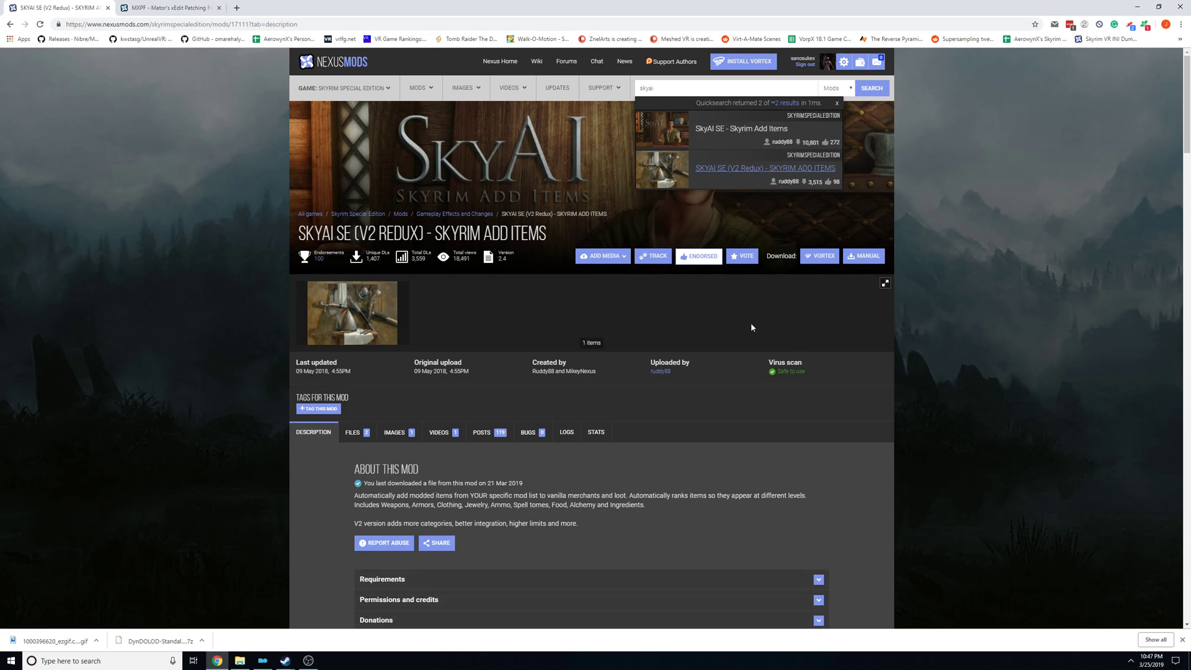
{"action": "mouse_move", "coordinate": [493, 397]}
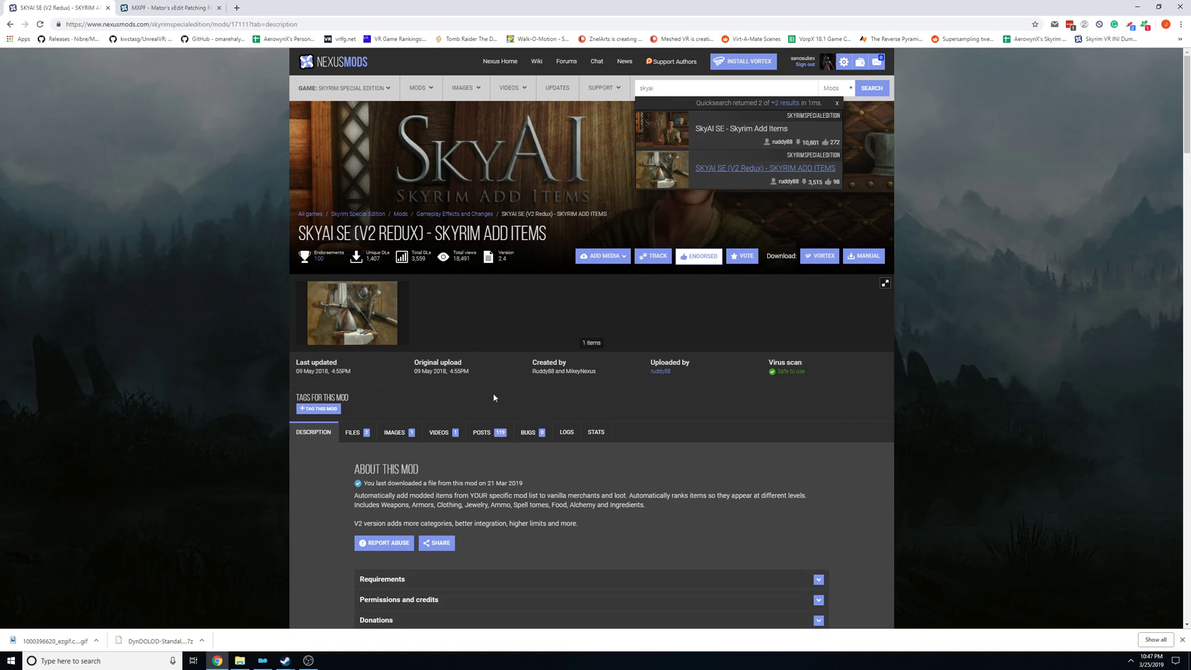
{"action": "mouse_move", "coordinate": [635, 402]}
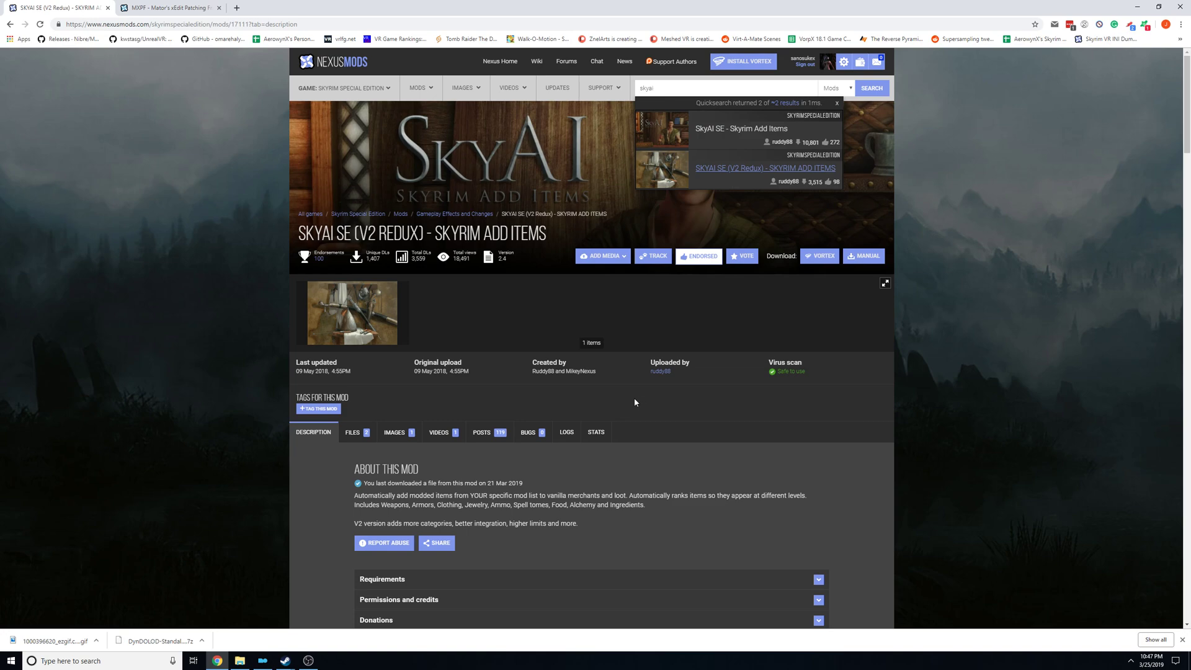
{"action": "mouse_move", "coordinate": [494, 413]}
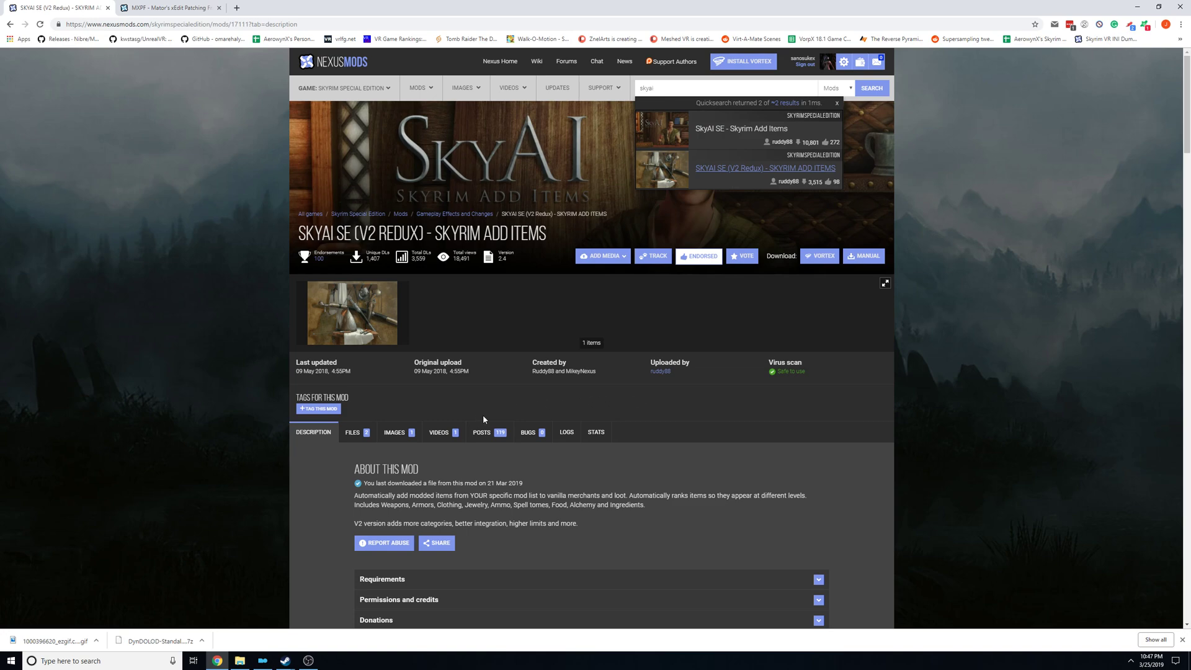
{"action": "mouse_move", "coordinate": [374, 356]}
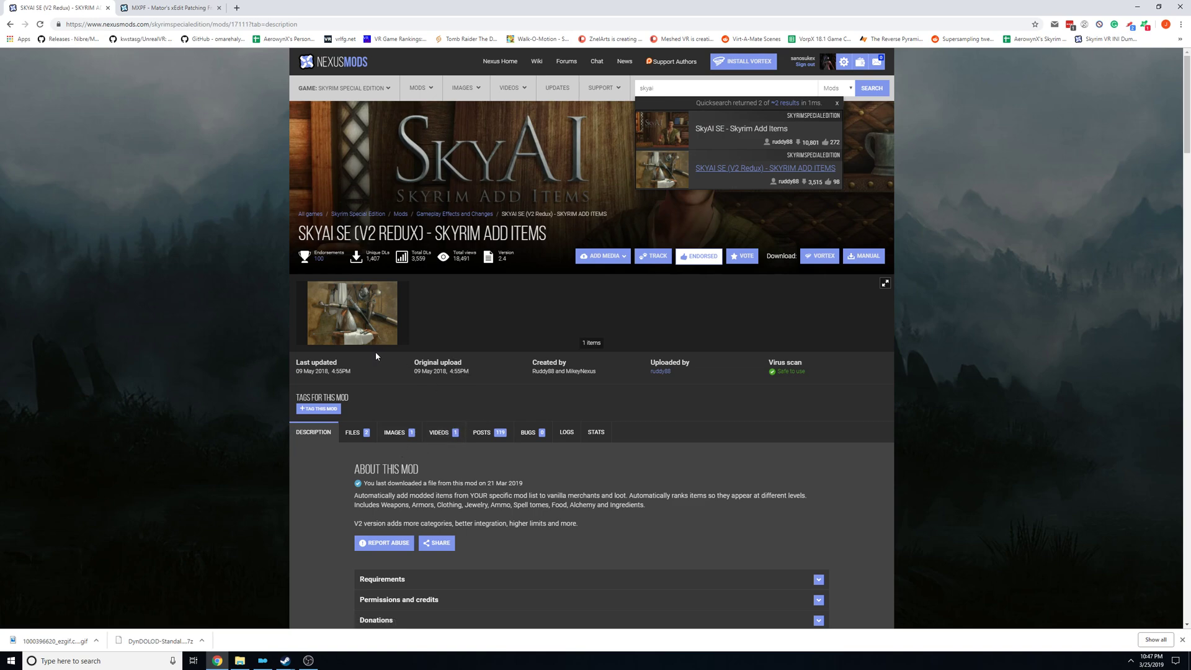
{"action": "mouse_move", "coordinate": [496, 409]}
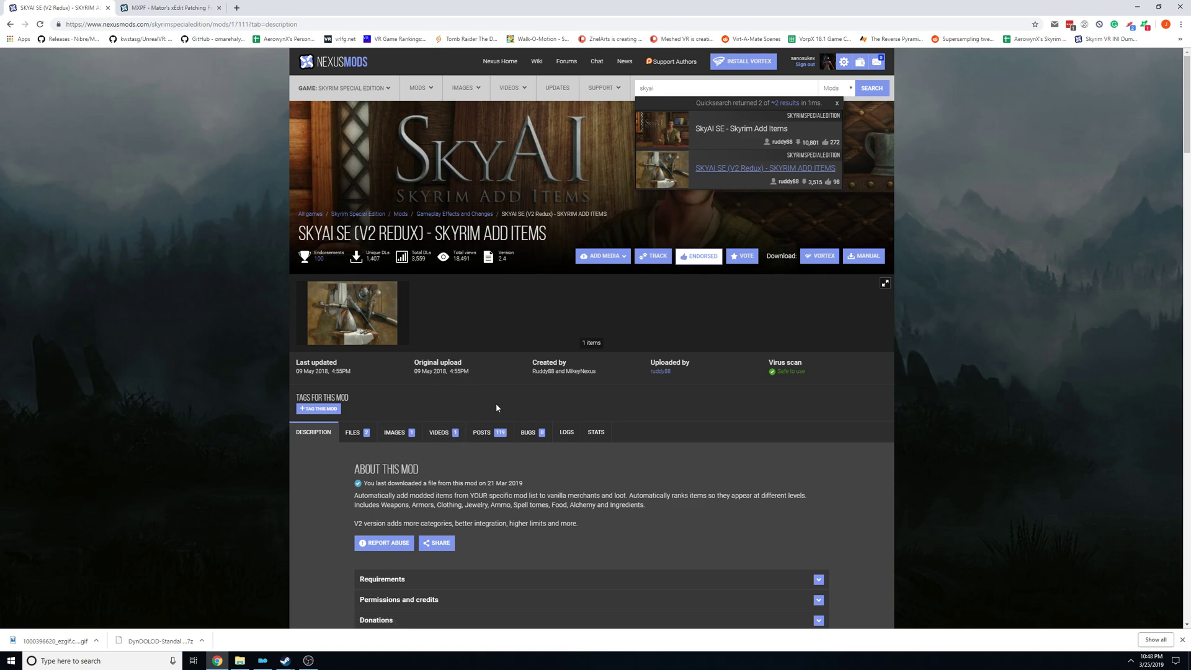
{"action": "mouse_move", "coordinate": [651, 398]}
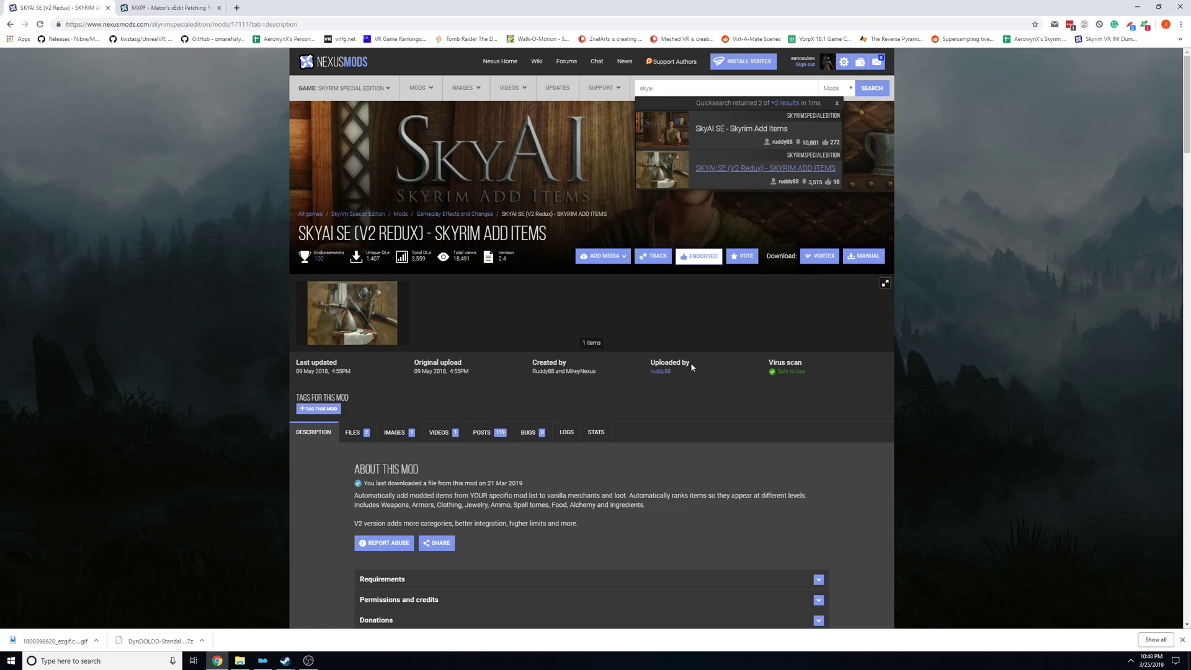
{"action": "mouse_move", "coordinate": [654, 351]}
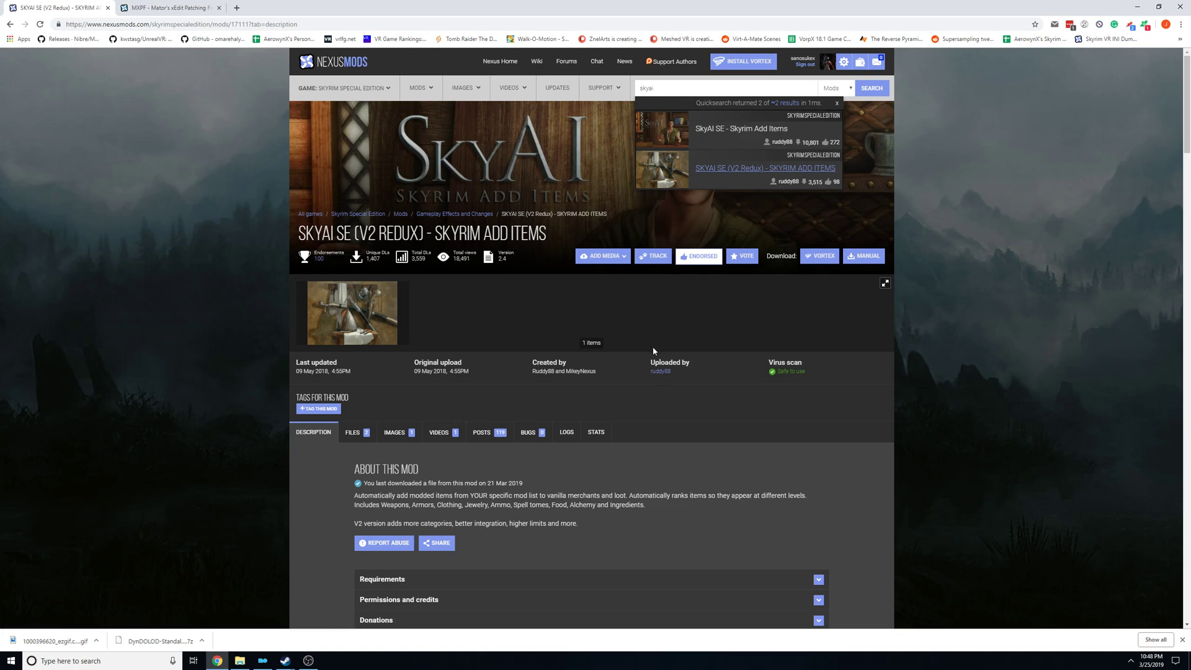
{"action": "mouse_move", "coordinate": [628, 346]}
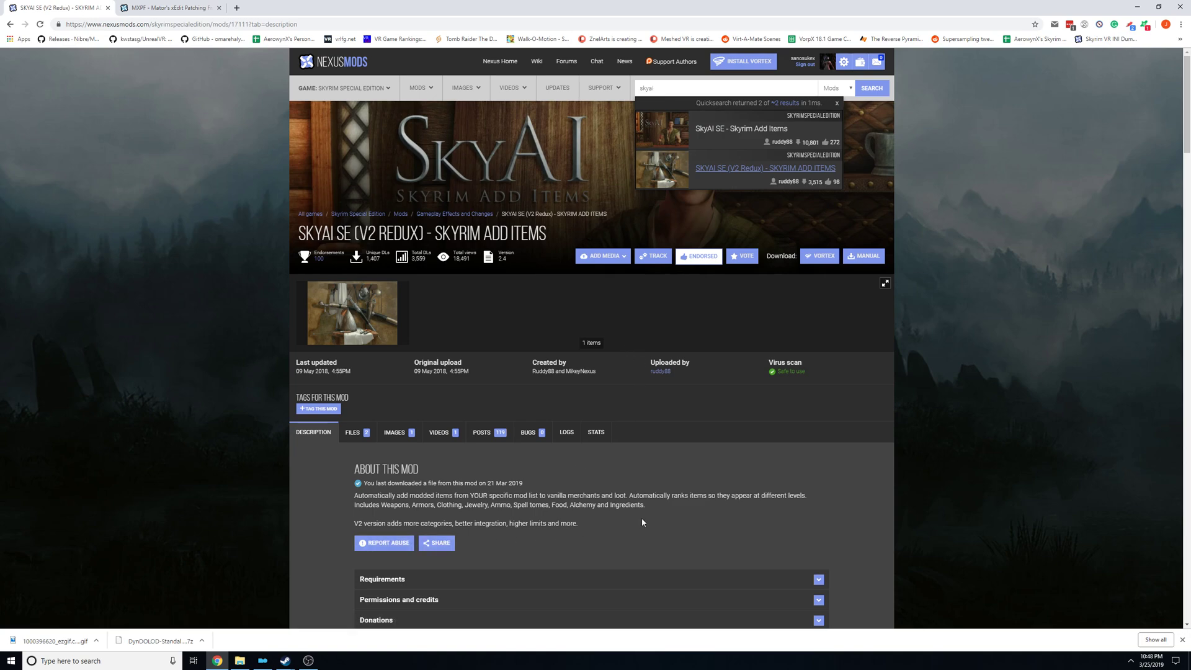
{"action": "mouse_move", "coordinate": [554, 358]}
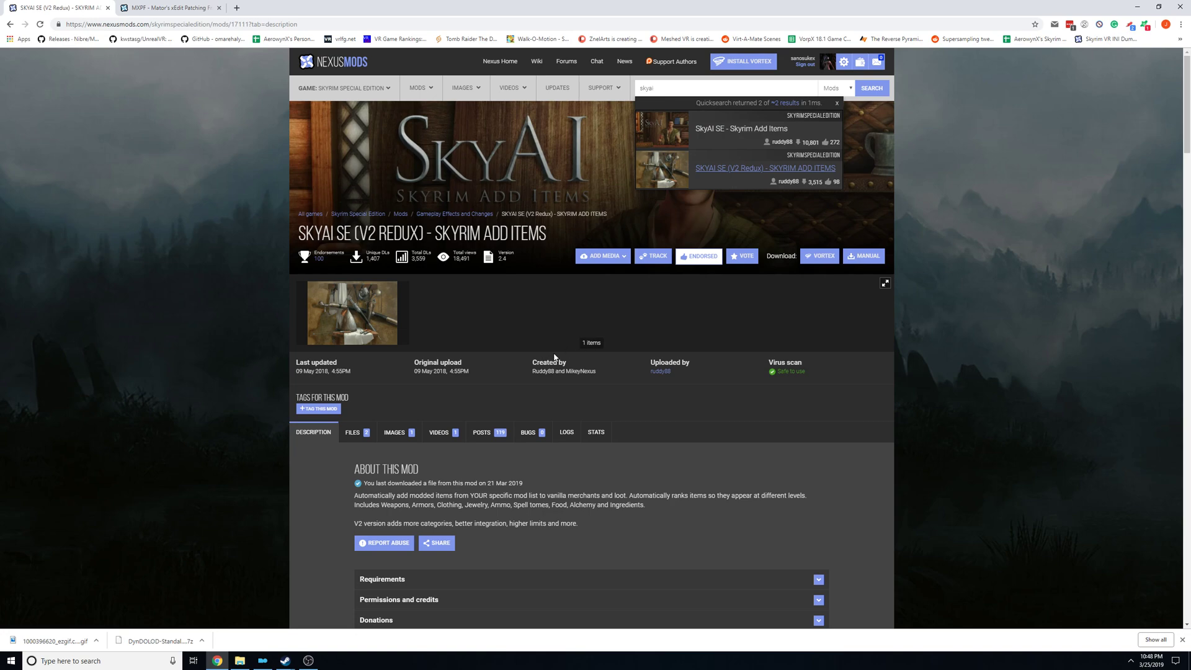
{"action": "mouse_move", "coordinate": [556, 358]}
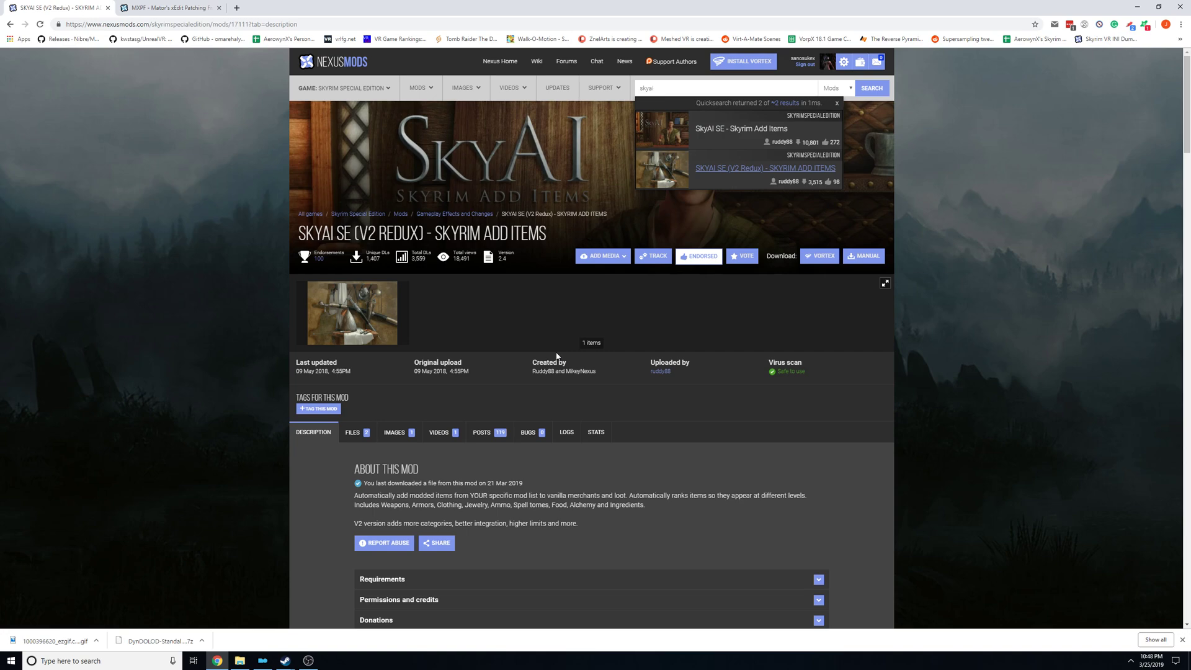
{"action": "mouse_move", "coordinate": [304, 461]}
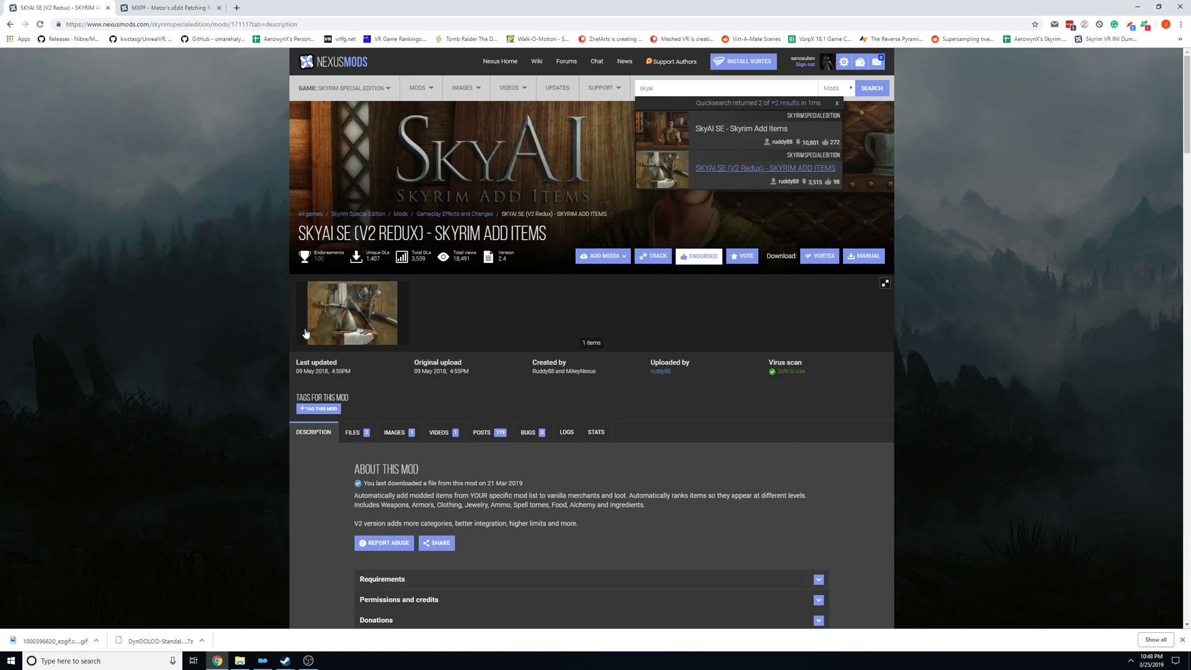
{"action": "mouse_move", "coordinate": [970, 252]}
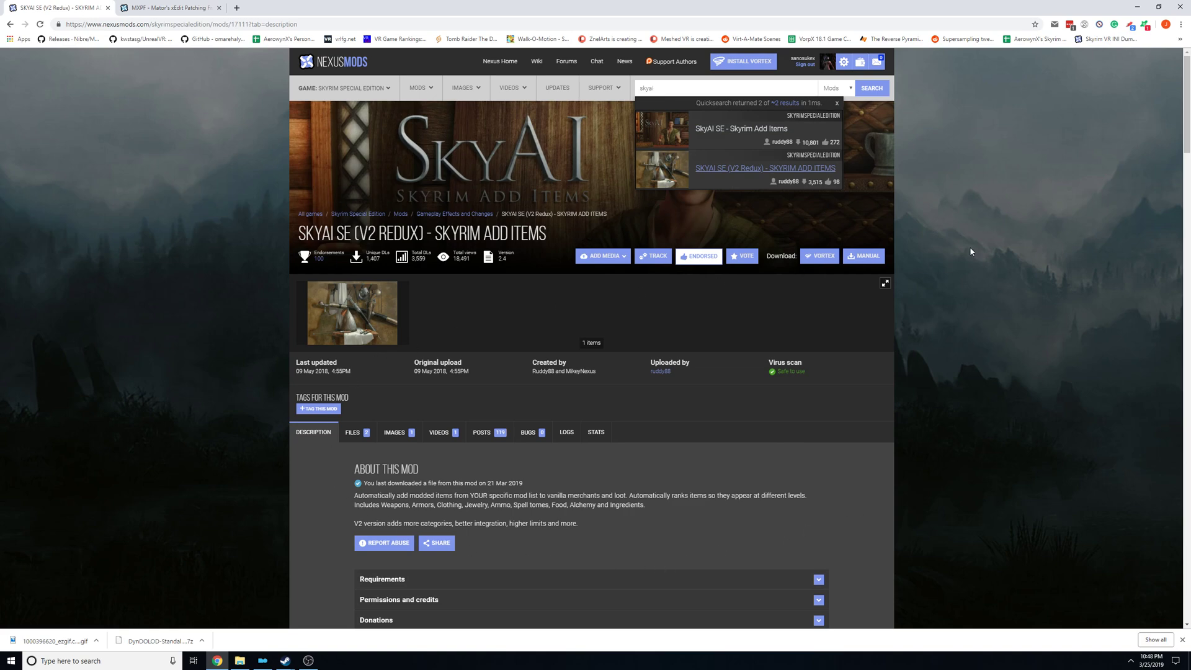
{"action": "mouse_move", "coordinate": [489, 584]}
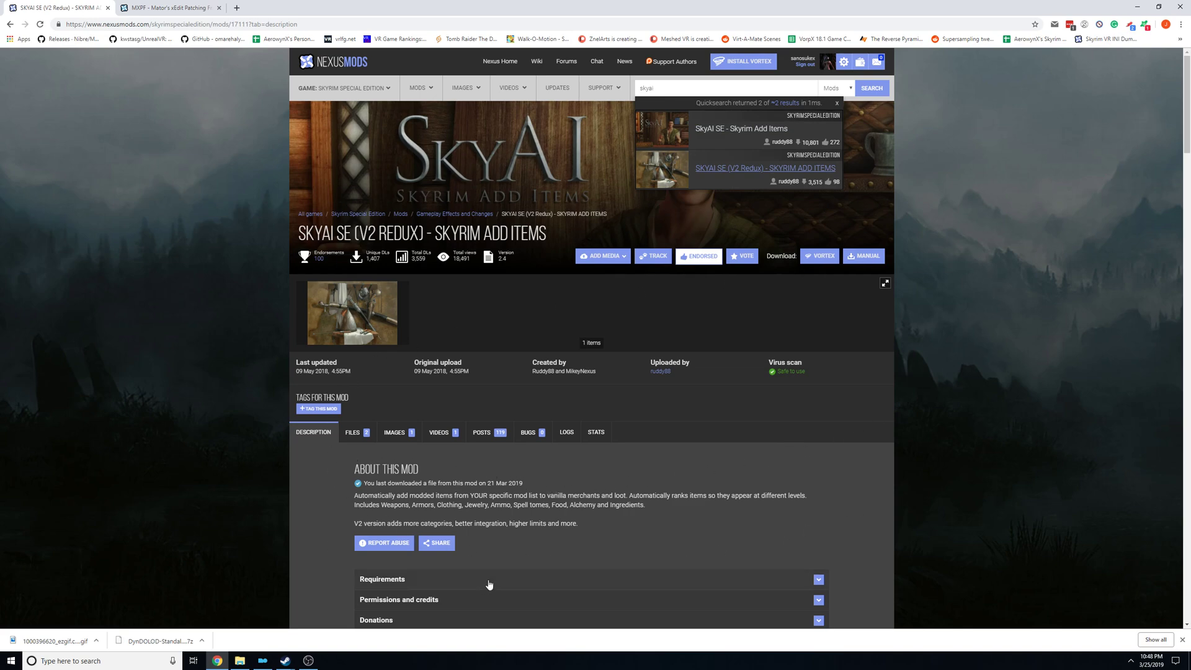
{"action": "mouse_move", "coordinate": [791, 536]}
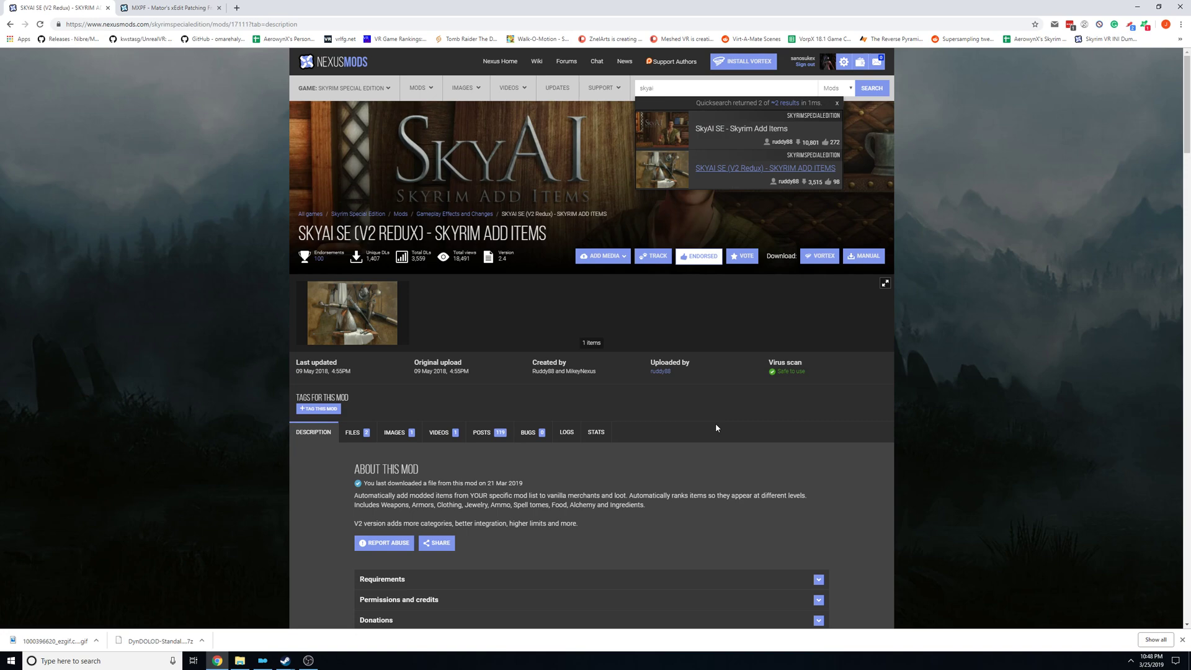
{"action": "mouse_move", "coordinate": [546, 285]}
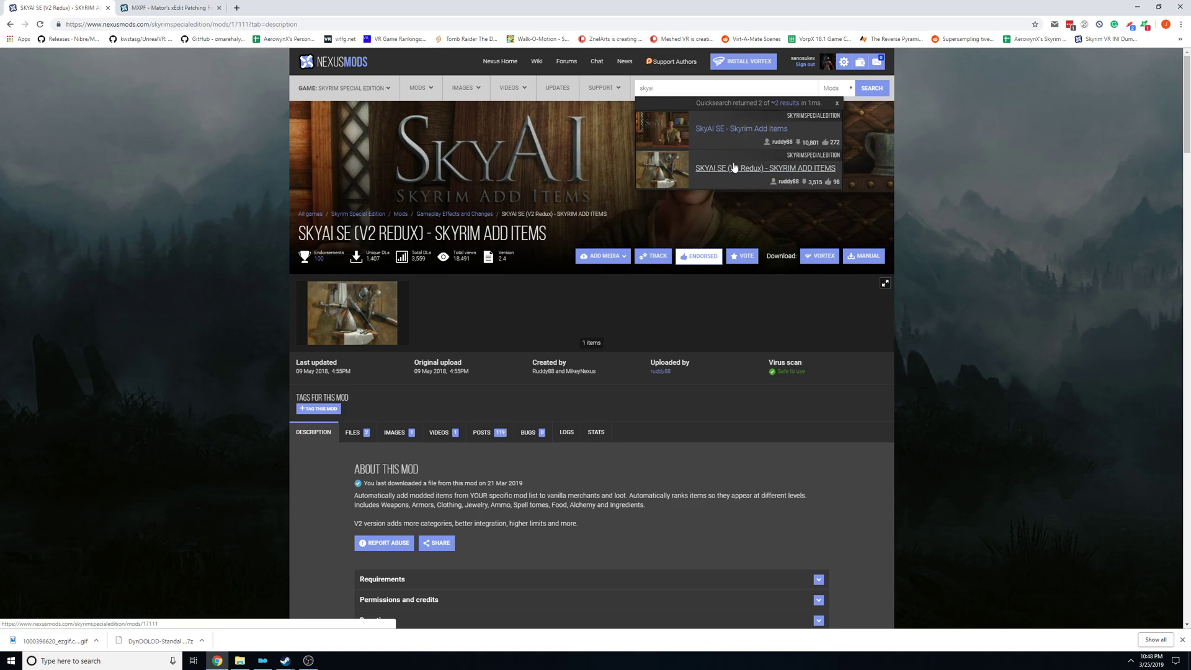
{"action": "mouse_move", "coordinate": [763, 167]}
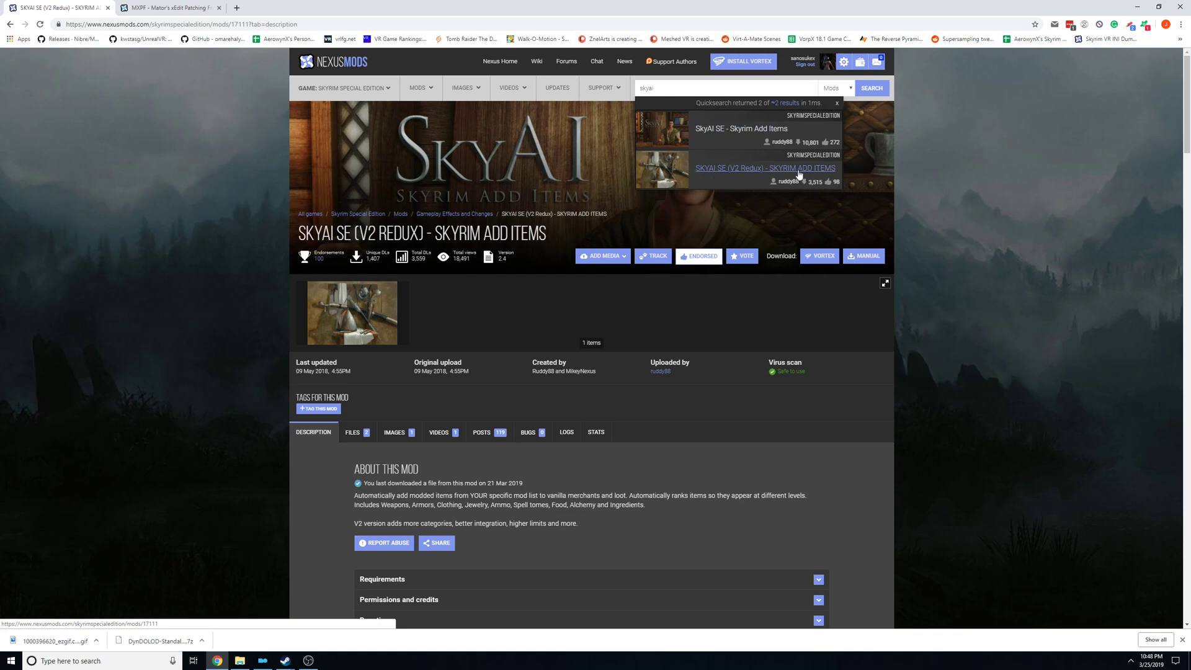
{"action": "mouse_move", "coordinate": [741, 127]}
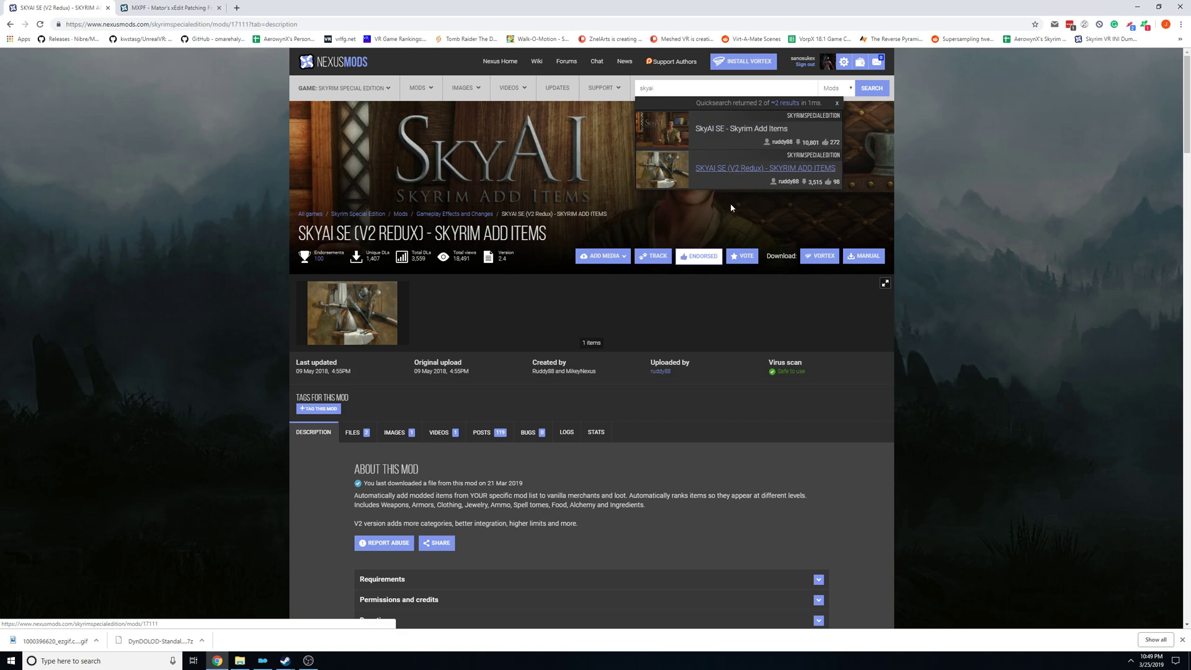
Expand the Requirements section listing SSEEdit, the Unofficial Skyrim SE Patch and MXPF.
{"action": "left_click", "coordinate": [353, 432]}
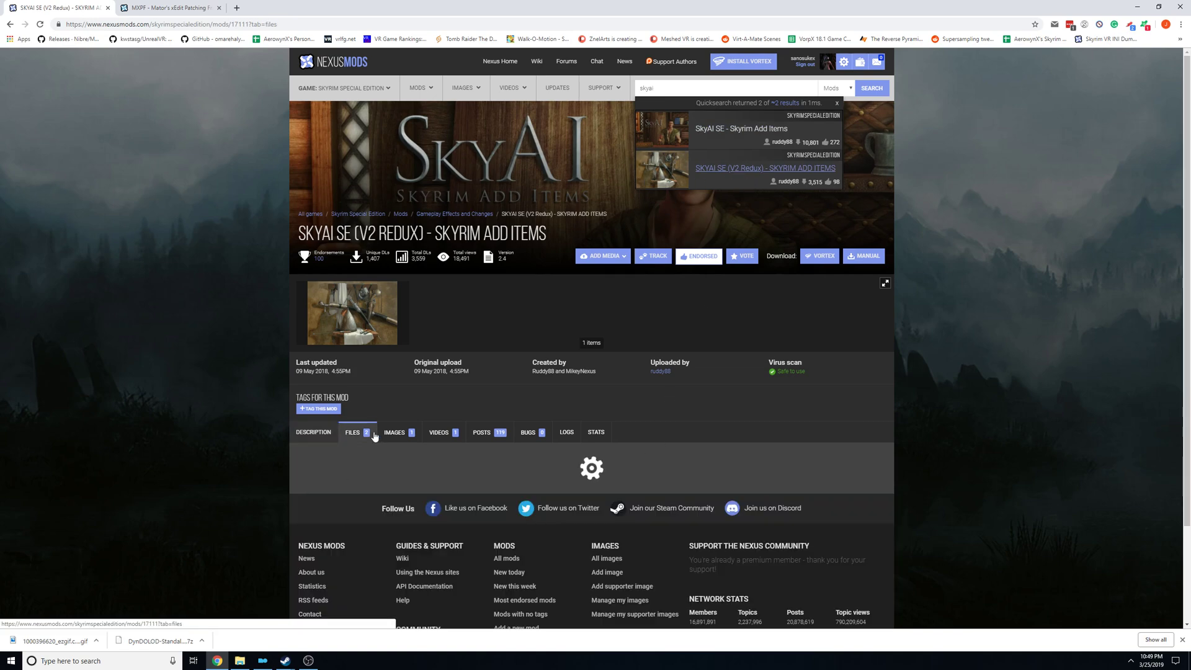
{"action": "left_click", "coordinate": [352, 432]}
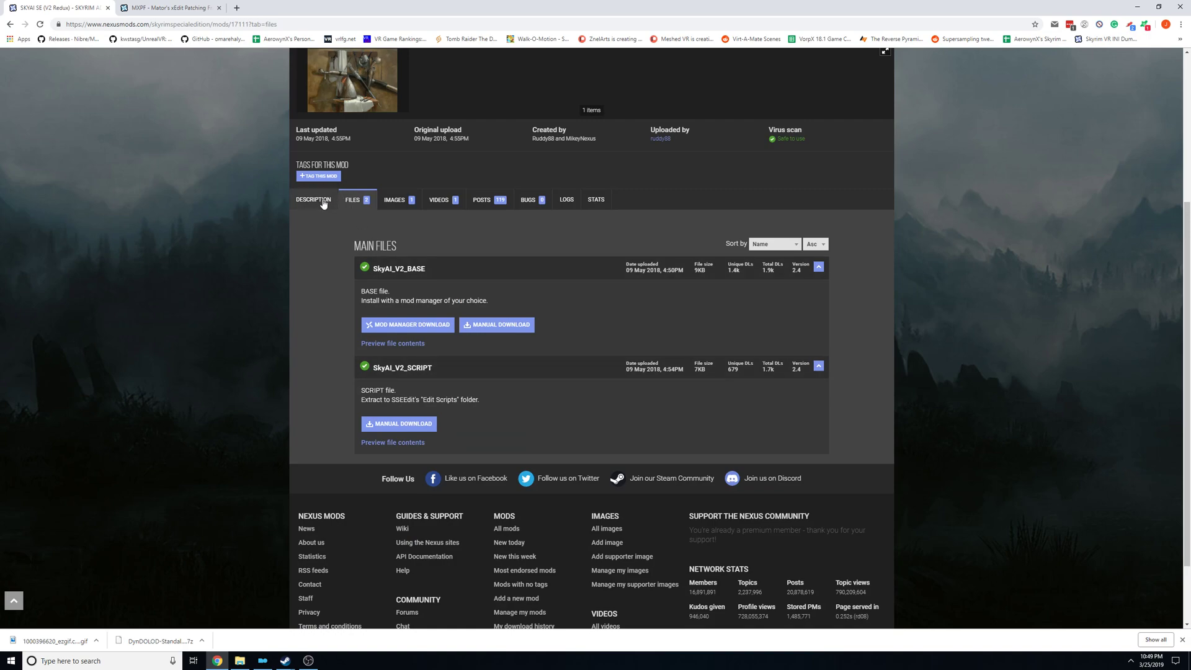
{"action": "left_click", "coordinate": [313, 198]}
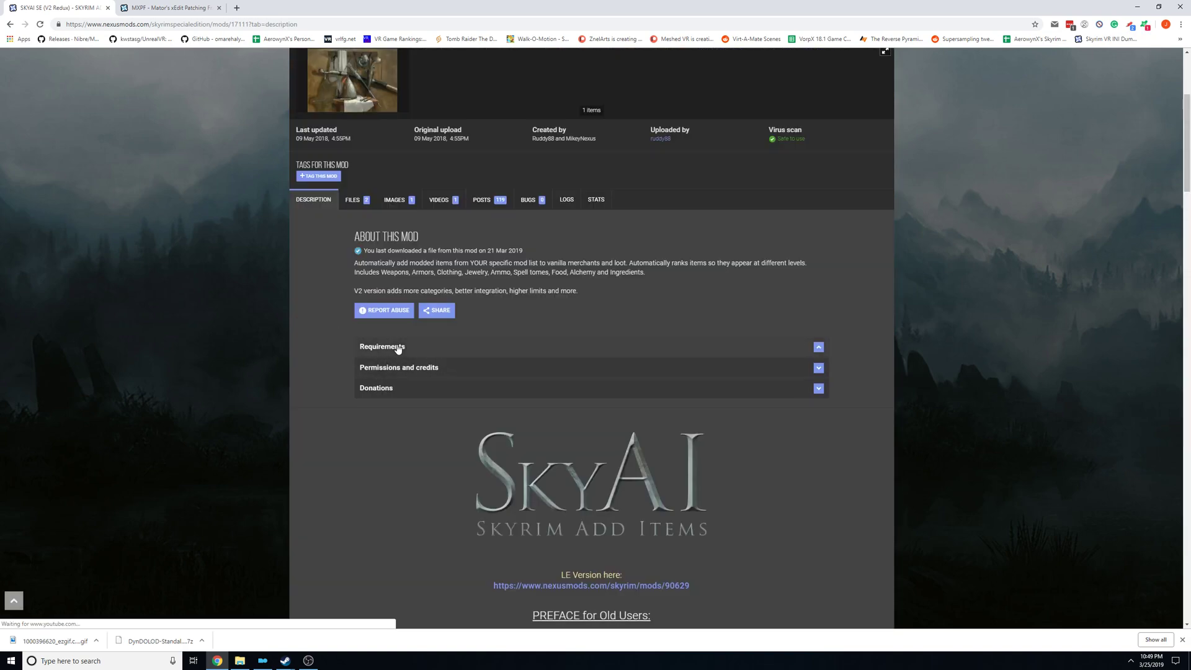
{"action": "left_click", "coordinate": [384, 346]}
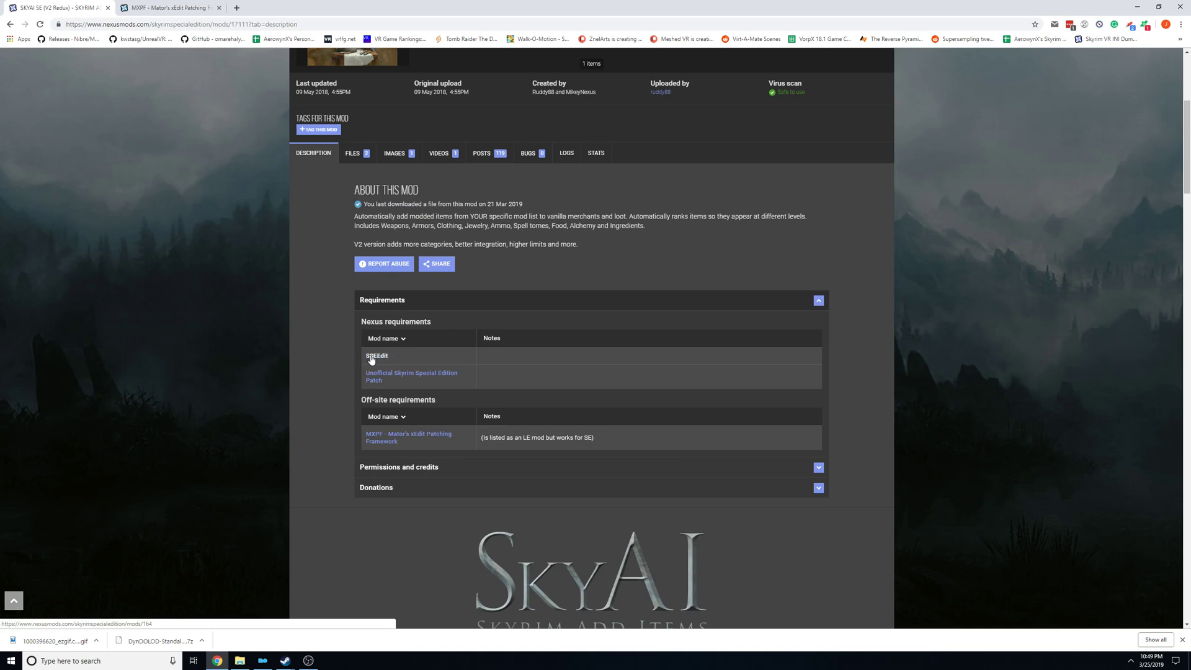
{"action": "mouse_move", "coordinate": [382, 440]}
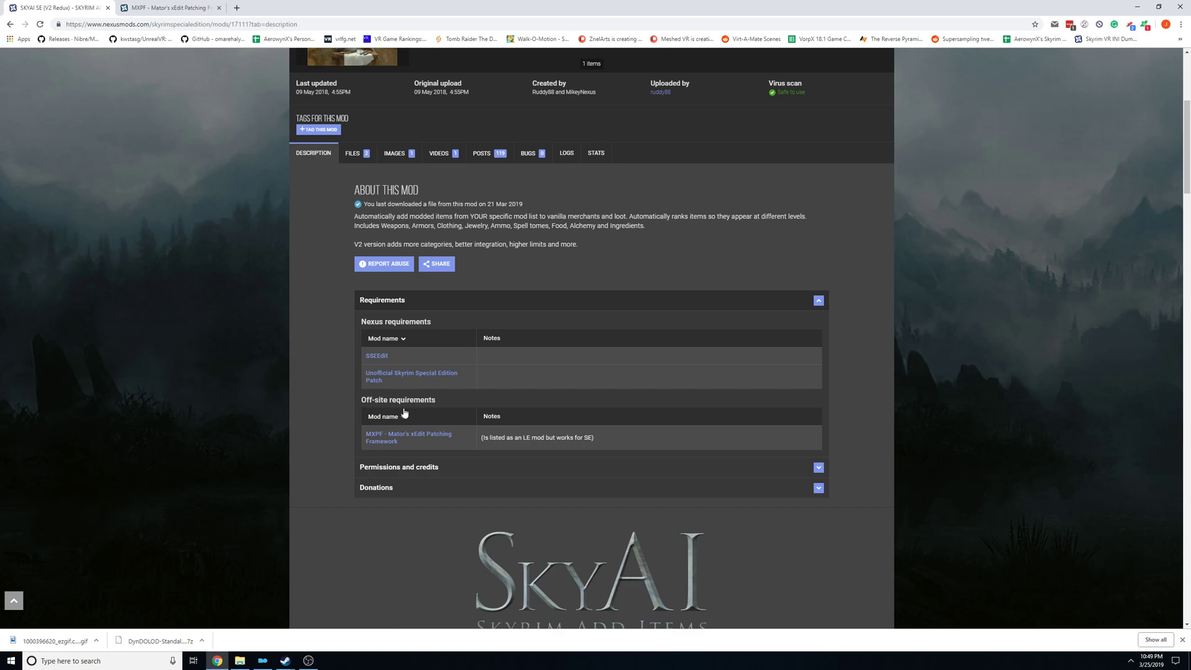
Open the MXPF framework's mod page and its list of downloadable files.
{"action": "left_click", "coordinate": [408, 437]}
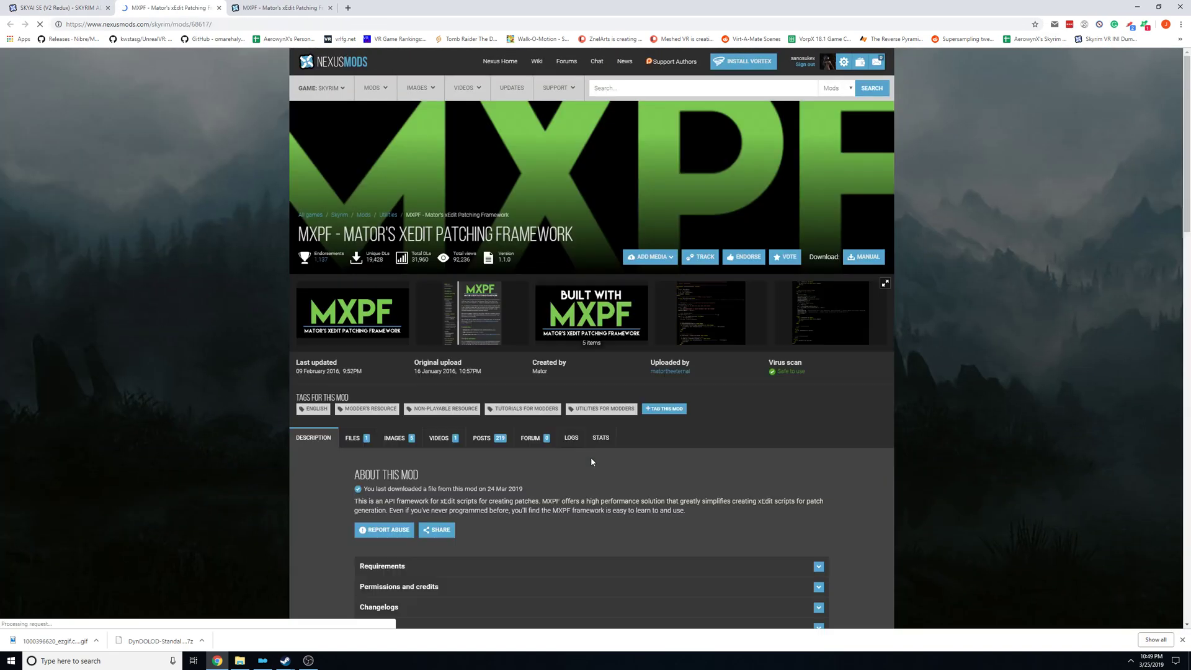
{"action": "left_click", "coordinate": [351, 438]}
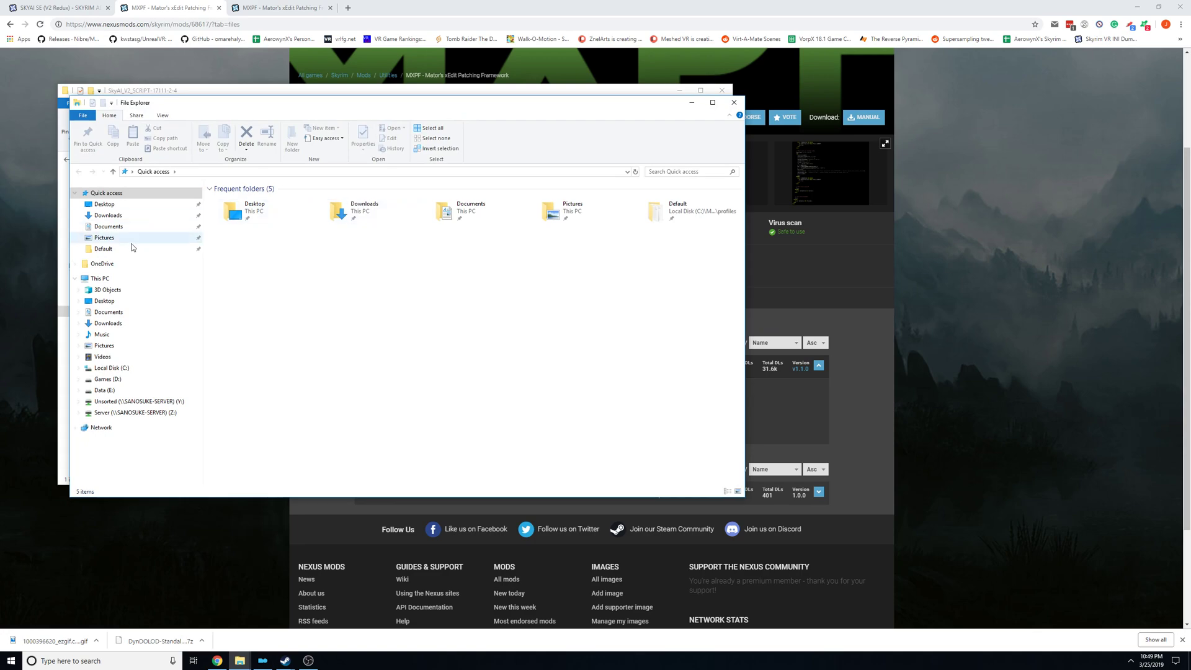
View the MXPF-a-68617-v1-1-0 folder in Downloads, then return to the SkyAI browser tab.
{"action": "left_click", "coordinate": [107, 214]}
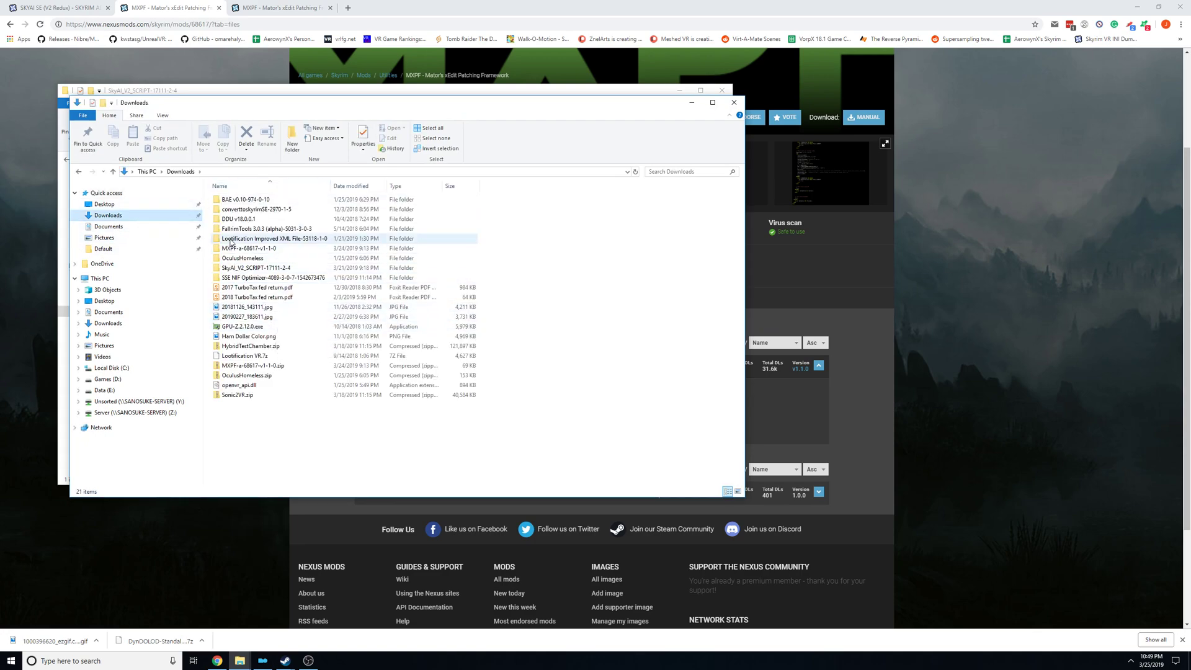
{"action": "double_click", "coordinate": [247, 248]}
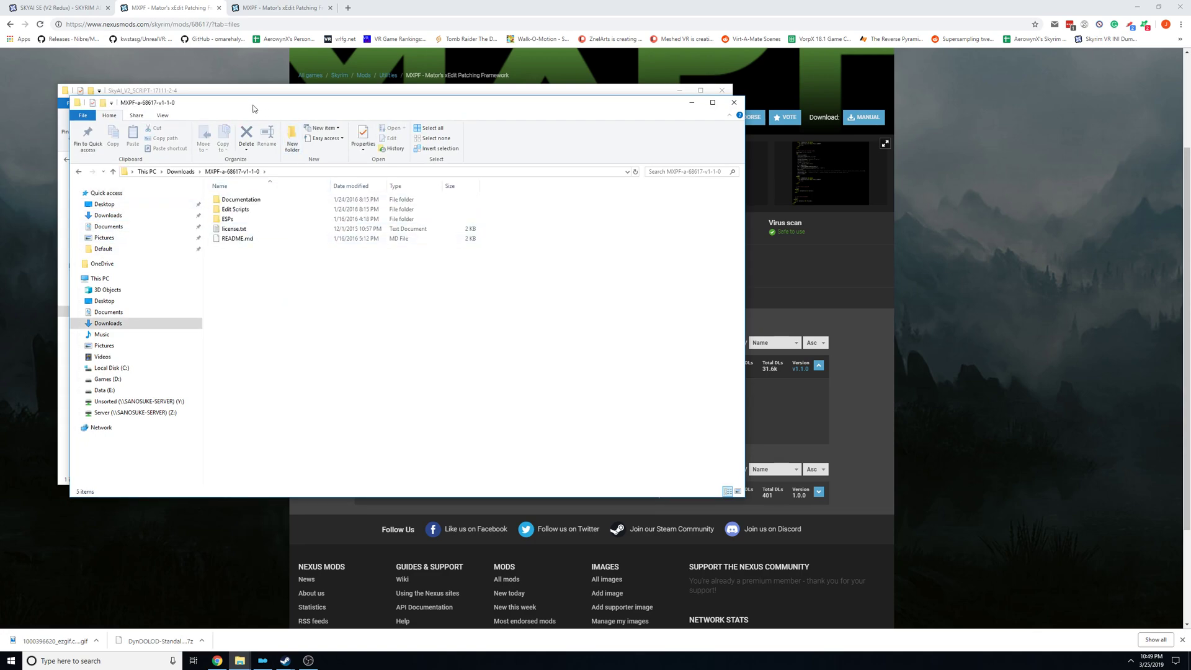
{"action": "left_click", "coordinate": [10, 661]}
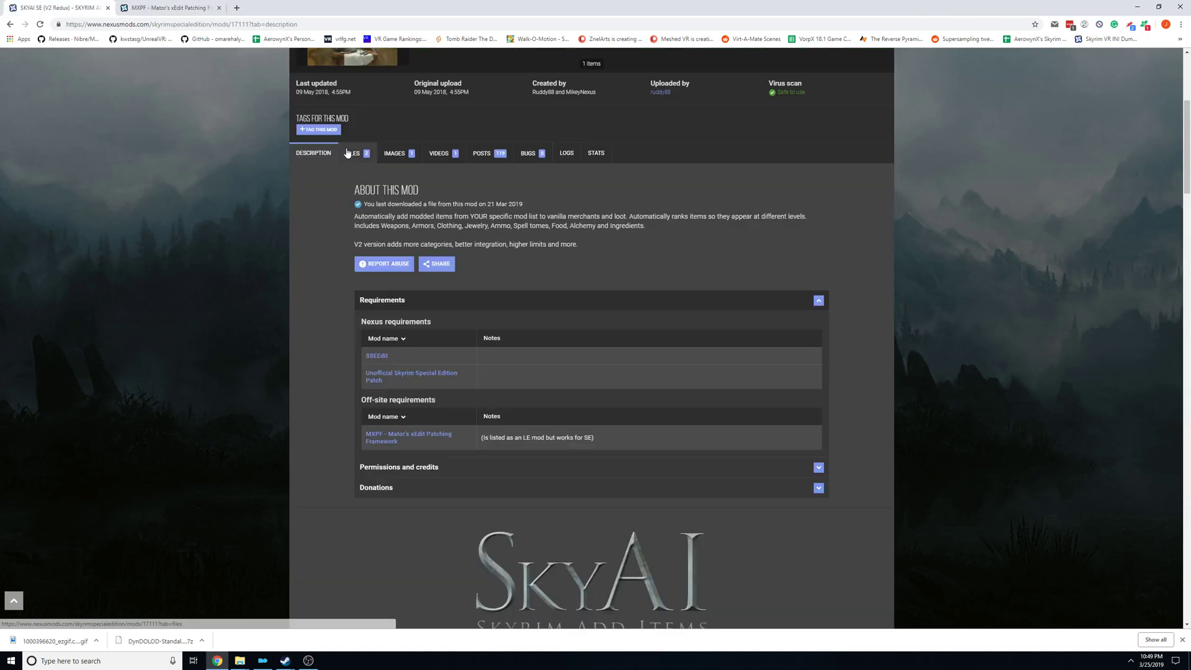
Show the SkyAI mod's downloadable files before switching to Mod Organizer 2.
{"action": "left_click", "coordinate": [353, 152]}
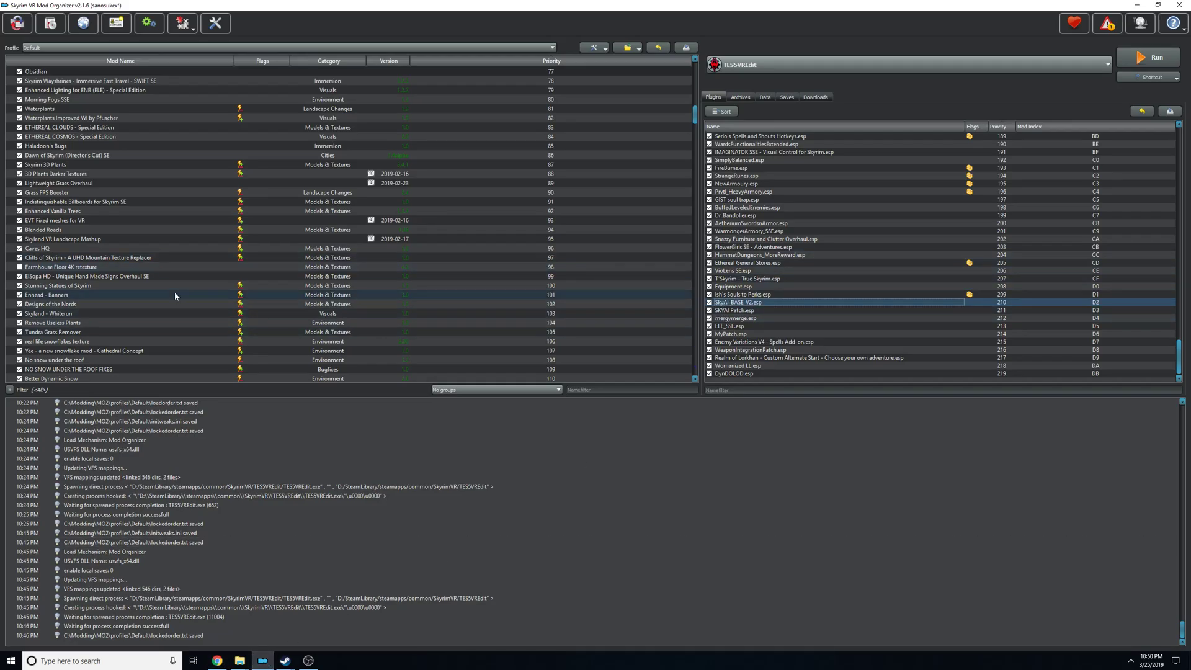
Find SKYAI SE (V2 Redux) at the bottom of the mod list, then return to Chrome.
{"action": "scroll", "scroll_direction": "down", "scroll_amount": 3}
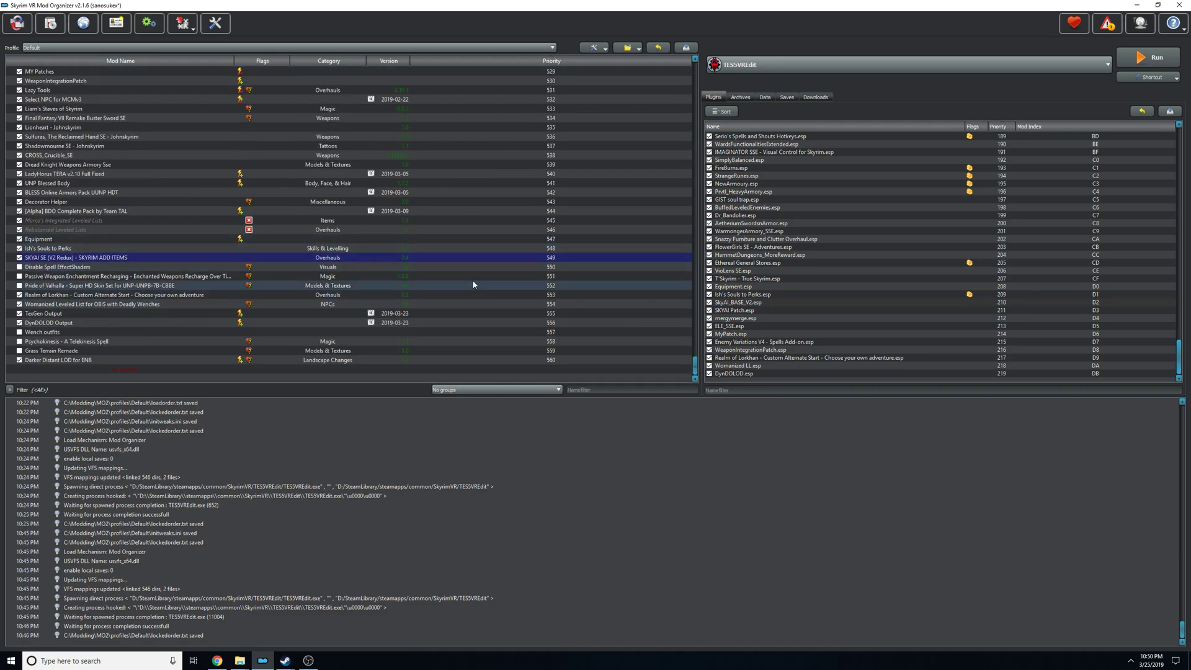
{"action": "left_click", "coordinate": [748, 303]}
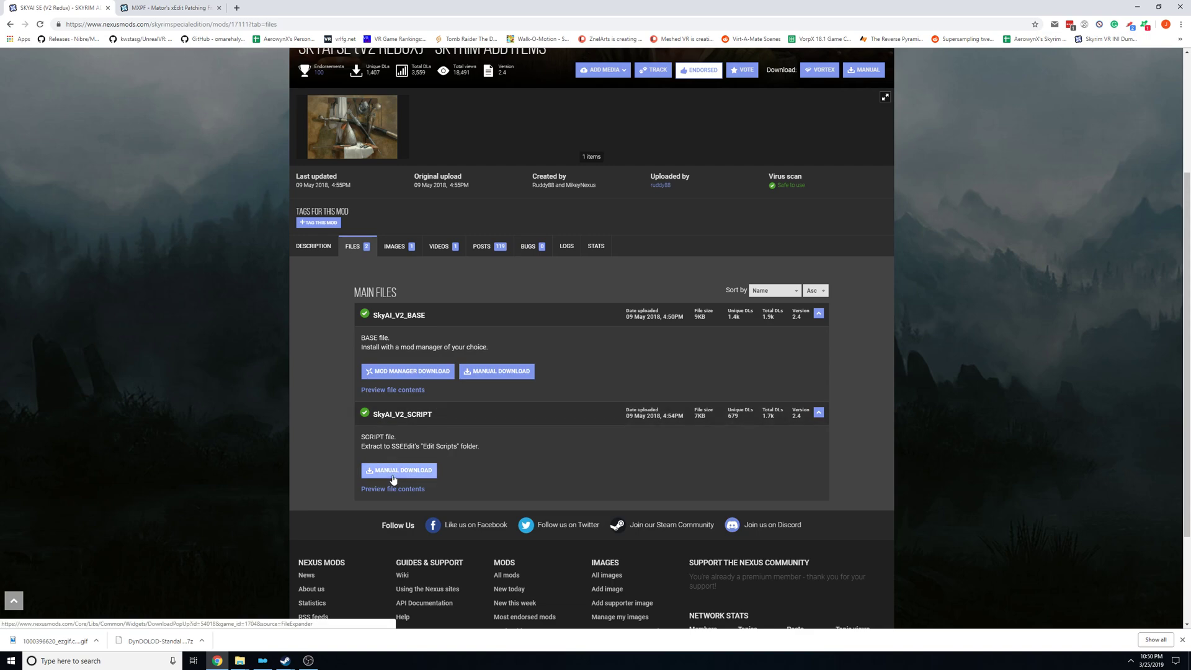
Read the SkyAI_V2_SCRIPT file's extraction note on the files page.
{"action": "left_click", "coordinate": [398, 469]}
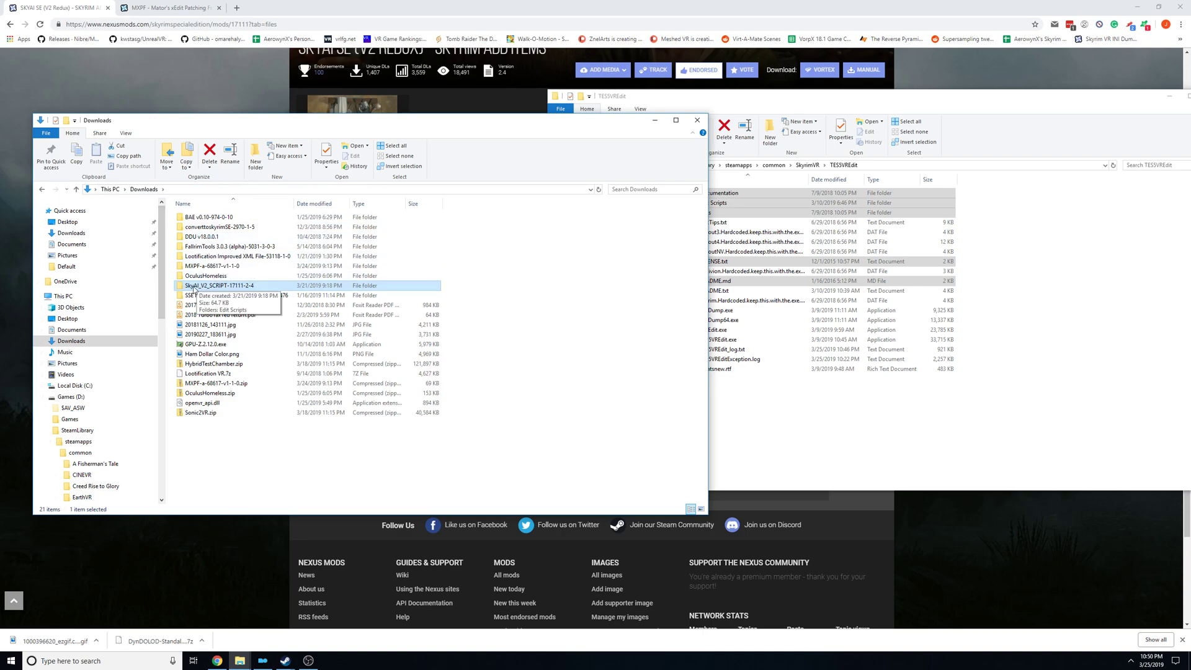
Copy SkyAI_V2_SCRIPT-17111-2-4's Edit Scripts into TES5VREdit, replacing the existing SkyAI_SCRIPT_V2.pas.
{"action": "double_click", "coordinate": [220, 286]}
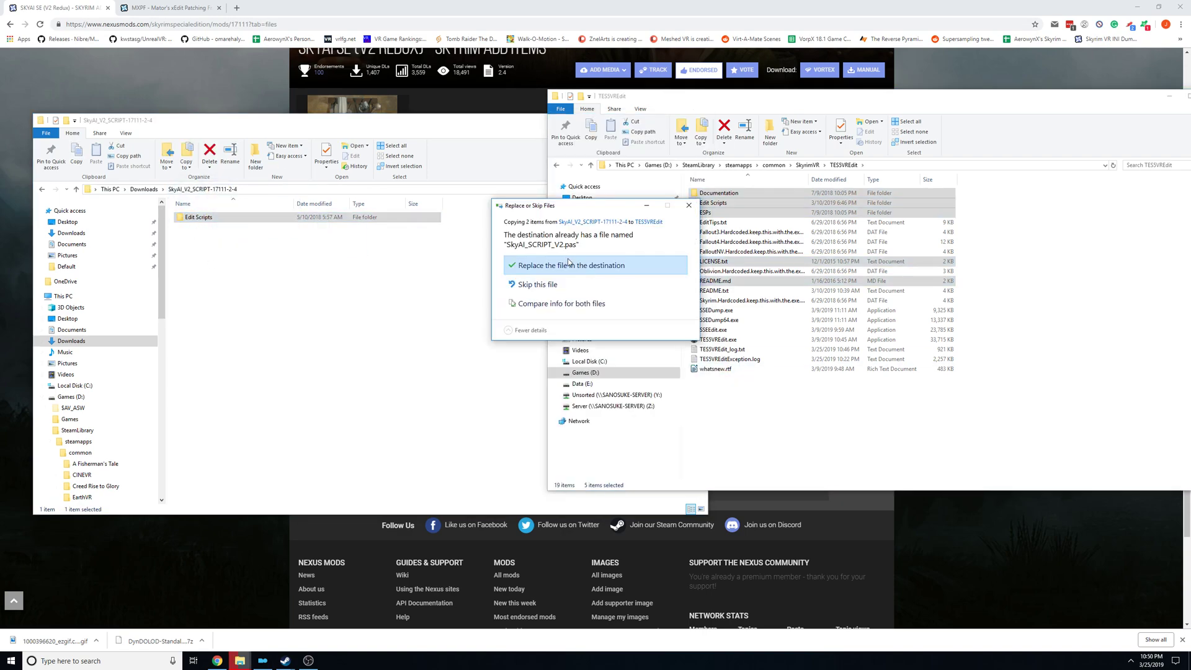
{"action": "left_click", "coordinate": [581, 266]}
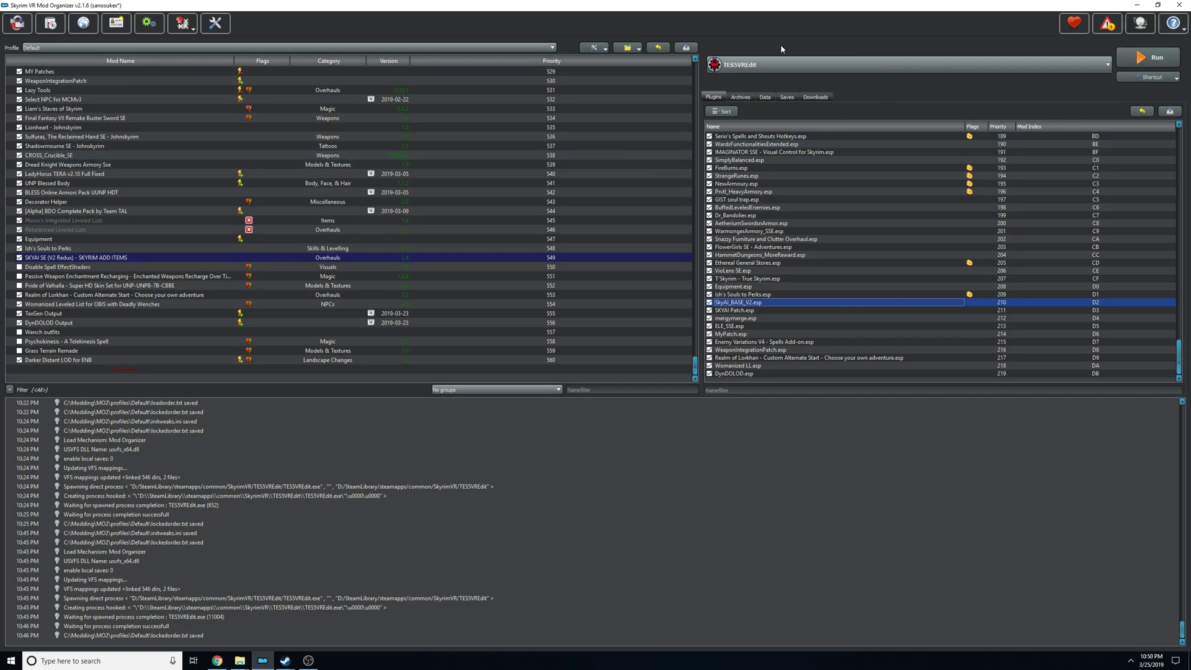
{"action": "mouse_move", "coordinate": [800, 86]}
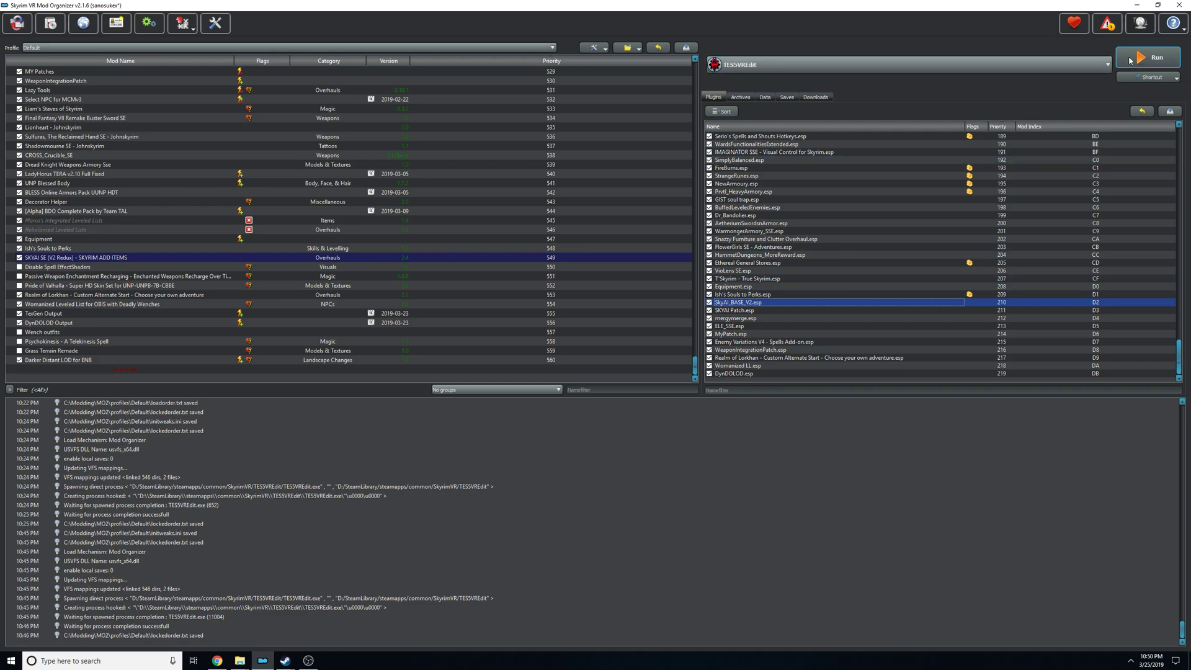
{"action": "mouse_move", "coordinate": [1139, 54]}
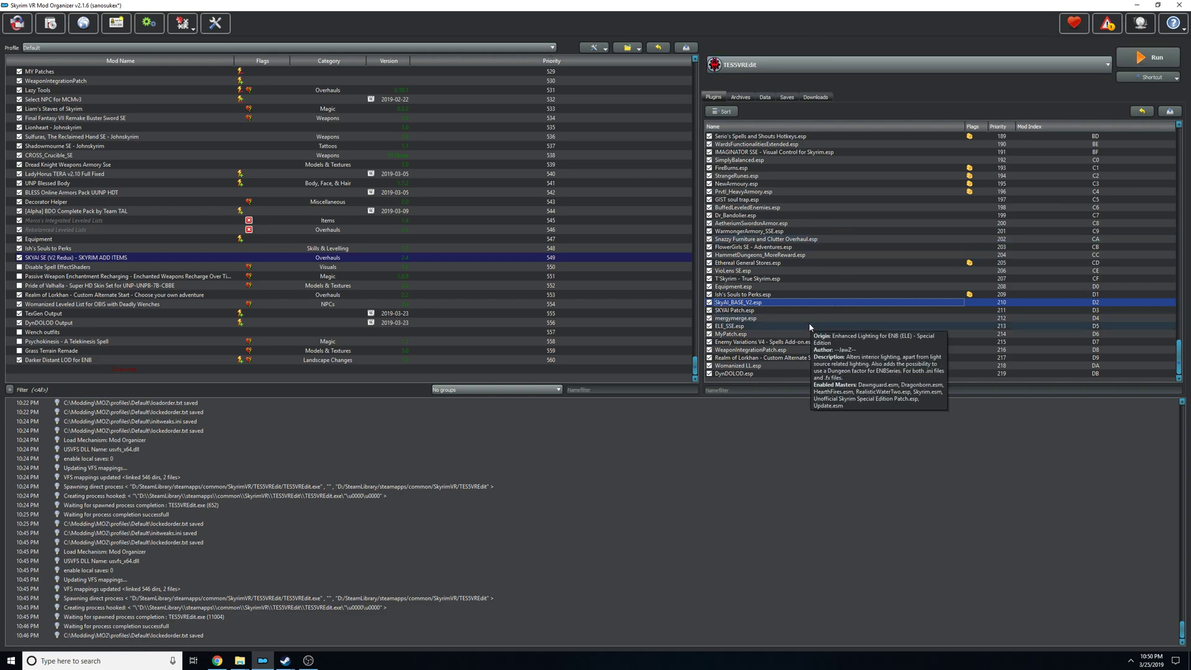
Run TES5VREdit from Mod Organizer 2 to reach its module selection list.
{"action": "left_click", "coordinate": [1149, 57]}
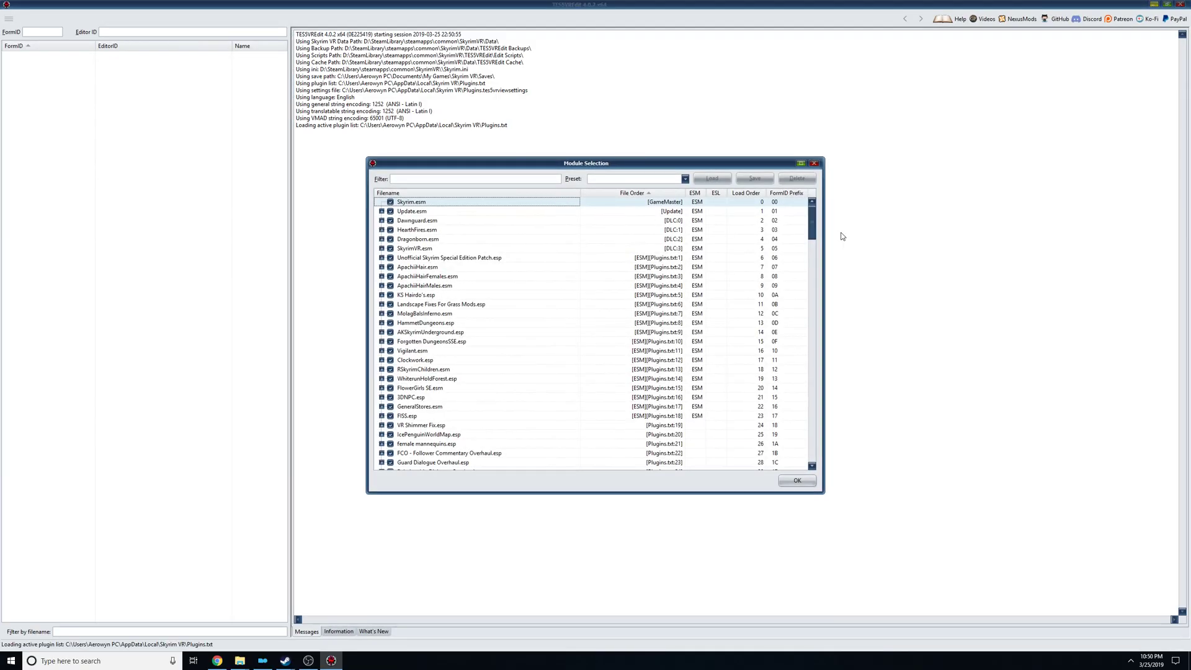
Select None, tick SkyAI_BASE_V2, Equipment, LostGrimoire and Fulcimentum, and load them.
{"action": "right_click", "coordinate": [433, 288]}
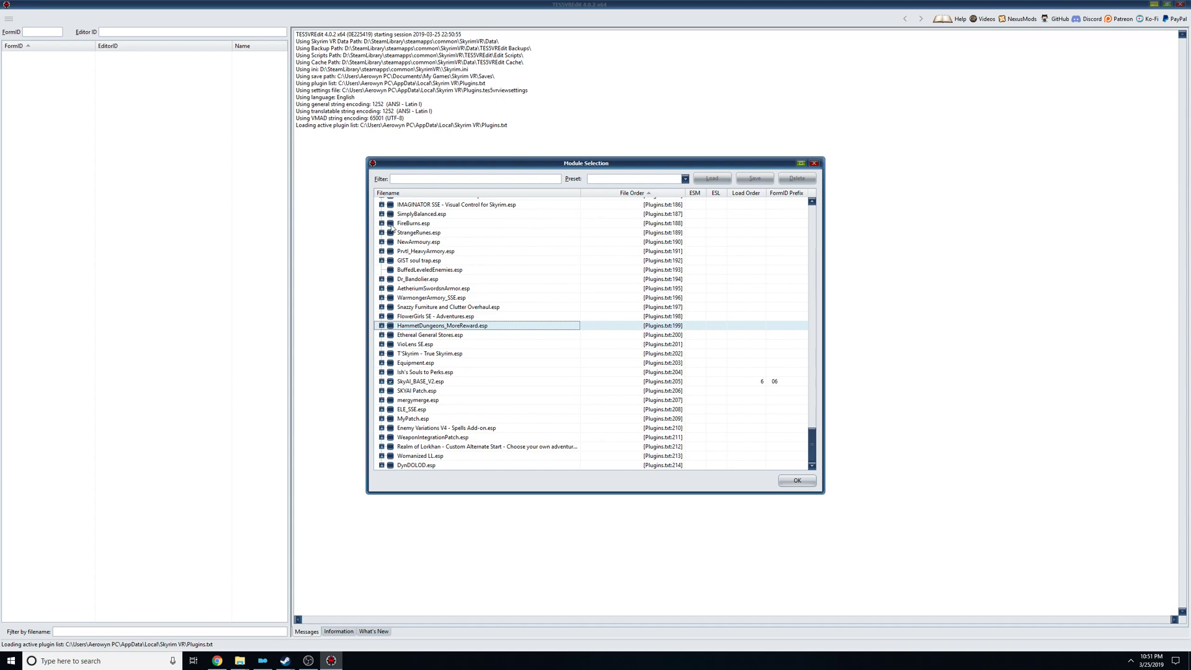
{"action": "mouse_move", "coordinate": [417, 325]}
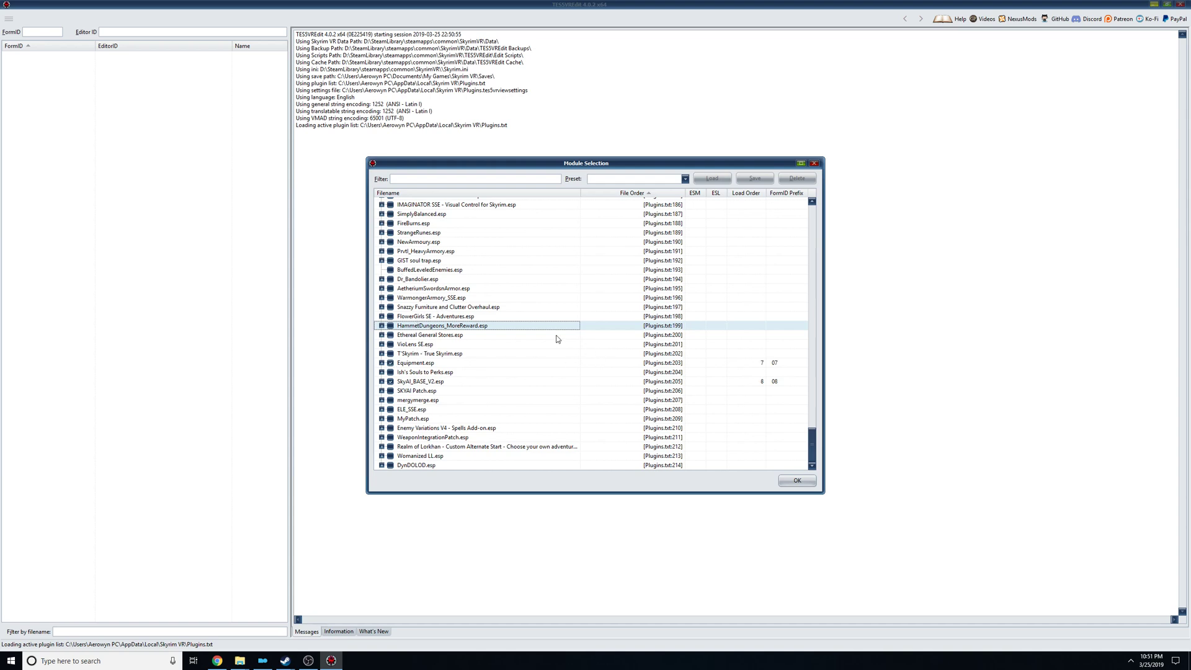
{"action": "scroll", "scroll_direction": "up", "scroll_amount": 3}
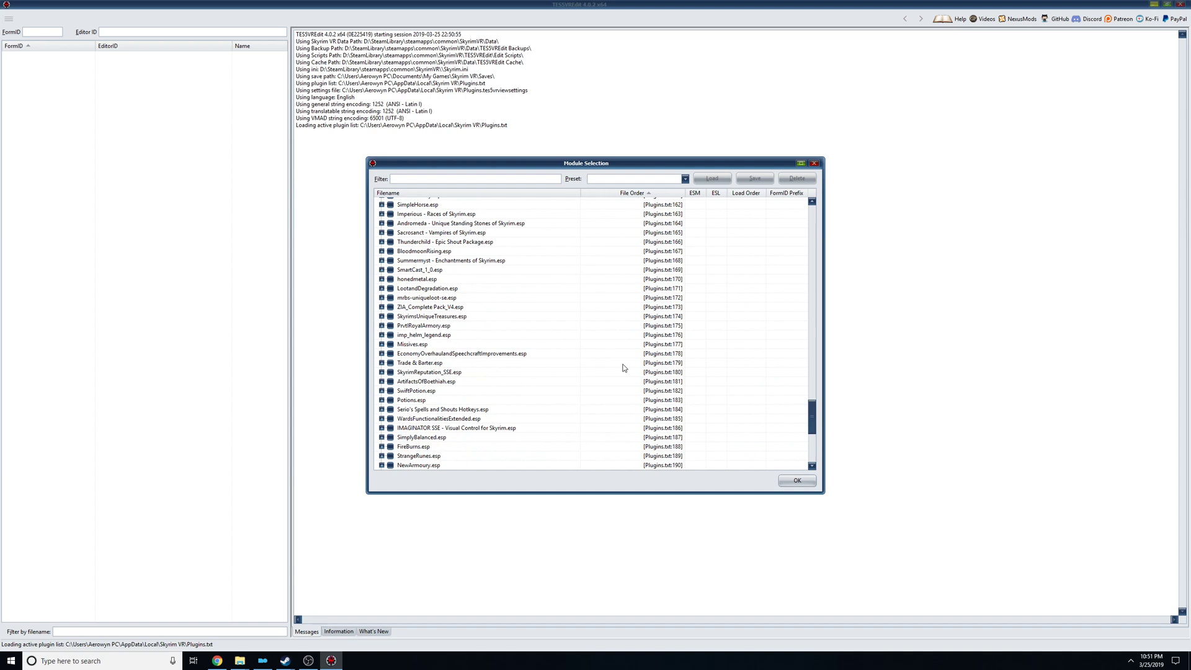
{"action": "scroll", "scroll_direction": "up", "scroll_amount": 3}
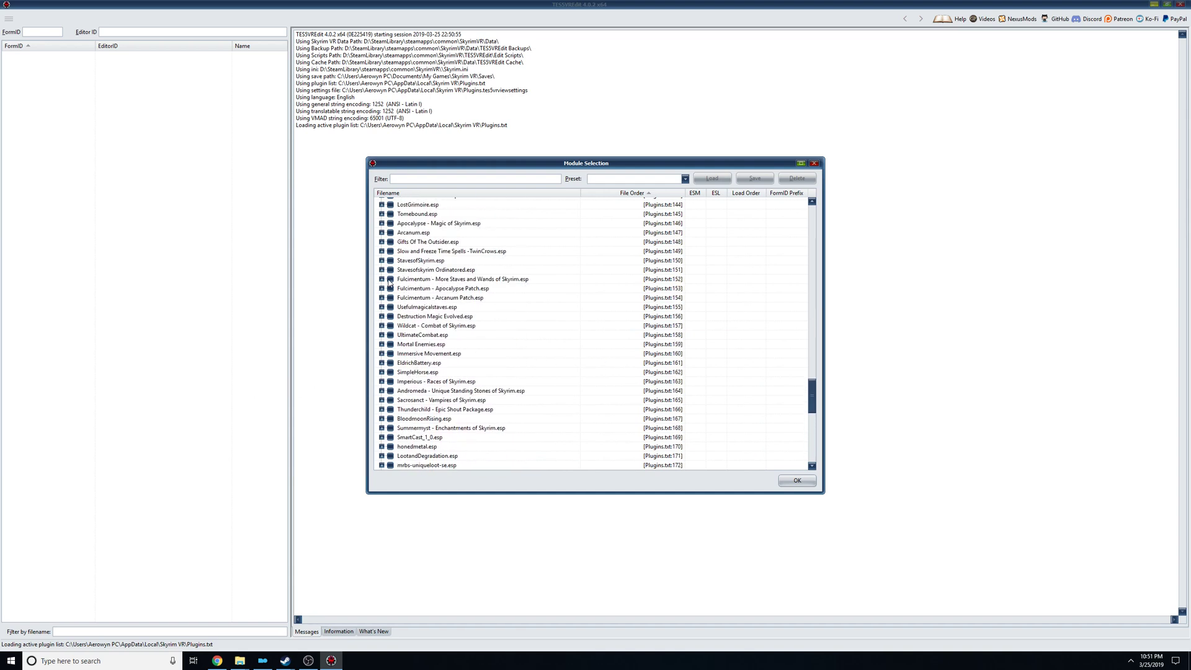
{"action": "left_click", "coordinate": [390, 279]}
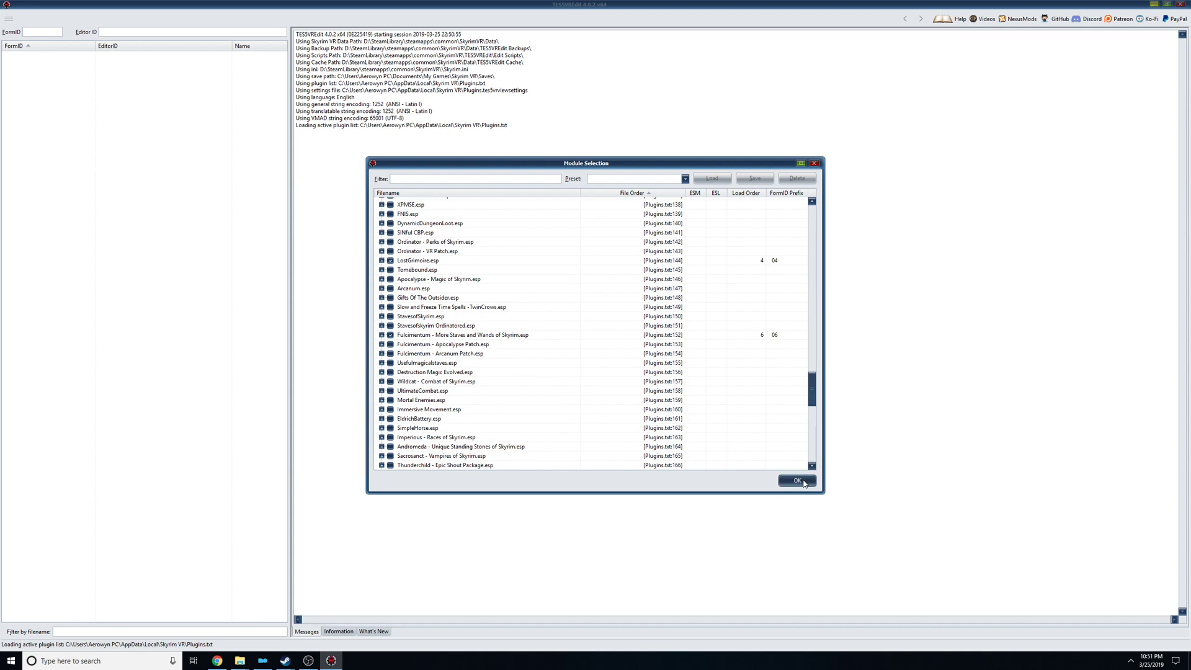
{"action": "left_click", "coordinate": [796, 480]}
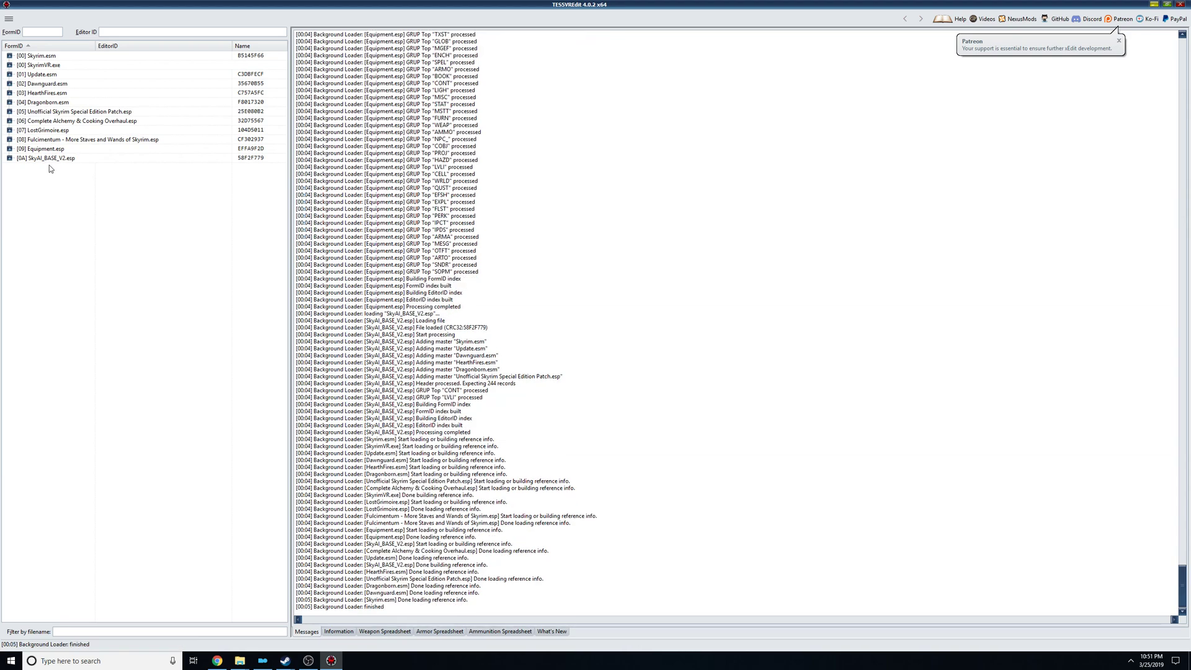
{"action": "mouse_move", "coordinate": [50, 167]}
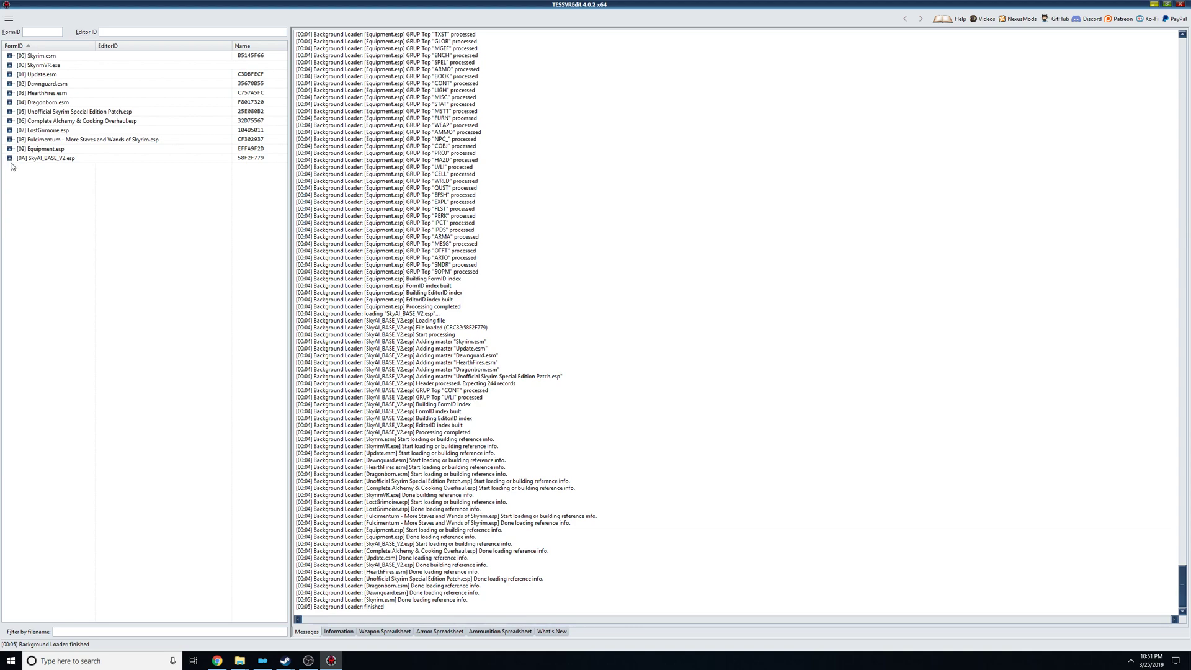
{"action": "mouse_move", "coordinate": [14, 180]}
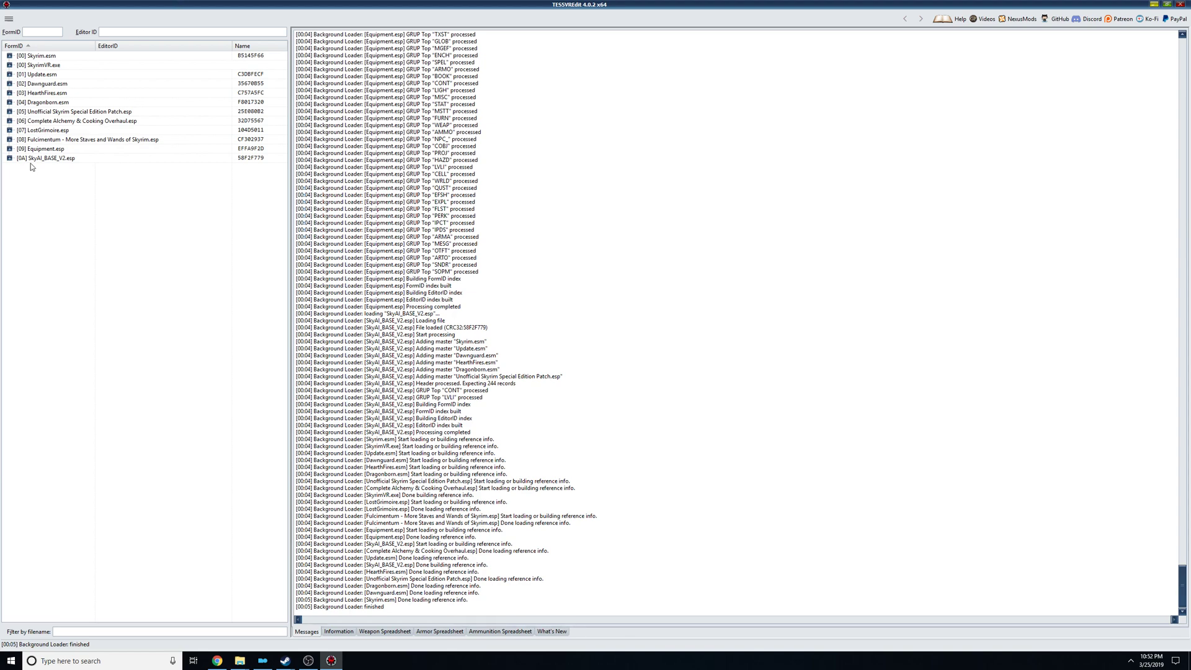
View the file header of SkyAI_BASE_V2.esp once loading finishes.
{"action": "left_click", "coordinate": [49, 158]}
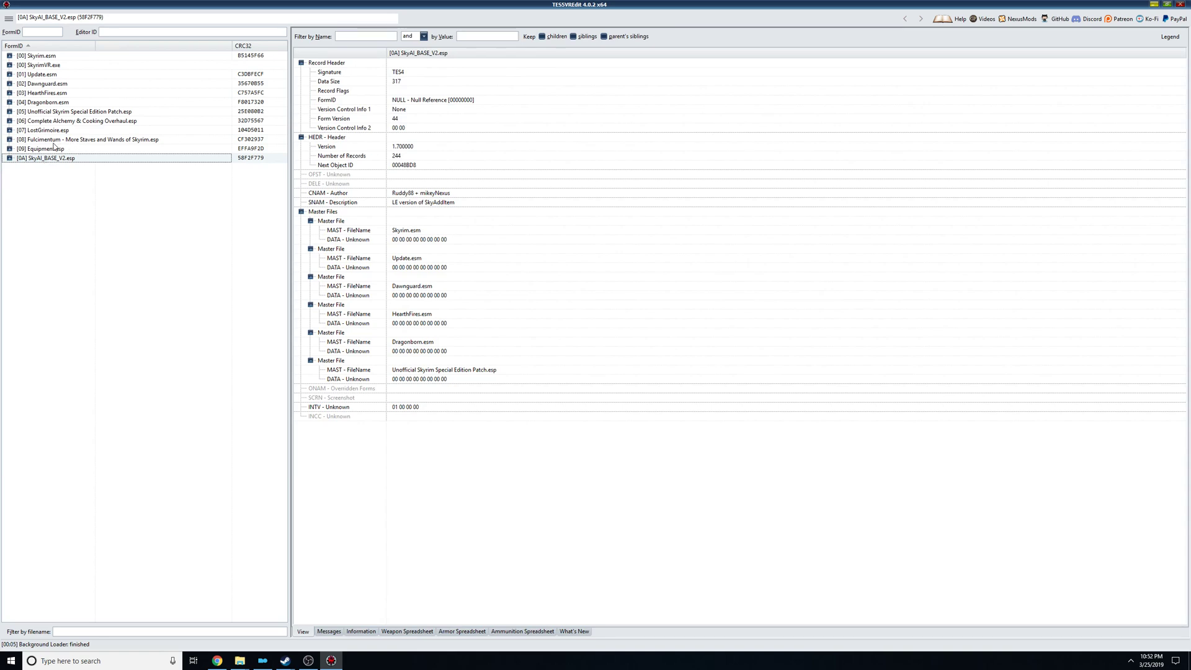
{"action": "mouse_move", "coordinate": [88, 159]}
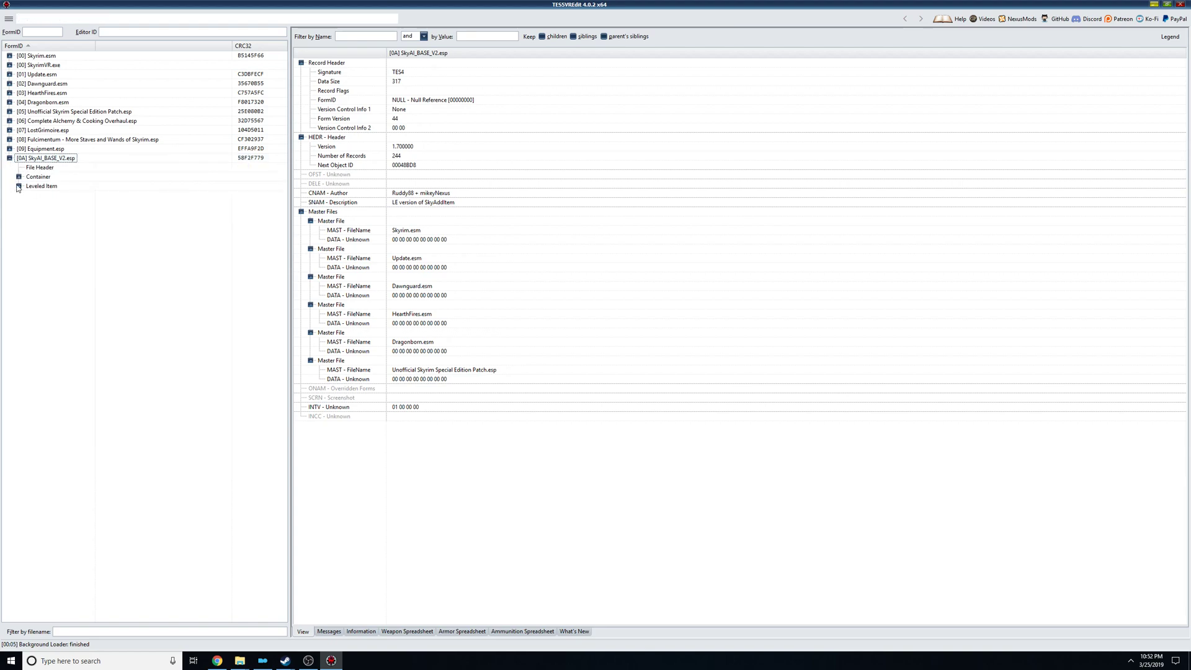
Browse the Leveled Item records of SkyAI_BASE_V2.esp, then collapse the plugin tree.
{"action": "left_click", "coordinate": [18, 186]}
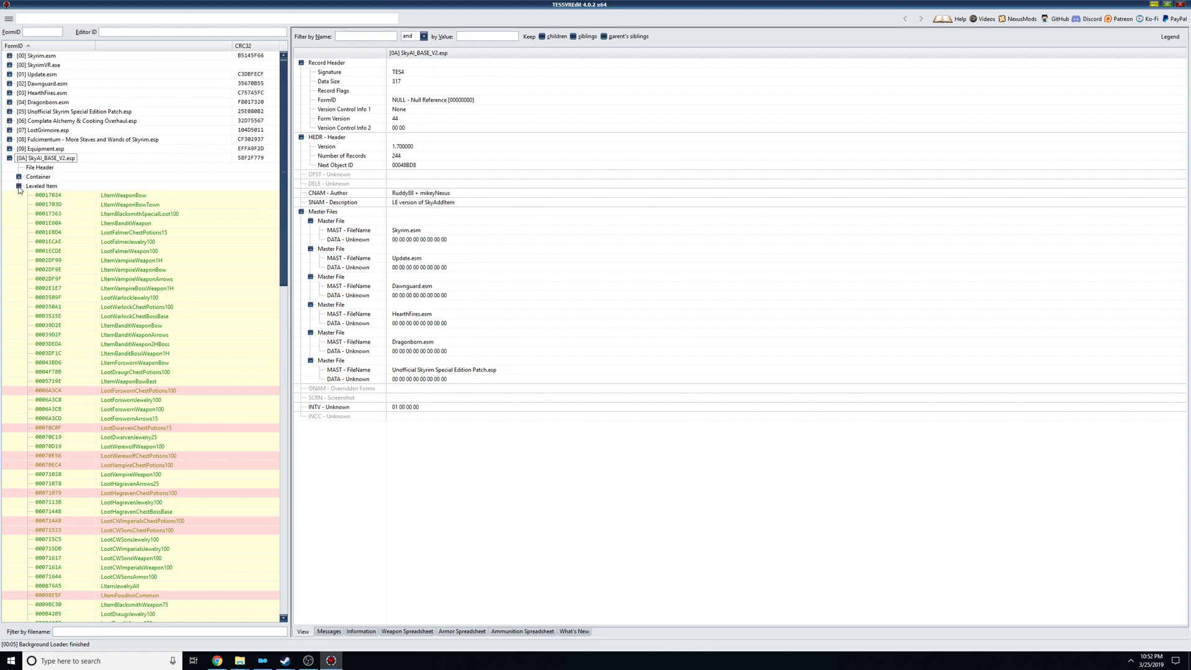
{"action": "mouse_move", "coordinate": [49, 196]}
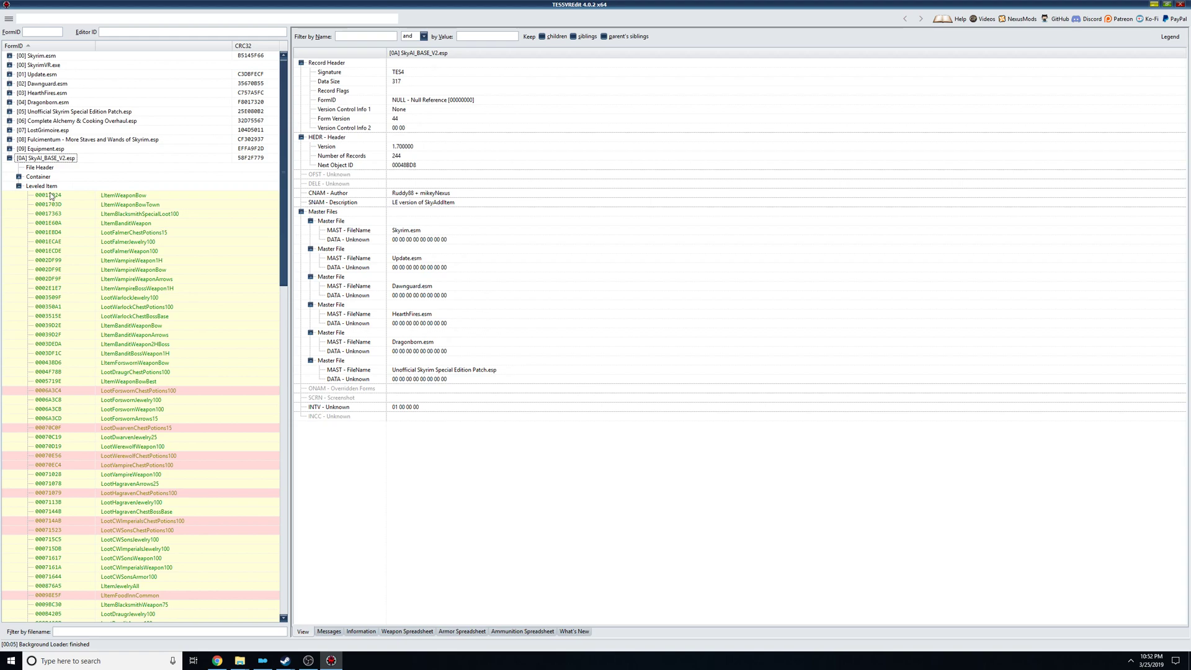
{"action": "mouse_move", "coordinate": [135, 249]}
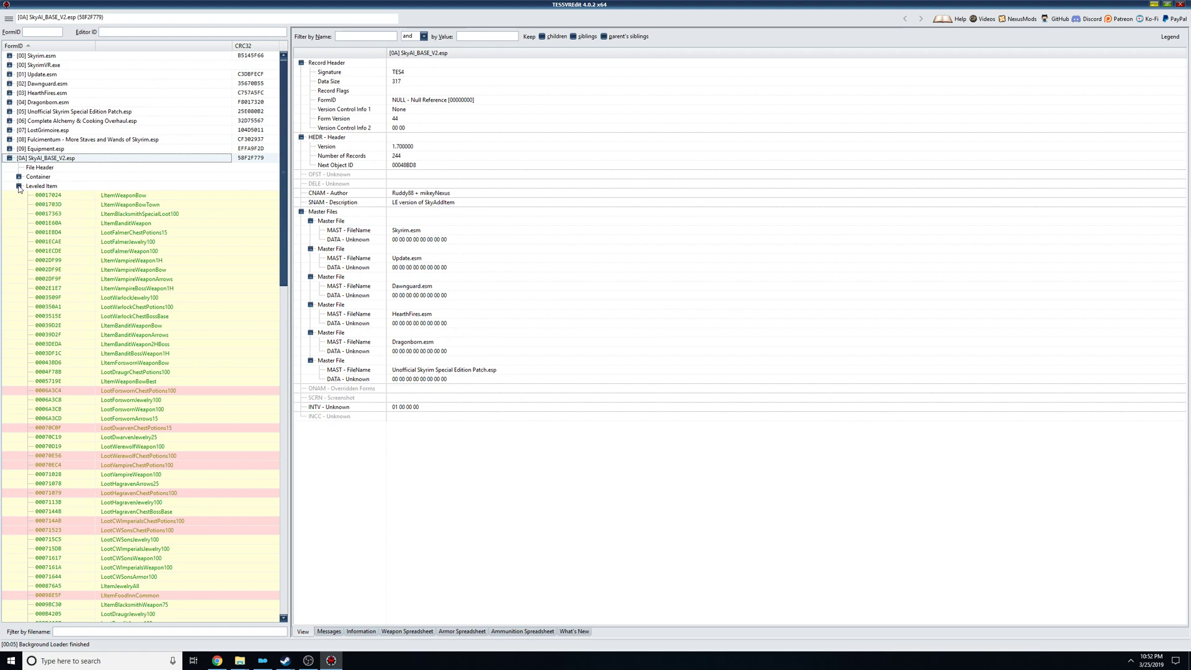
{"action": "mouse_move", "coordinate": [20, 188]}
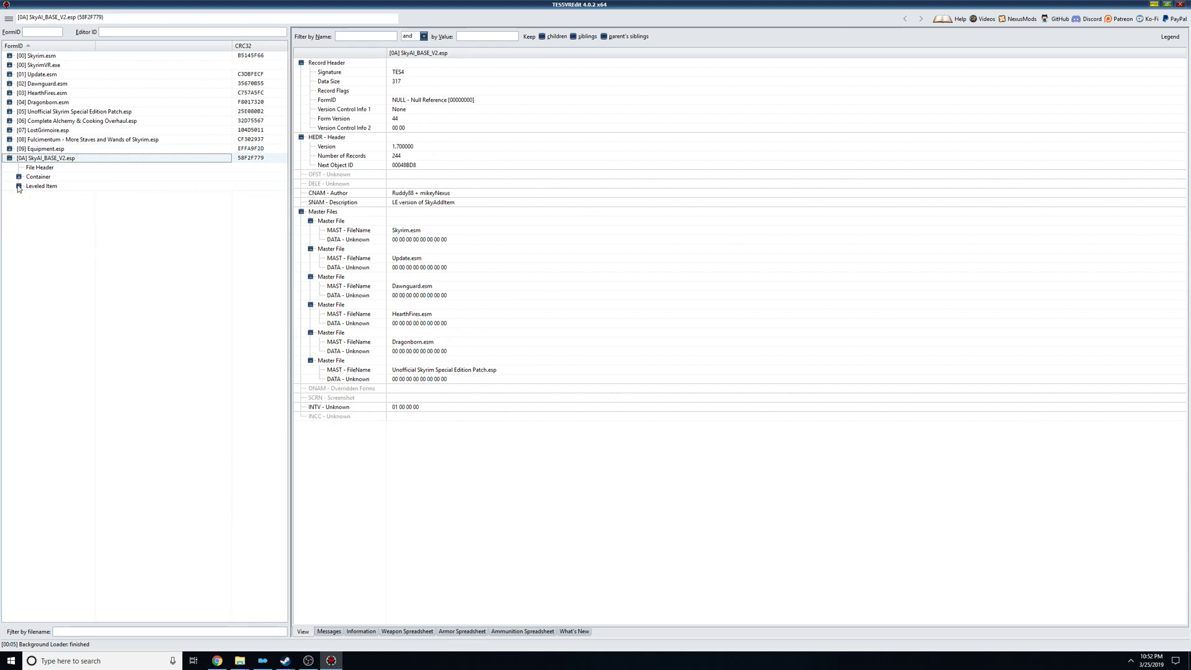
{"action": "left_click", "coordinate": [9, 157]}
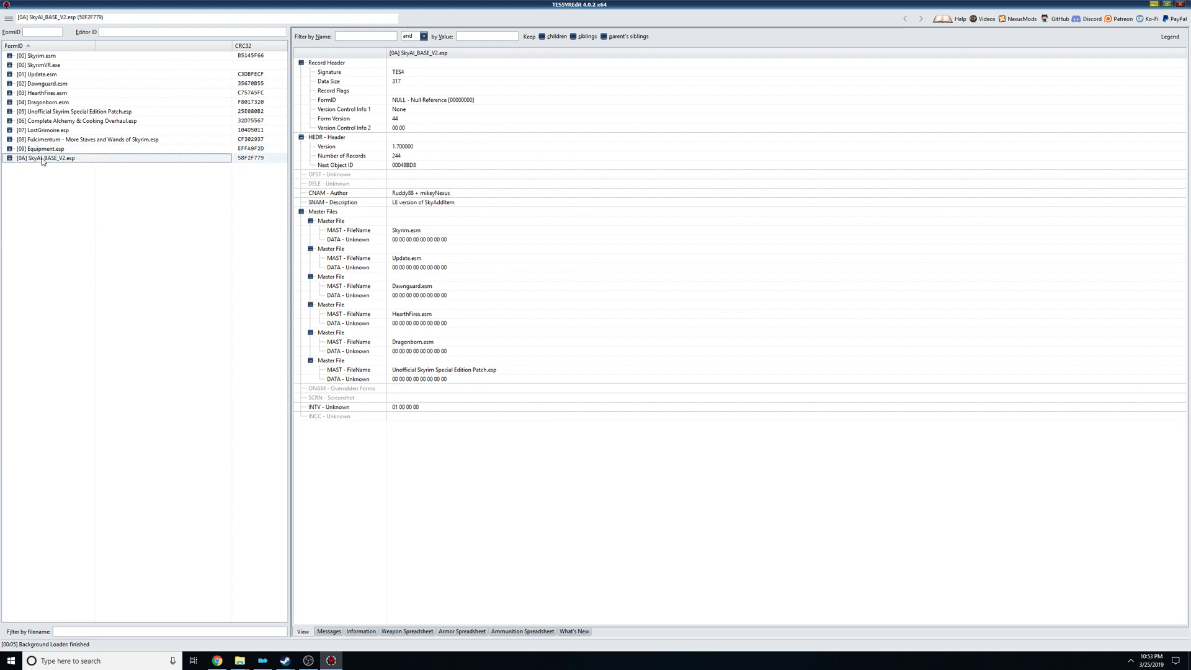
Apply a script to SkyAI_BASE_V2.esp from its context menu to launch SkyAI_SCRIPT_V2.
{"action": "right_click", "coordinate": [46, 157]}
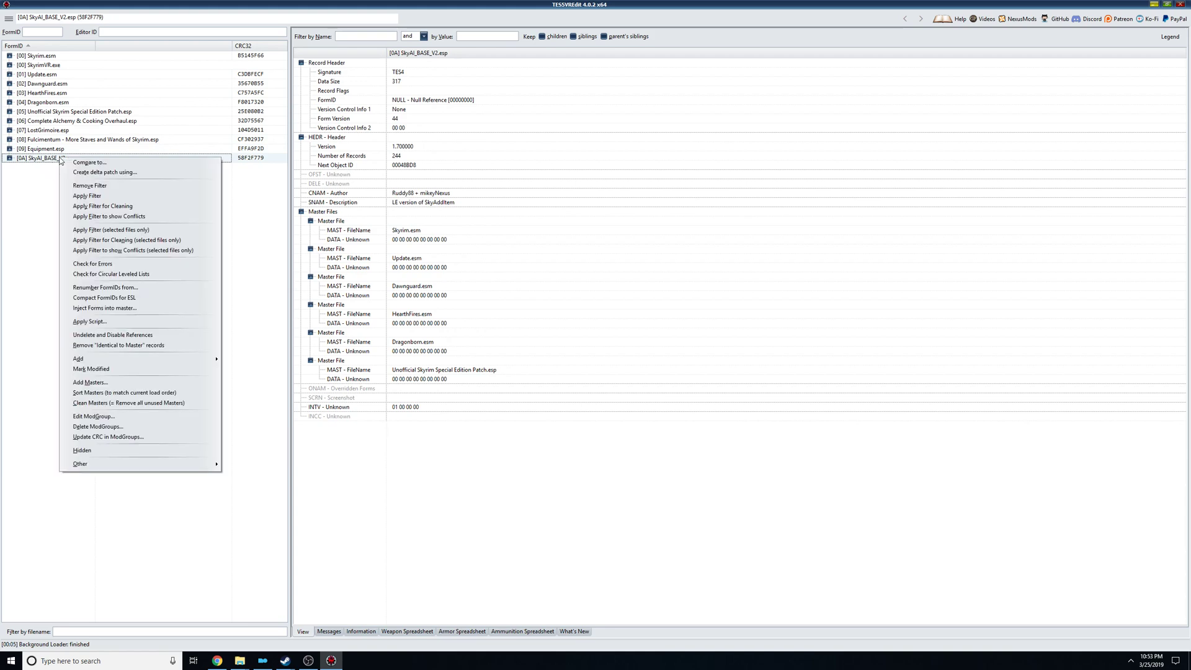
{"action": "left_click", "coordinate": [44, 130]}
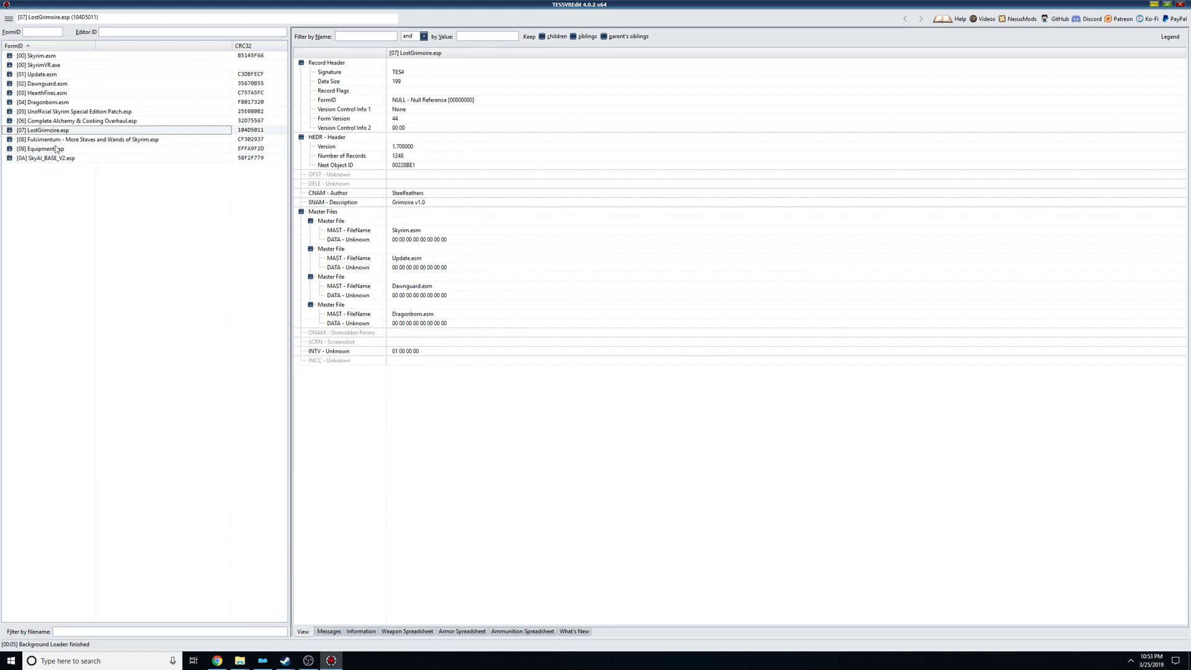
{"action": "right_click", "coordinate": [45, 158]}
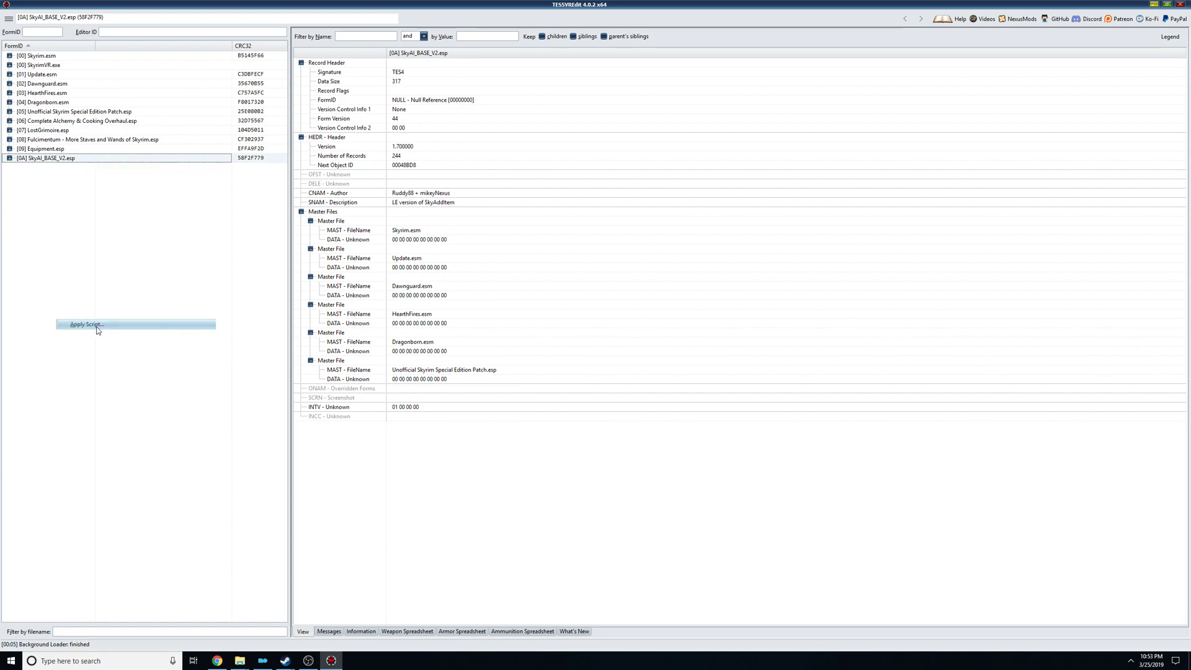
{"action": "left_click", "coordinate": [87, 323]}
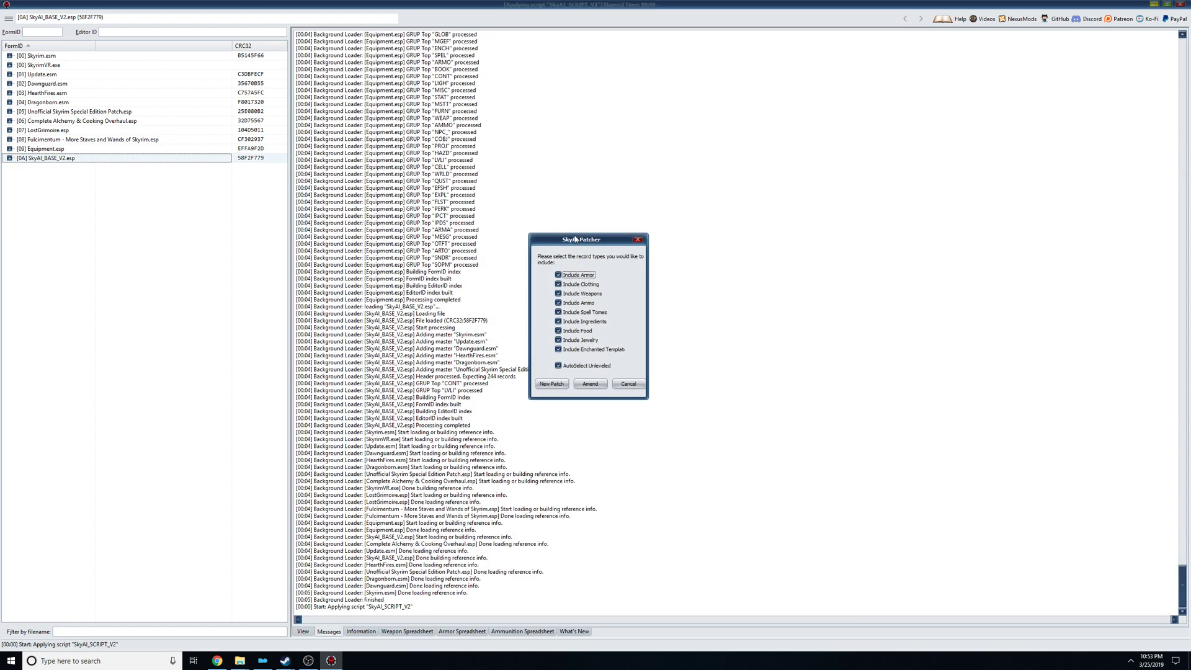
{"action": "left_click_drag", "start_coordinate": [581, 240], "coordinate": [507, 134]}
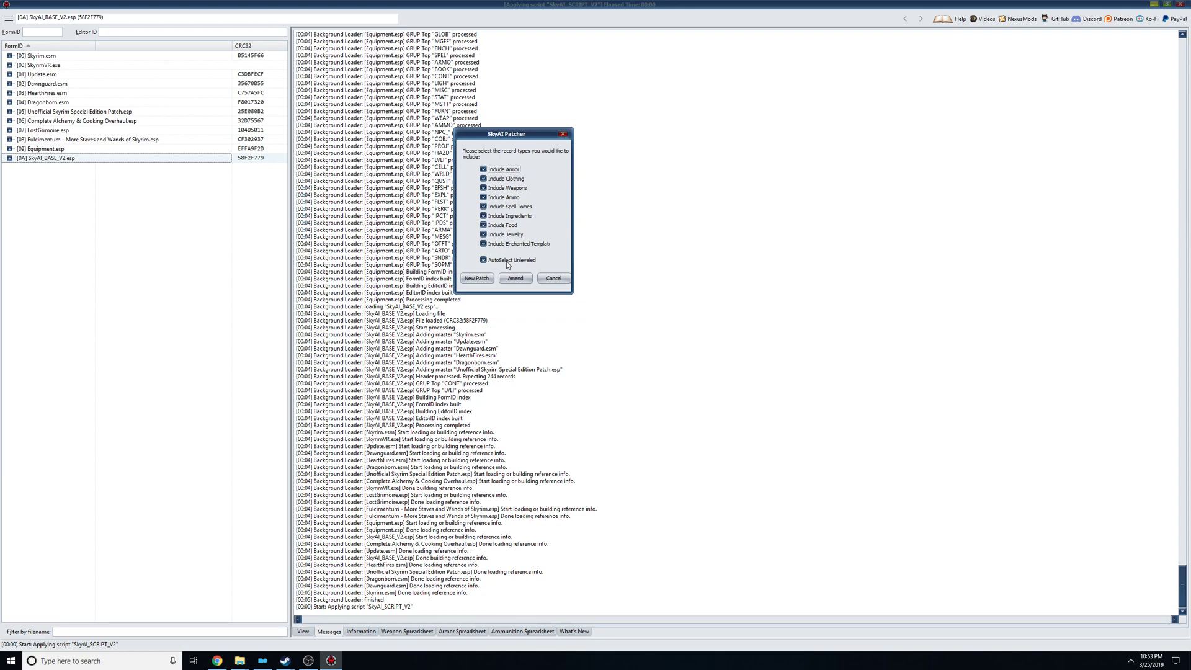
{"action": "mouse_move", "coordinate": [479, 162]}
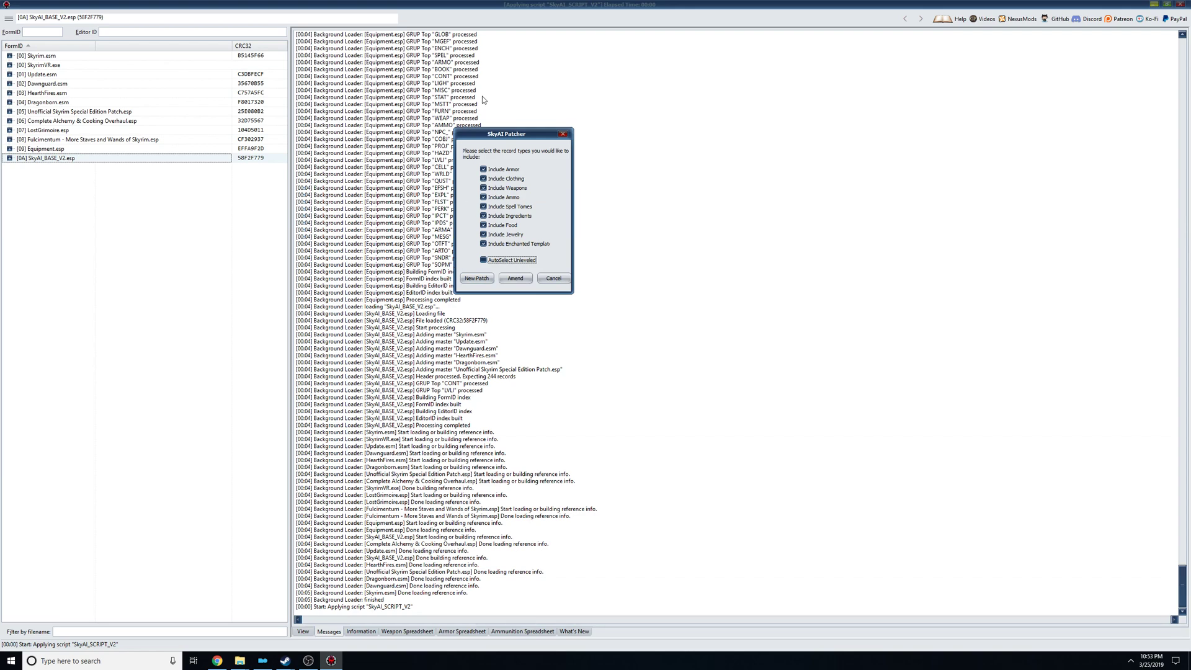
{"action": "mouse_move", "coordinate": [506, 138]}
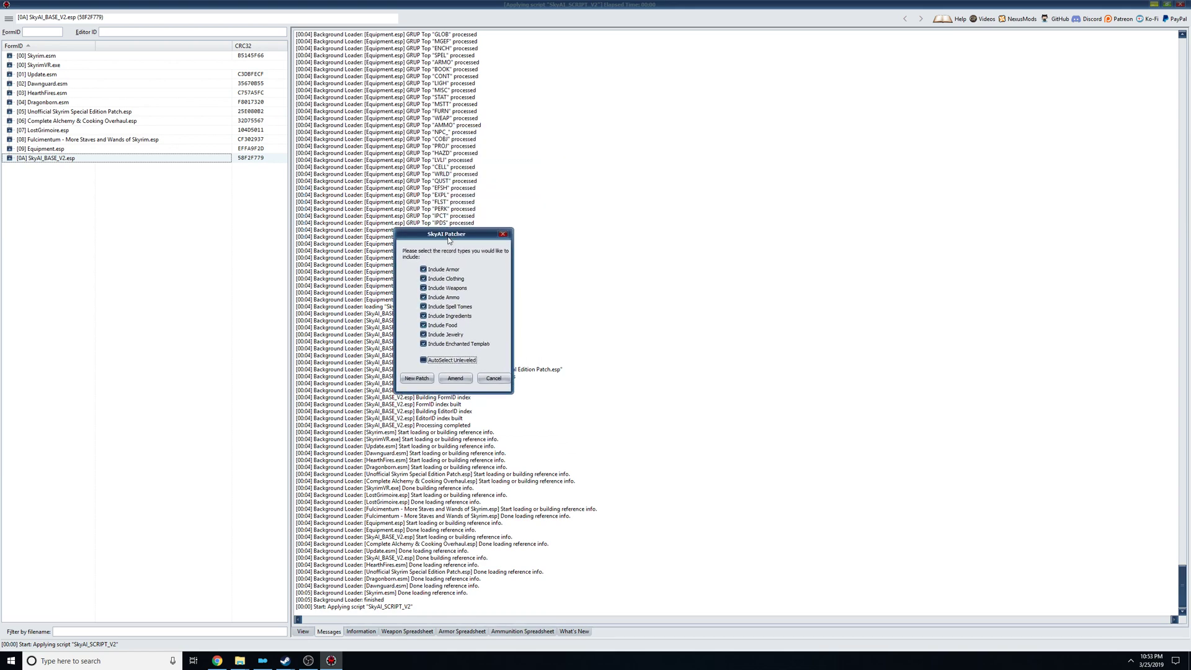
{"action": "left_click_drag", "start_coordinate": [448, 234], "coordinate": [554, 160]}
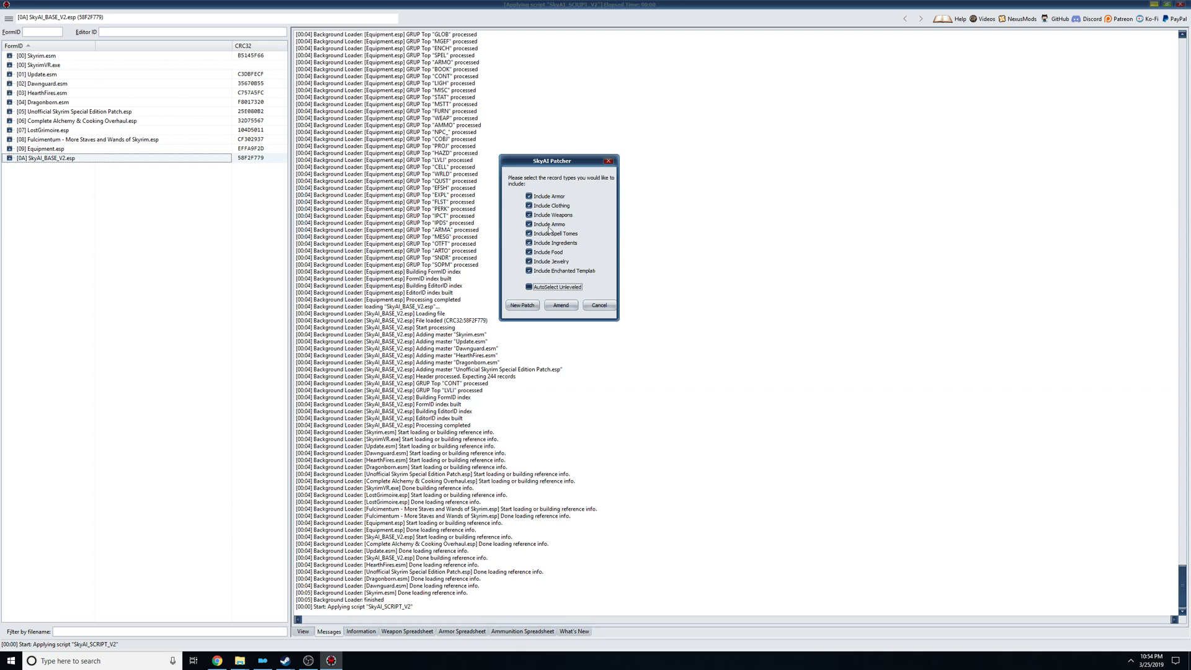
{"action": "left_click_drag", "start_coordinate": [550, 160], "coordinate": [491, 185]}
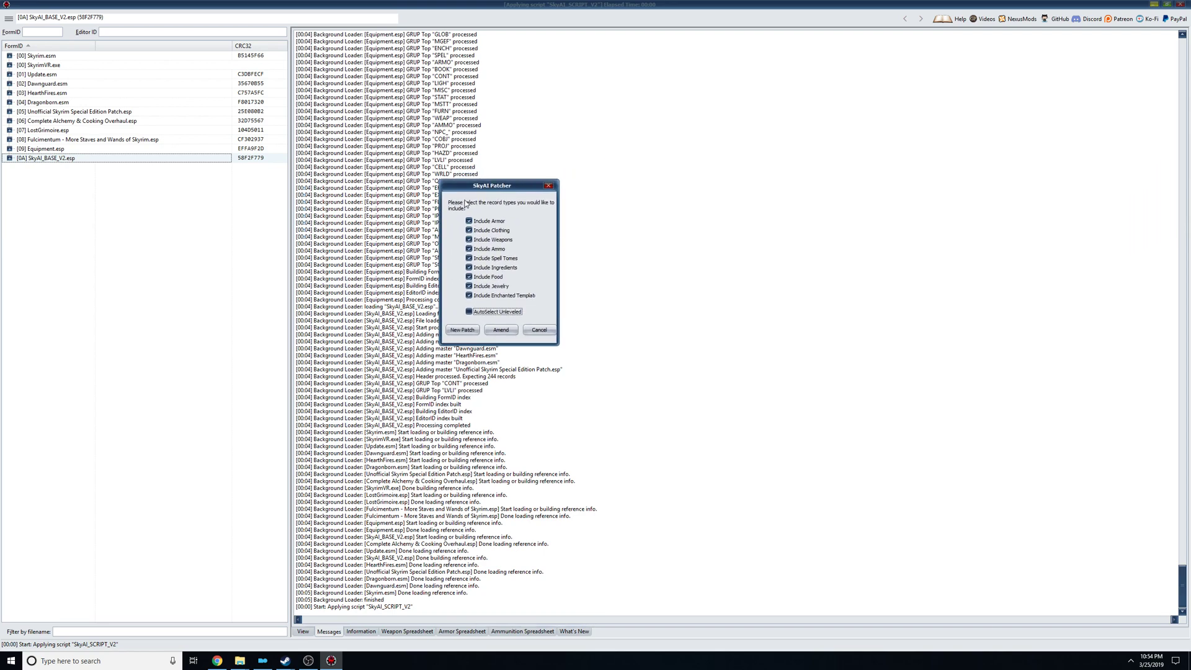
{"action": "mouse_move", "coordinate": [507, 323]}
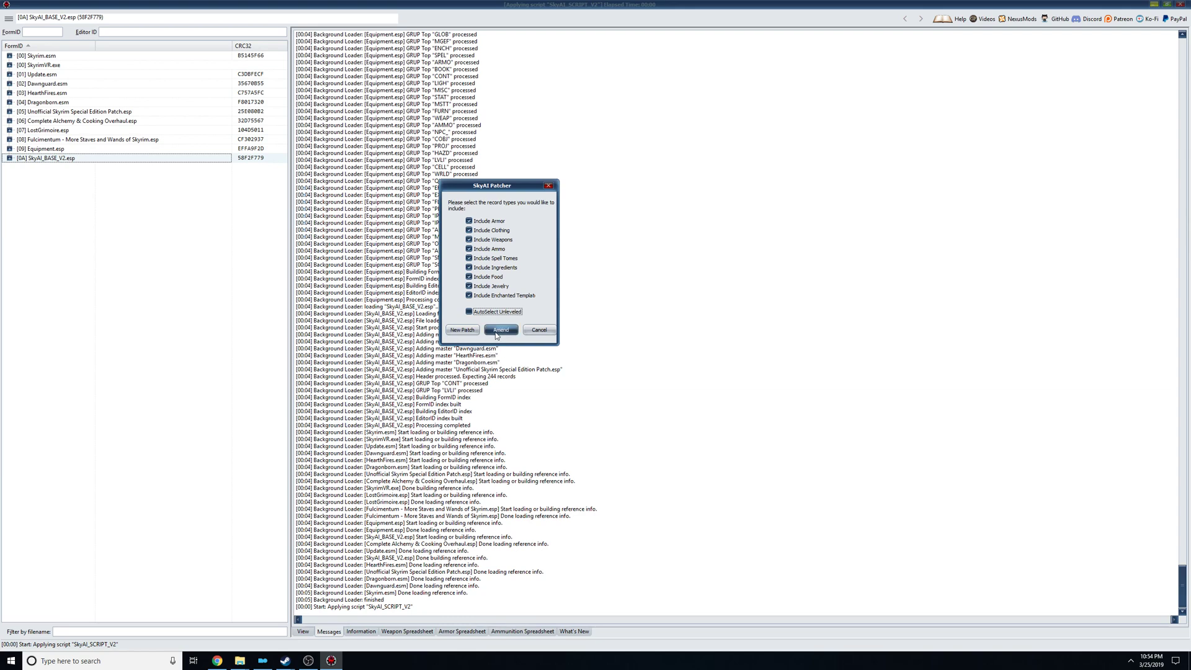
{"action": "mouse_move", "coordinate": [500, 329]}
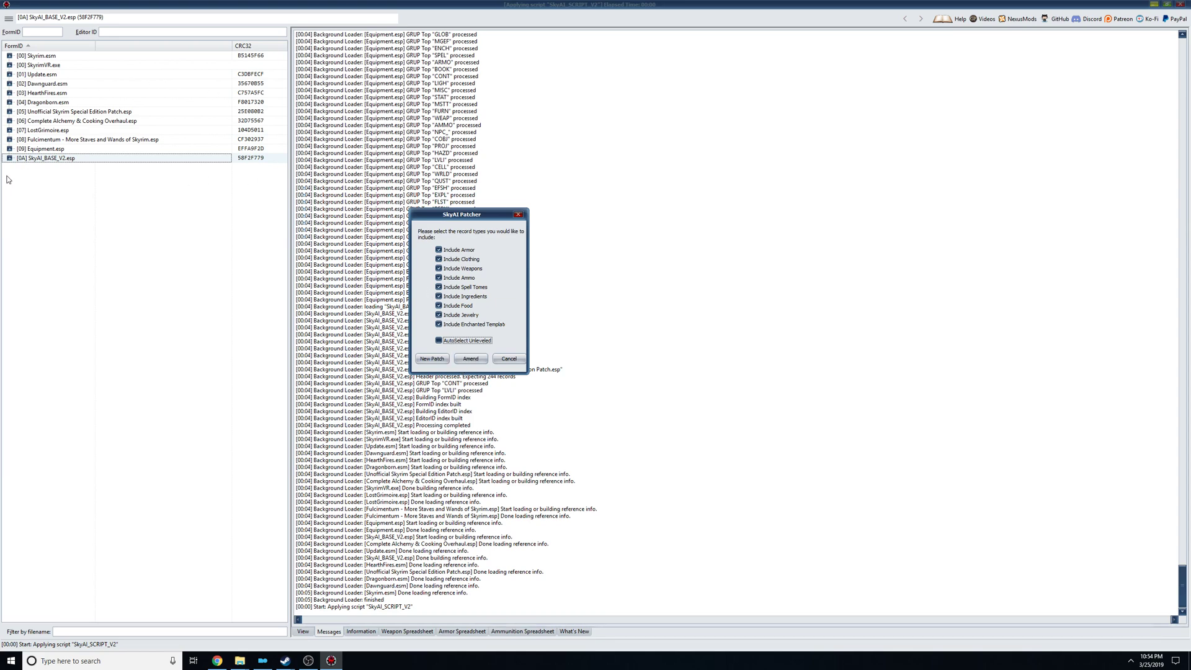
{"action": "mouse_move", "coordinate": [95, 350]}
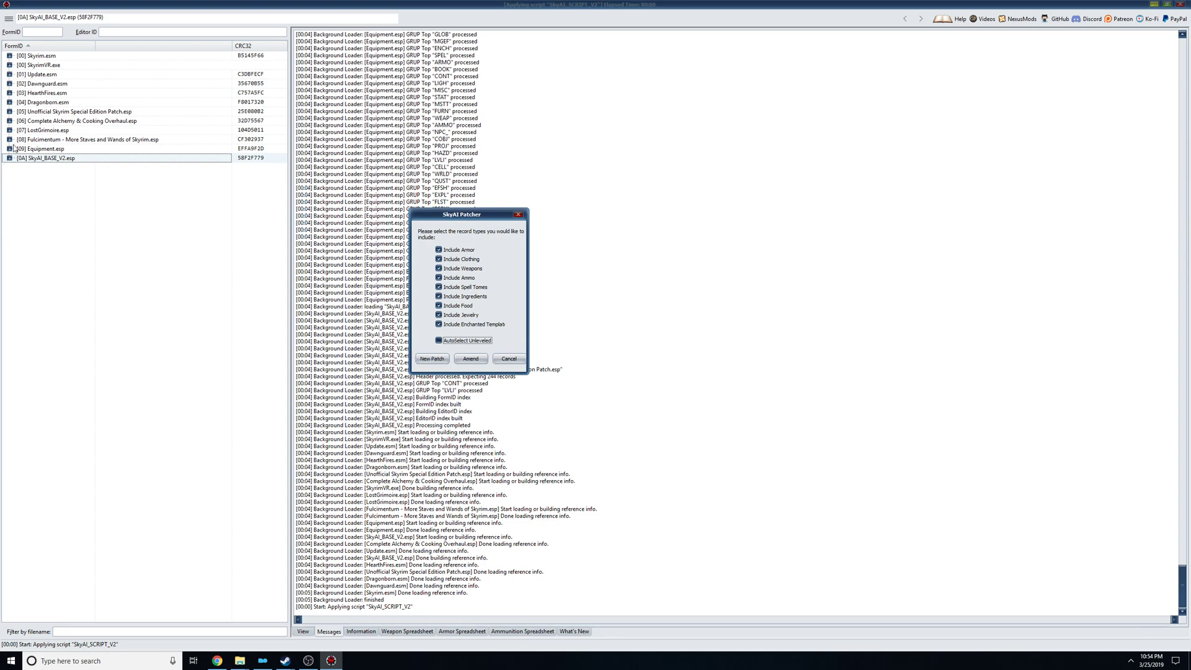
{"action": "left_click_drag", "start_coordinate": [462, 214], "coordinate": [561, 138]}
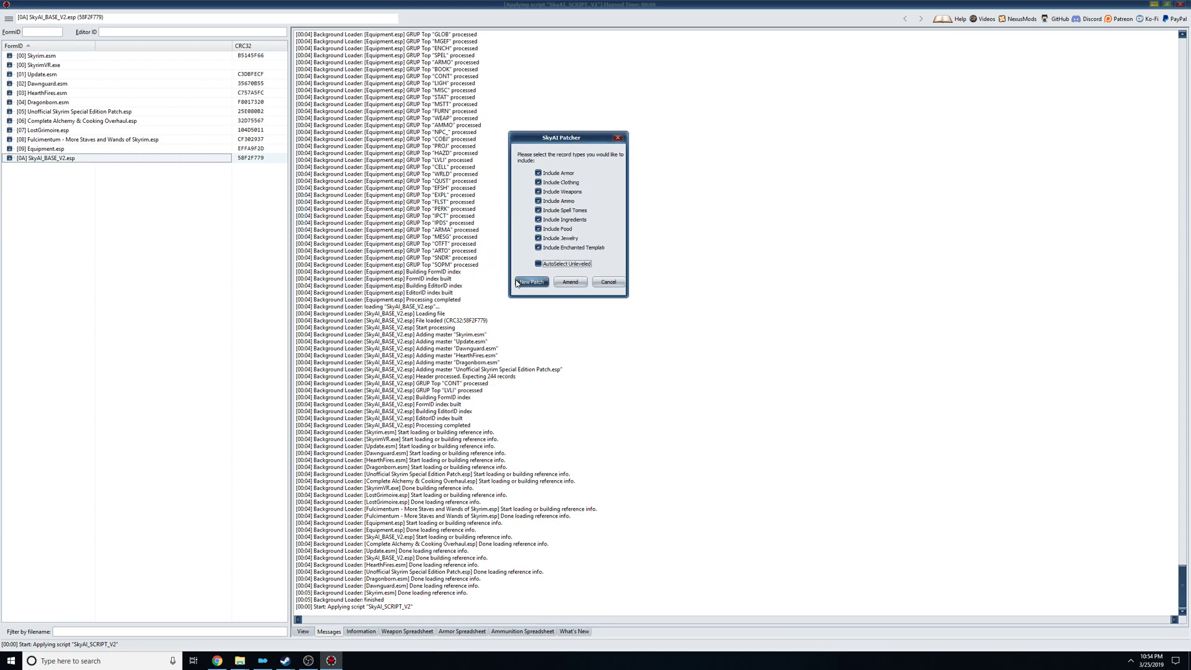
Start a New Patch integrating LostGrimoire, Fulcimentum and Equipment and confirm the selection.
{"action": "left_click", "coordinate": [529, 282]}
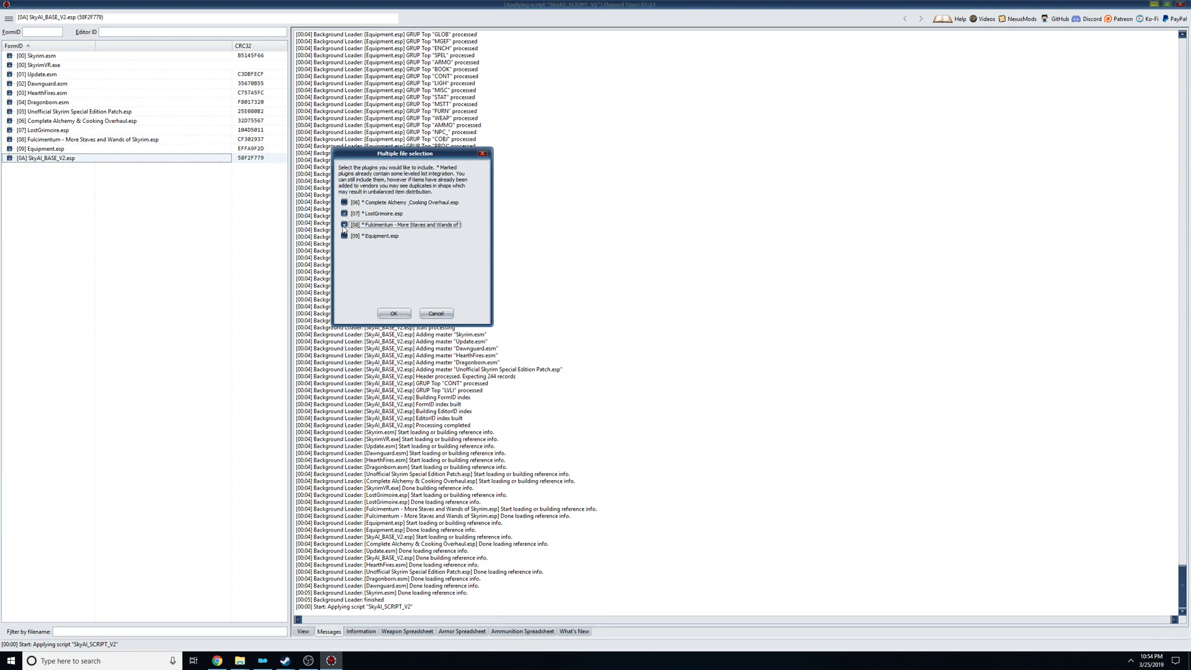
{"action": "left_click", "coordinate": [344, 235]}
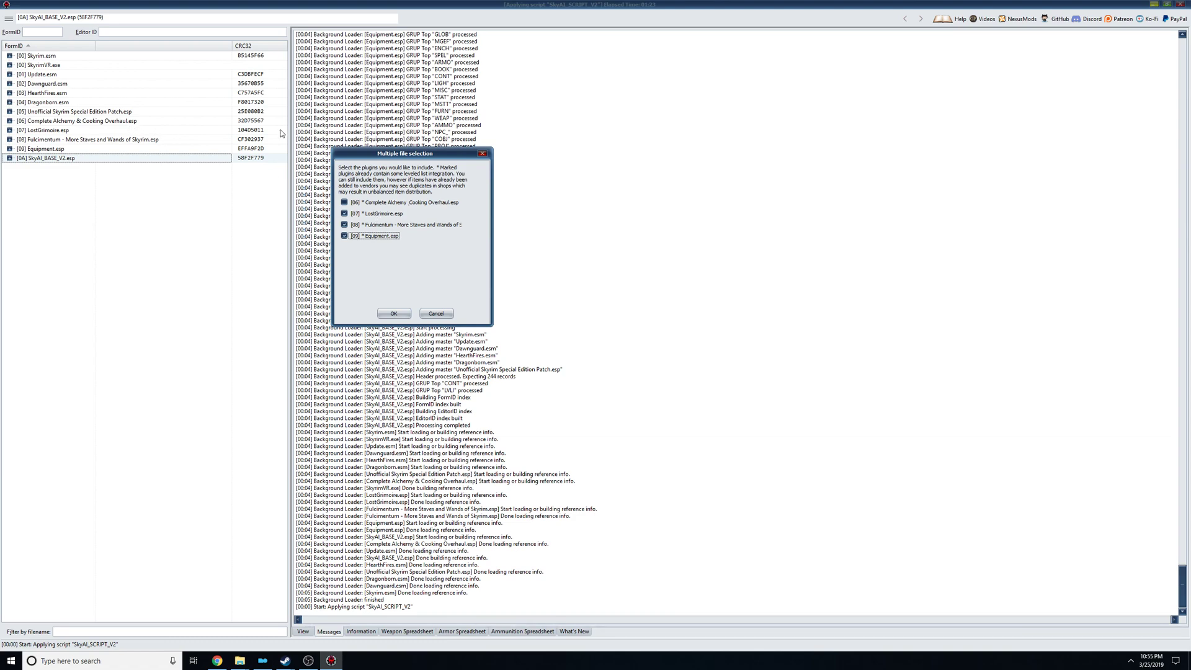
{"action": "mouse_move", "coordinate": [592, 148]}
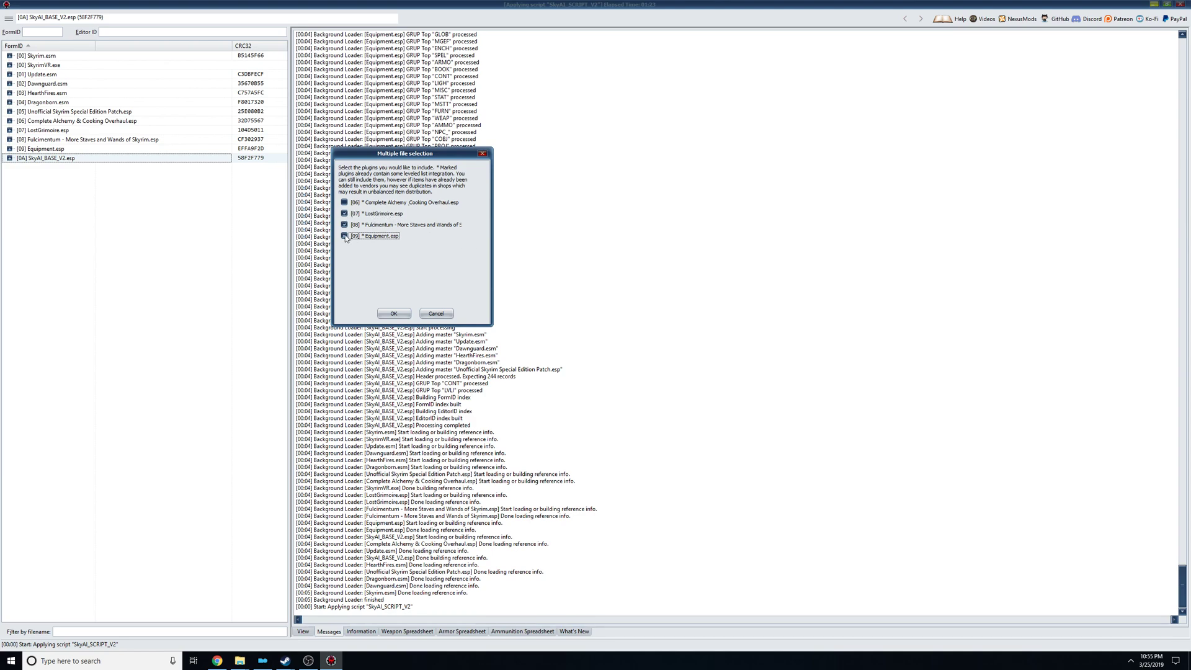
{"action": "left_click", "coordinate": [344, 235]}
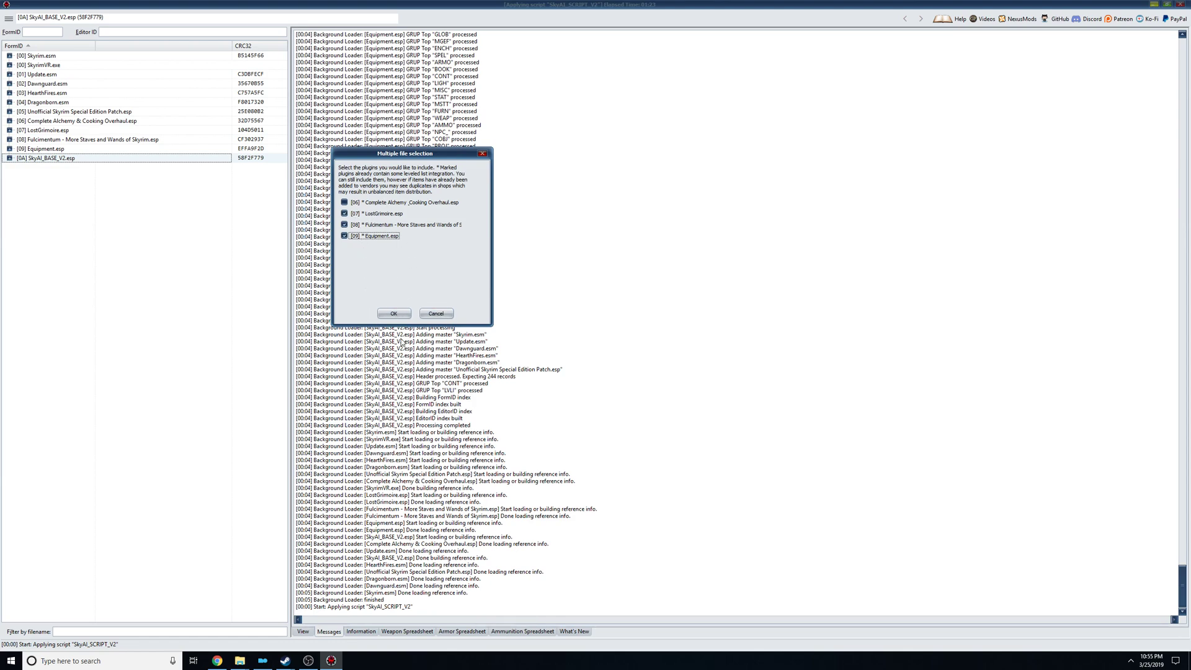
{"action": "left_click", "coordinate": [393, 313]}
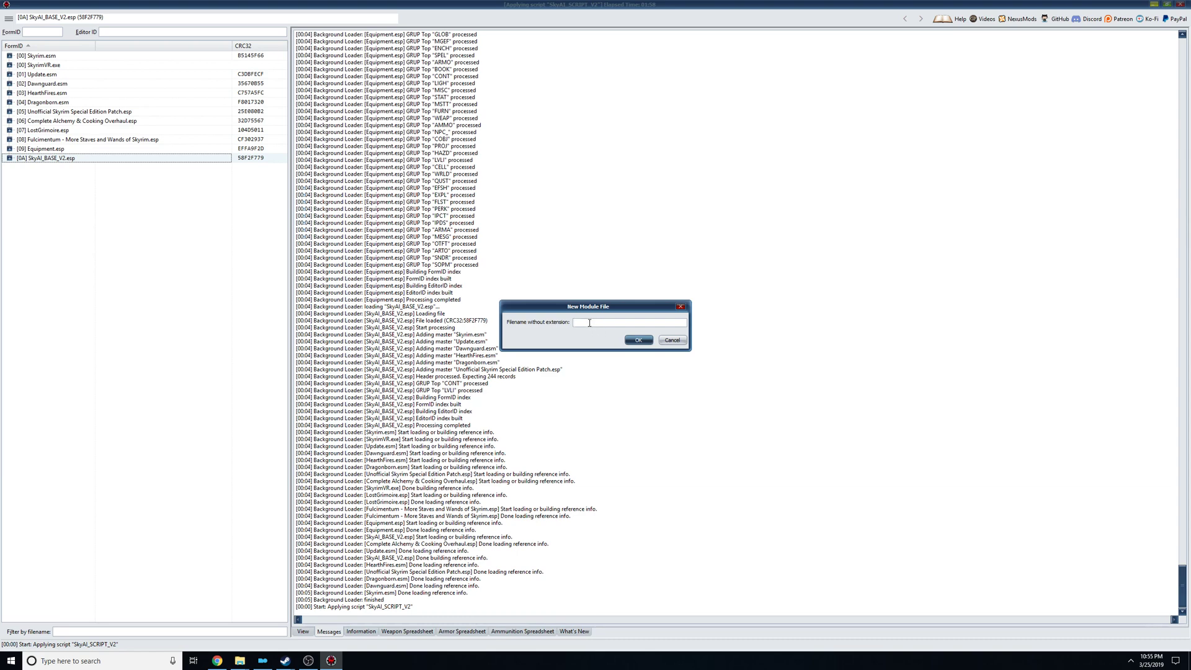
Name the new module file SkyAIPatch and create it.
{"action": "type", "text": "SkyAI"}
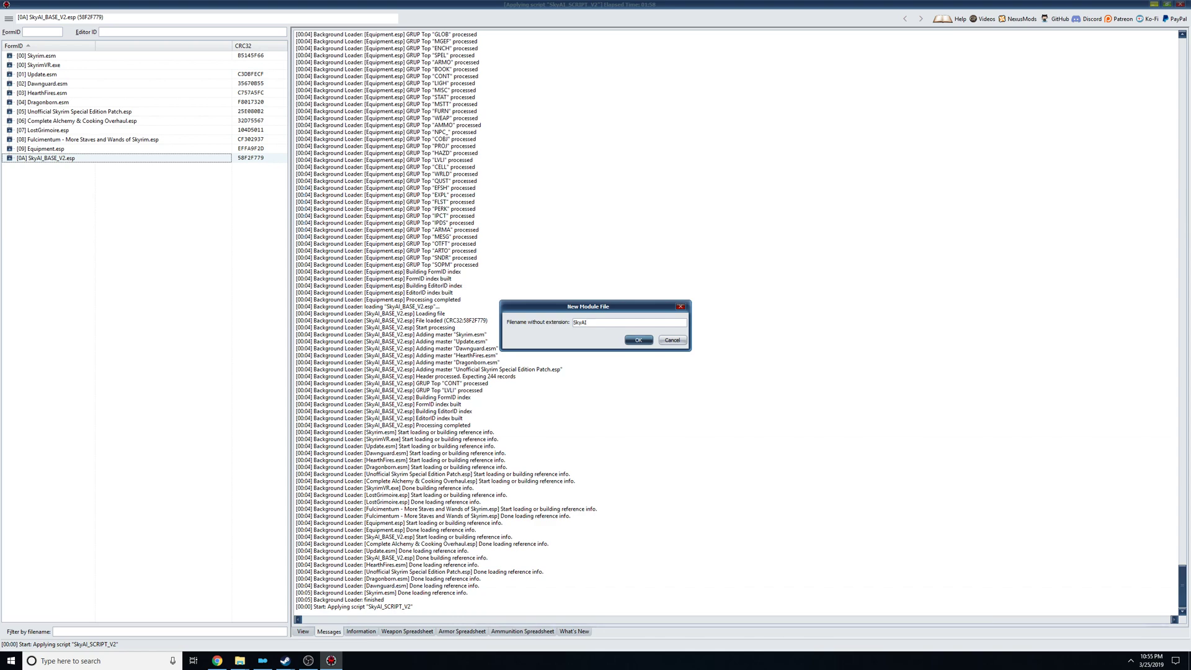
{"action": "type", "text": "Patch"}
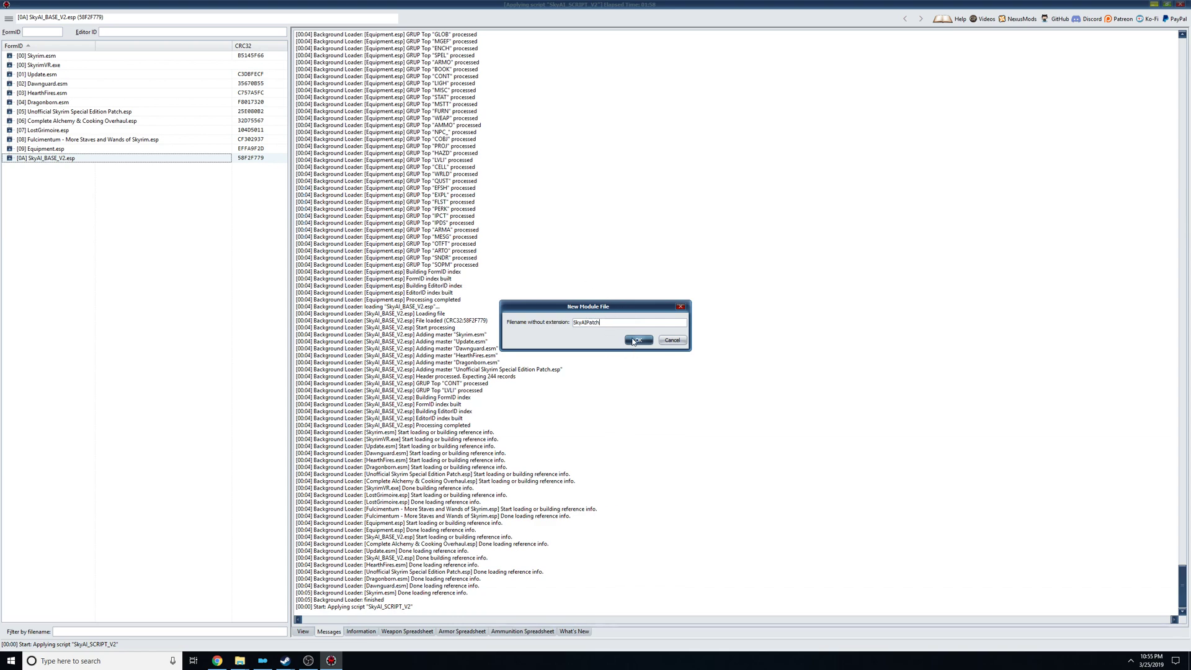
{"action": "left_click", "coordinate": [638, 340]}
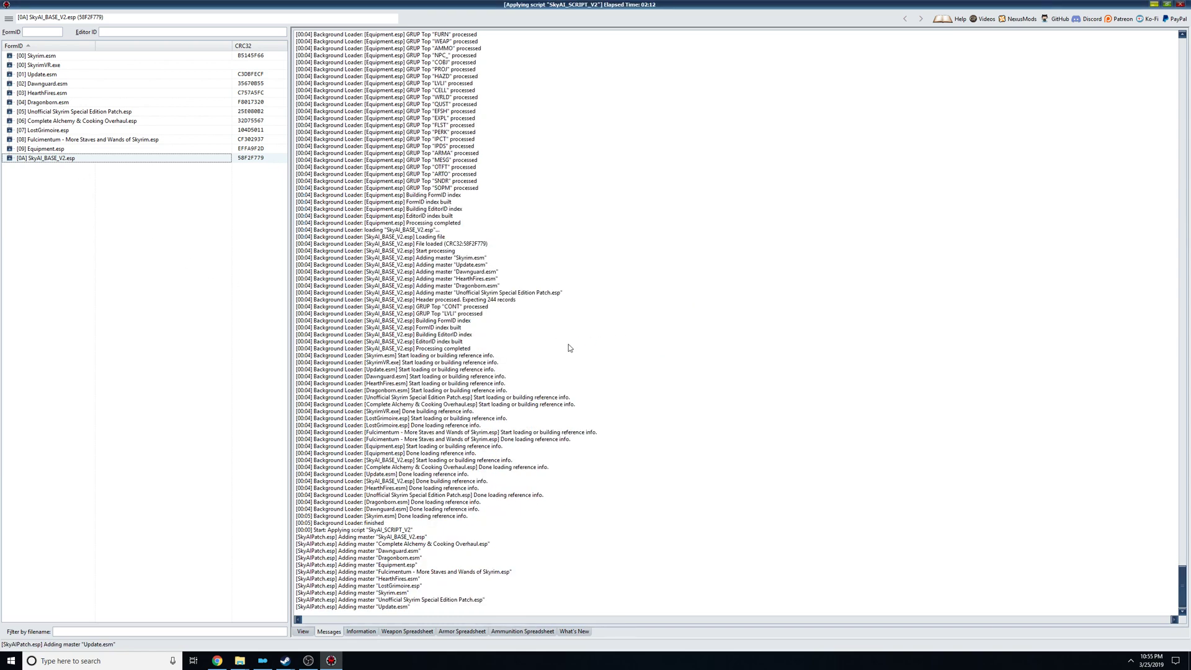
{"action": "mouse_move", "coordinate": [476, 263]}
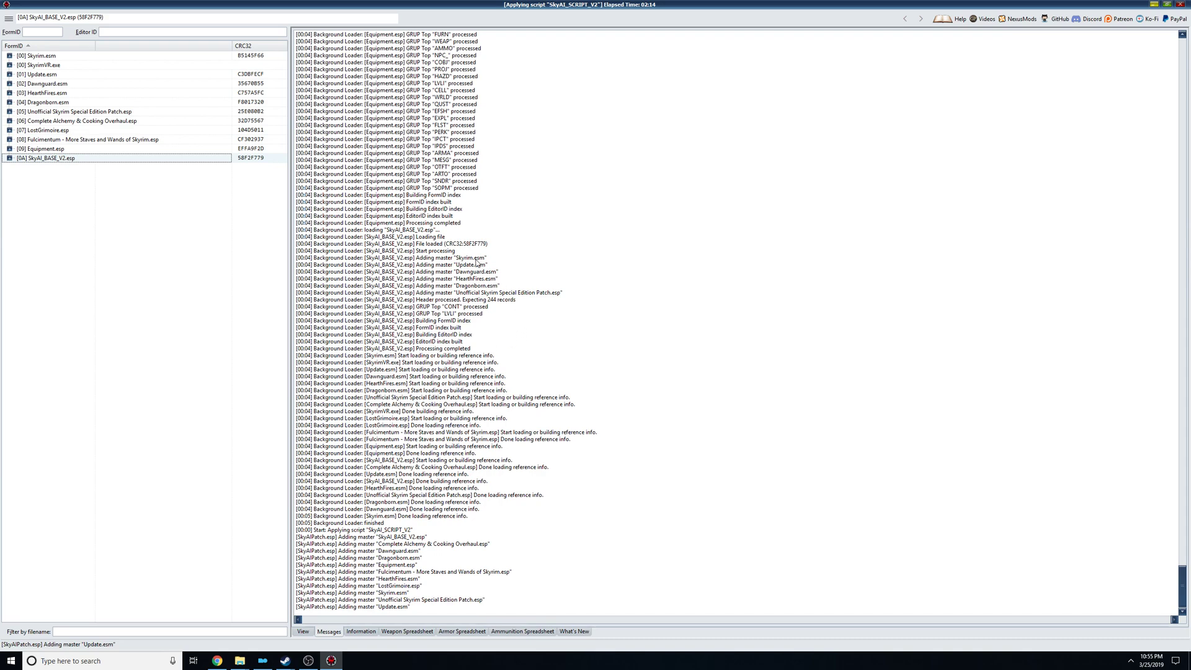
{"action": "mouse_move", "coordinate": [489, 259]}
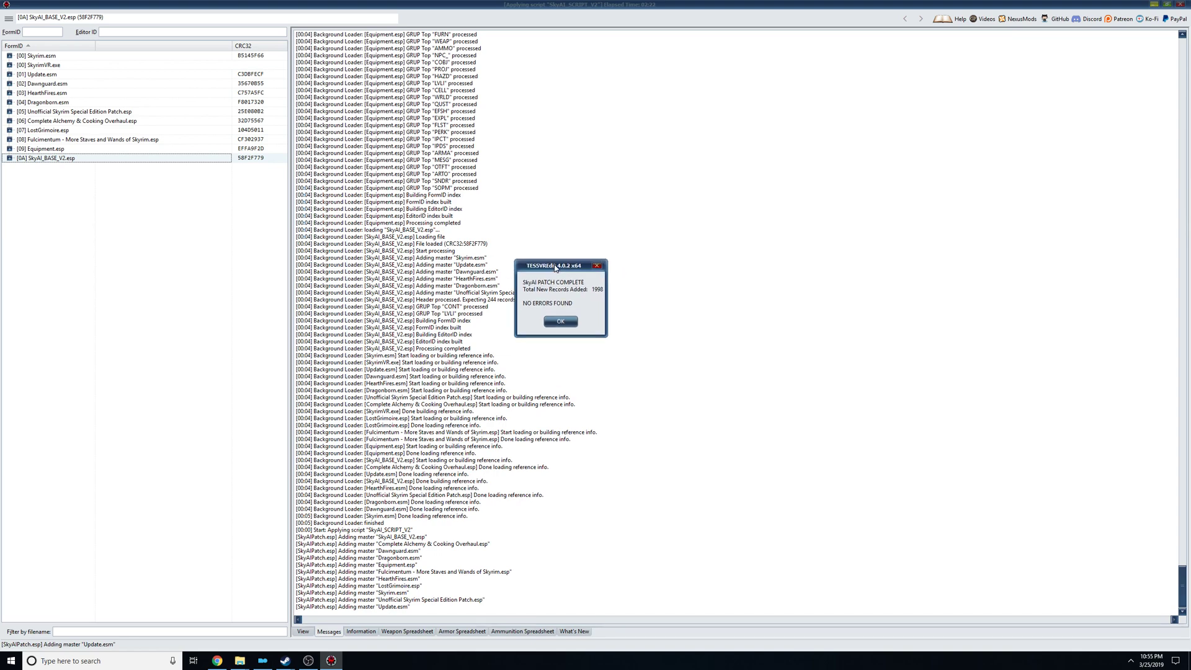
Move the 'SkyAI PATCH COMPLETE' notice aside and dismiss it.
{"action": "left_click_drag", "start_coordinate": [559, 266], "coordinate": [424, 164]}
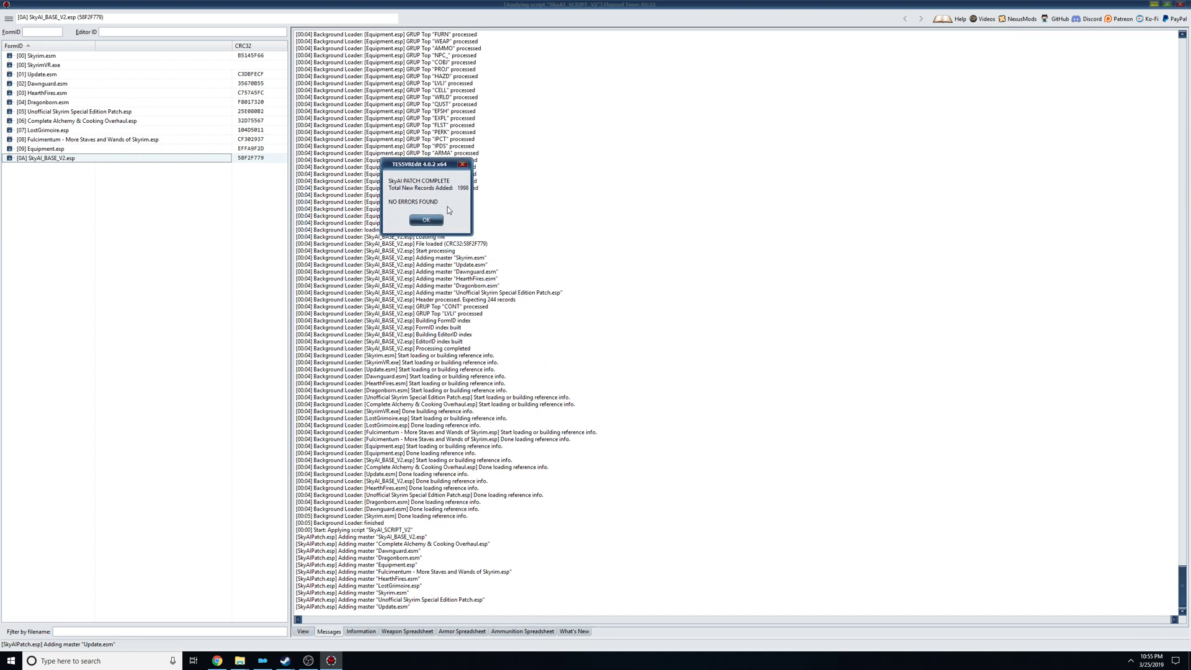
{"action": "left_click", "coordinate": [425, 219]}
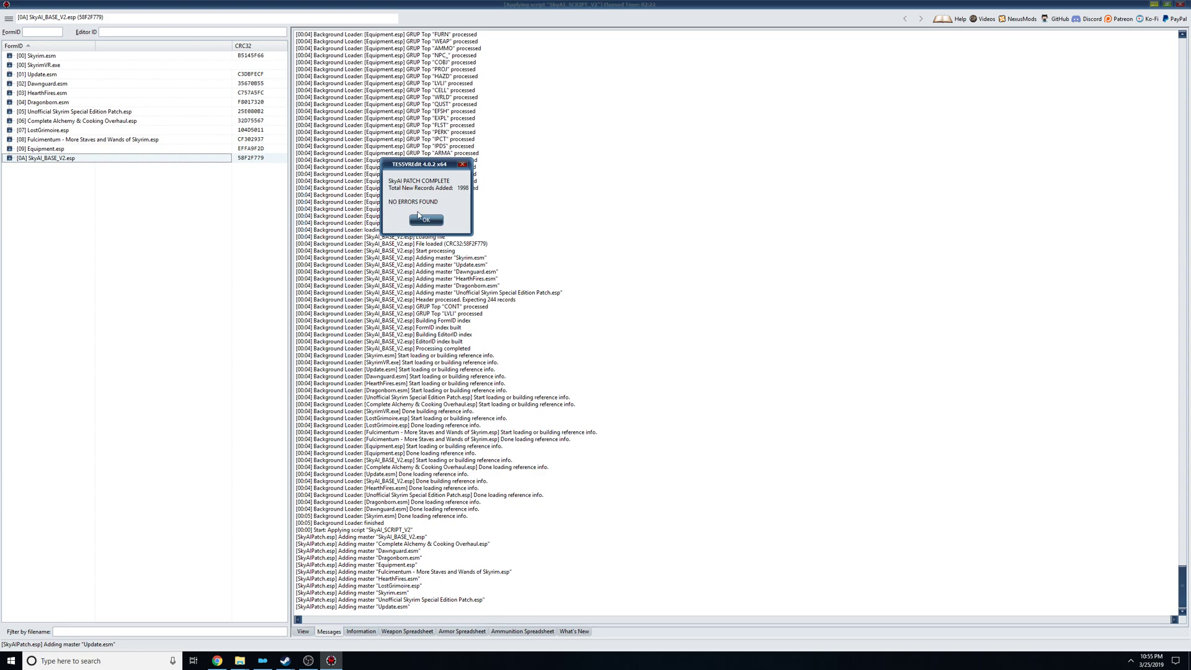
{"action": "left_click", "coordinate": [424, 221]}
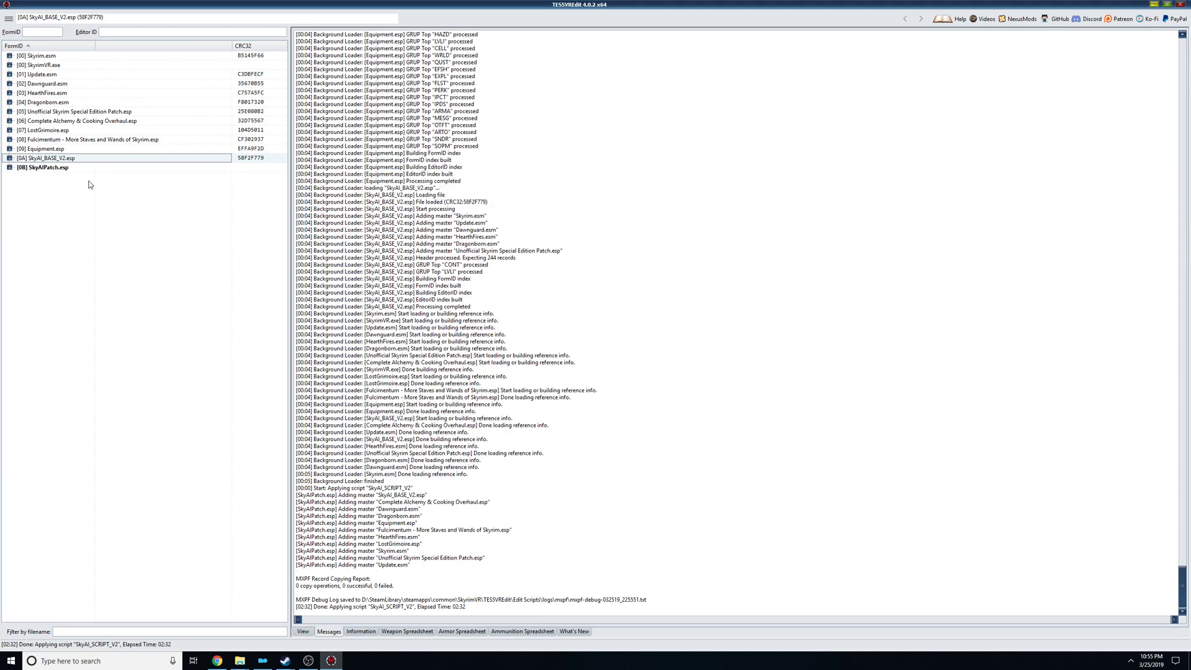
View SkyAIPatch.esp's header and expand it to its File Header and Leveled Item groups.
{"action": "left_click", "coordinate": [43, 167]}
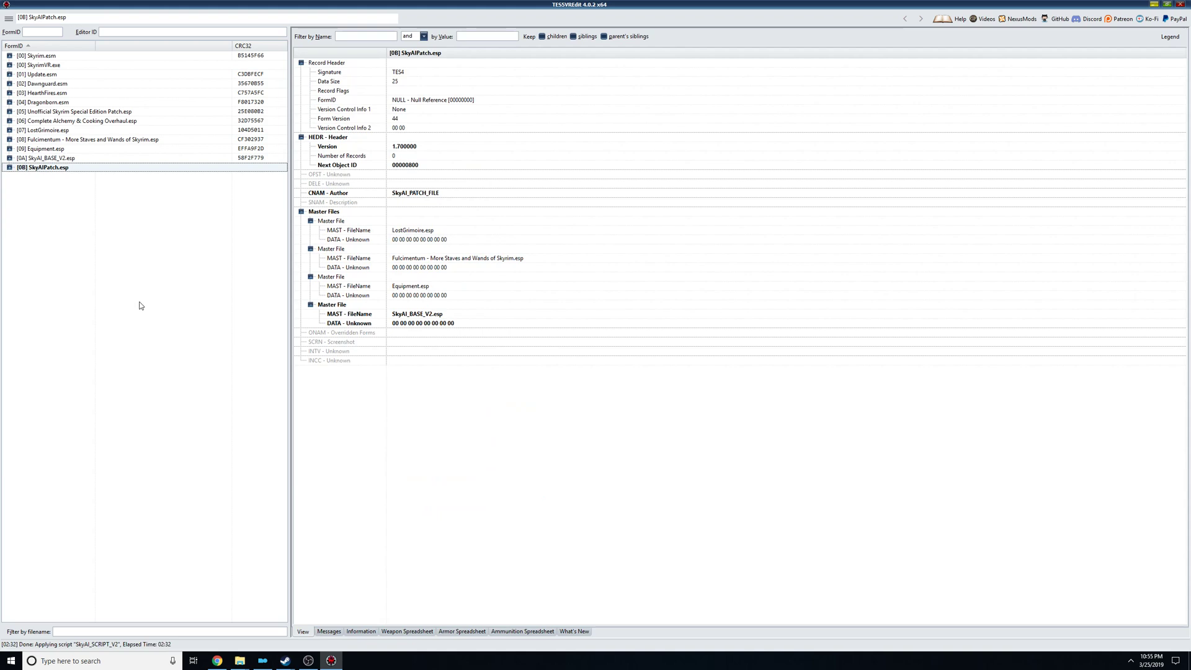
{"action": "left_click", "coordinate": [11, 168]}
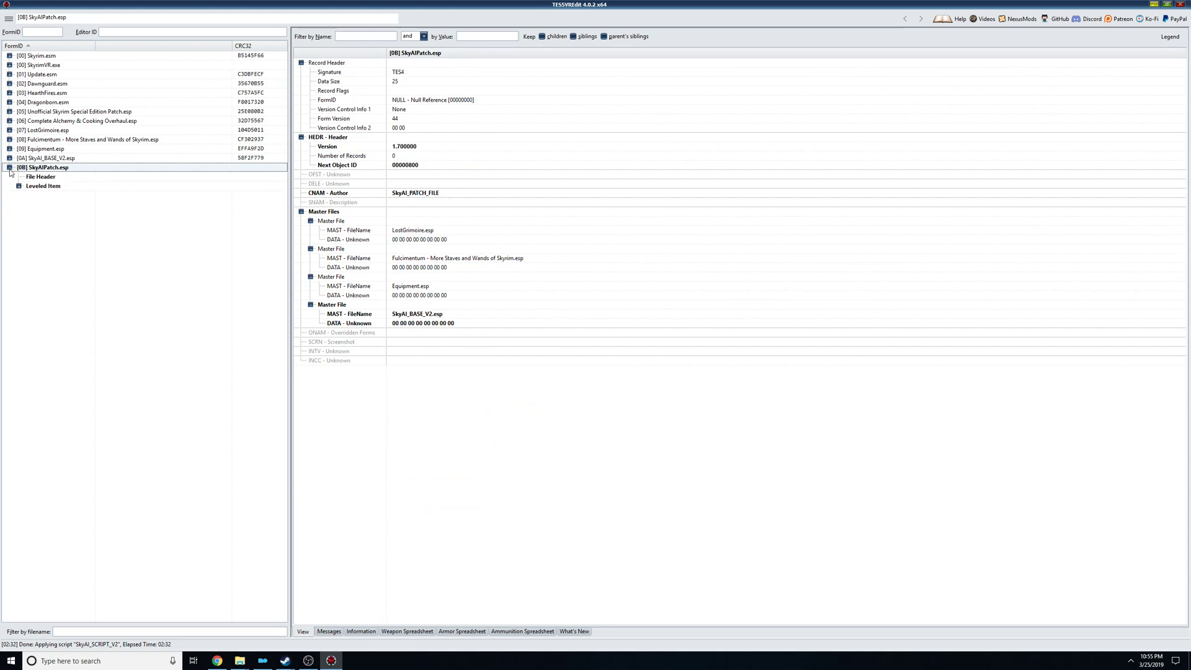
{"action": "left_click", "coordinate": [18, 185]}
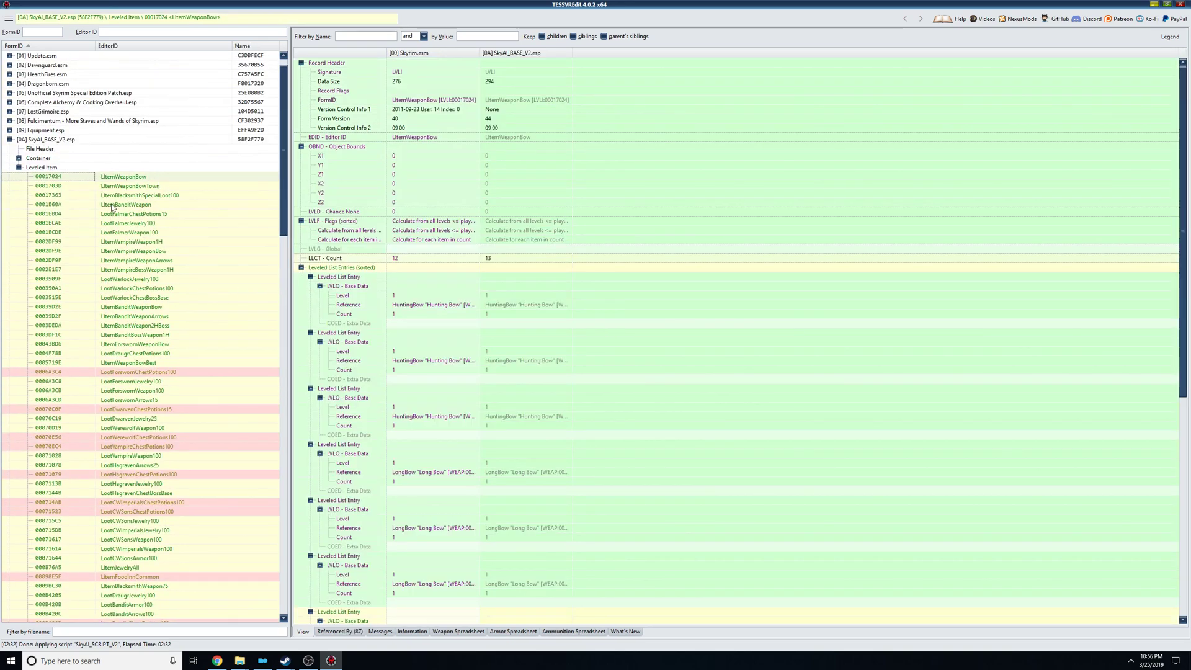
{"action": "mouse_move", "coordinate": [154, 238]}
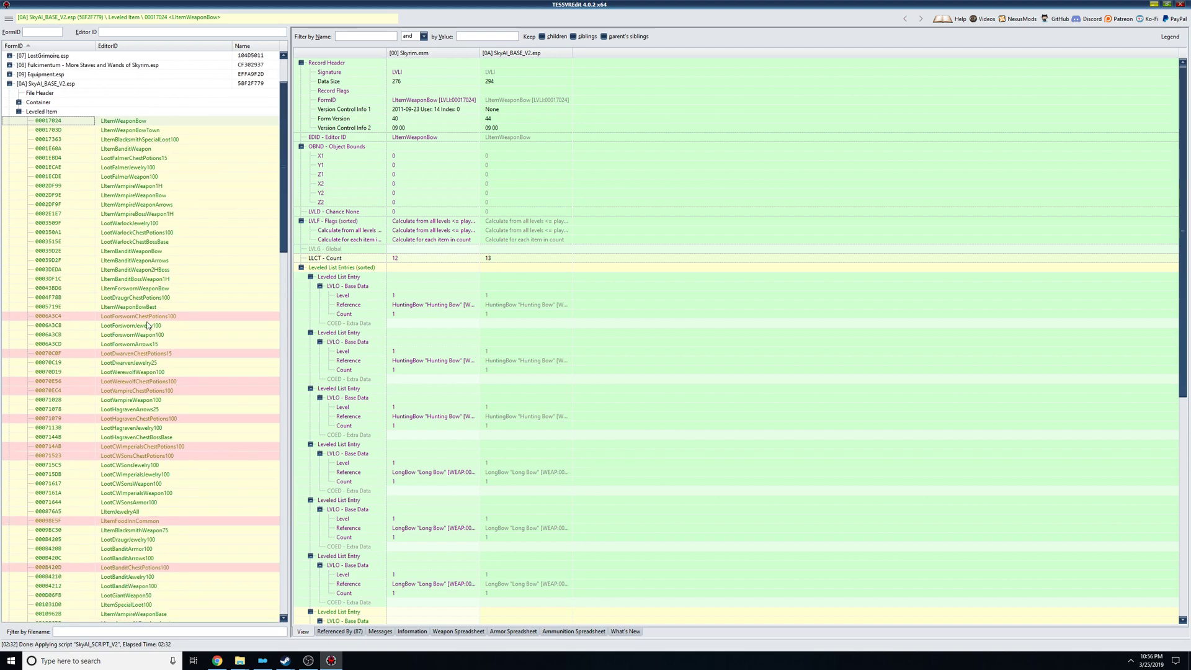
Scroll SkyAI_BASE_V2.esp's leveled item list toward LItemWeaponBow and LootBanditArmor100.
{"action": "scroll", "scroll_direction": "down", "scroll_amount": 3}
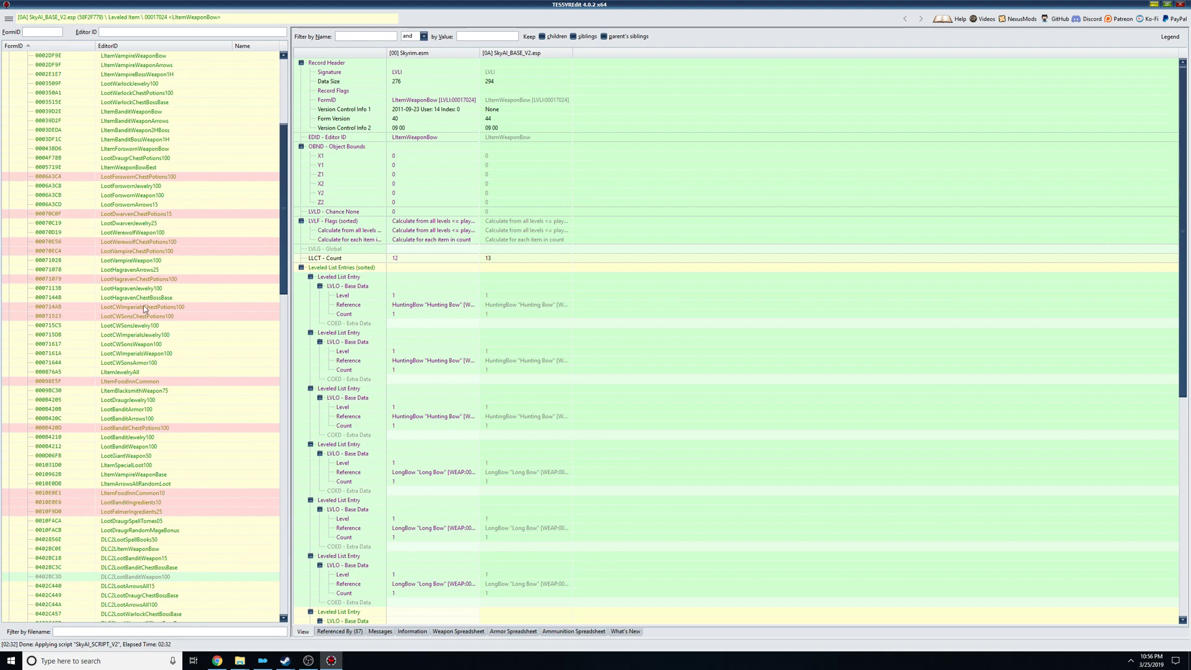
{"action": "scroll", "scroll_direction": "down", "scroll_amount": 3}
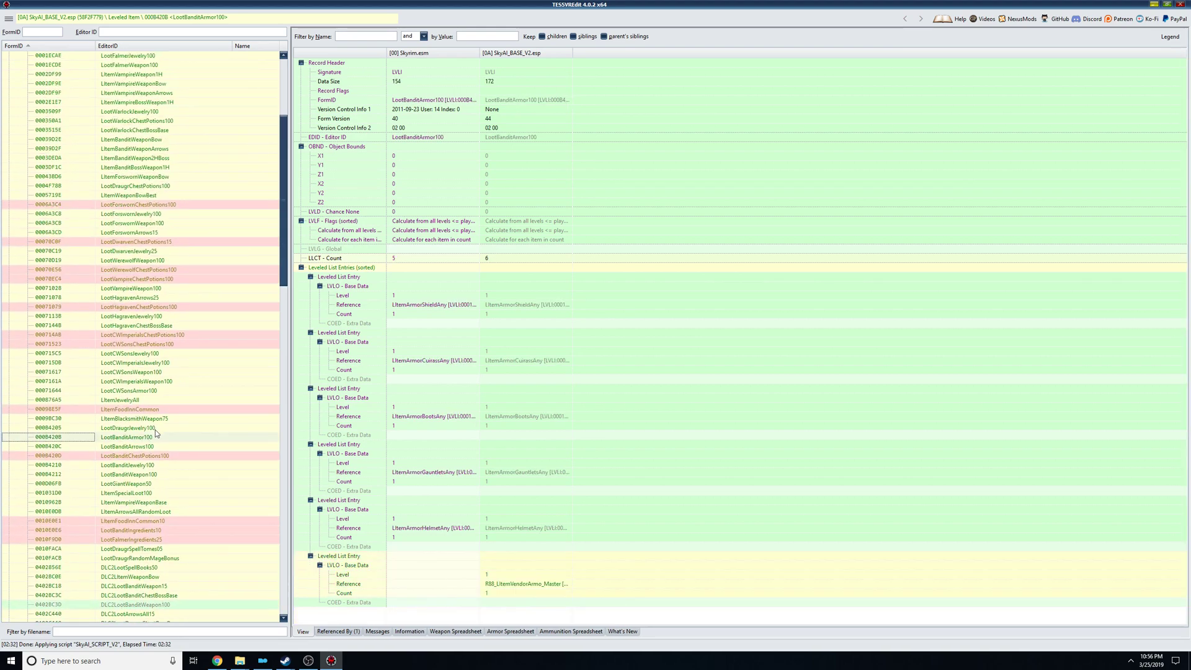
{"action": "mouse_move", "coordinate": [492, 393]}
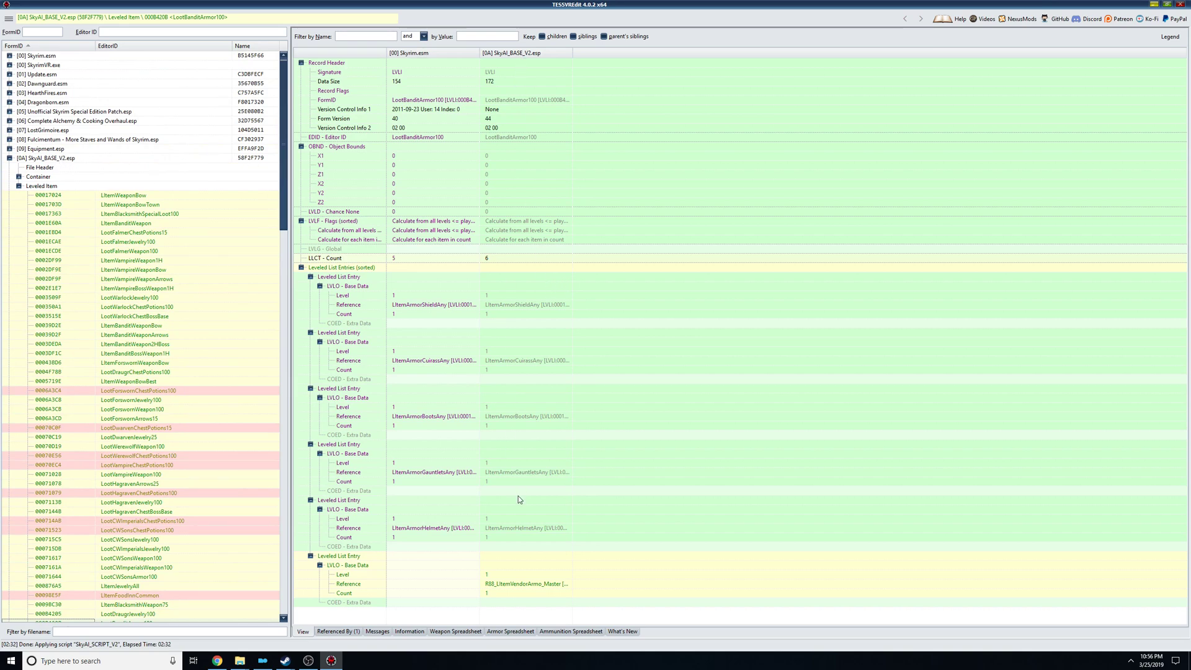
{"action": "mouse_move", "coordinate": [590, 605]}
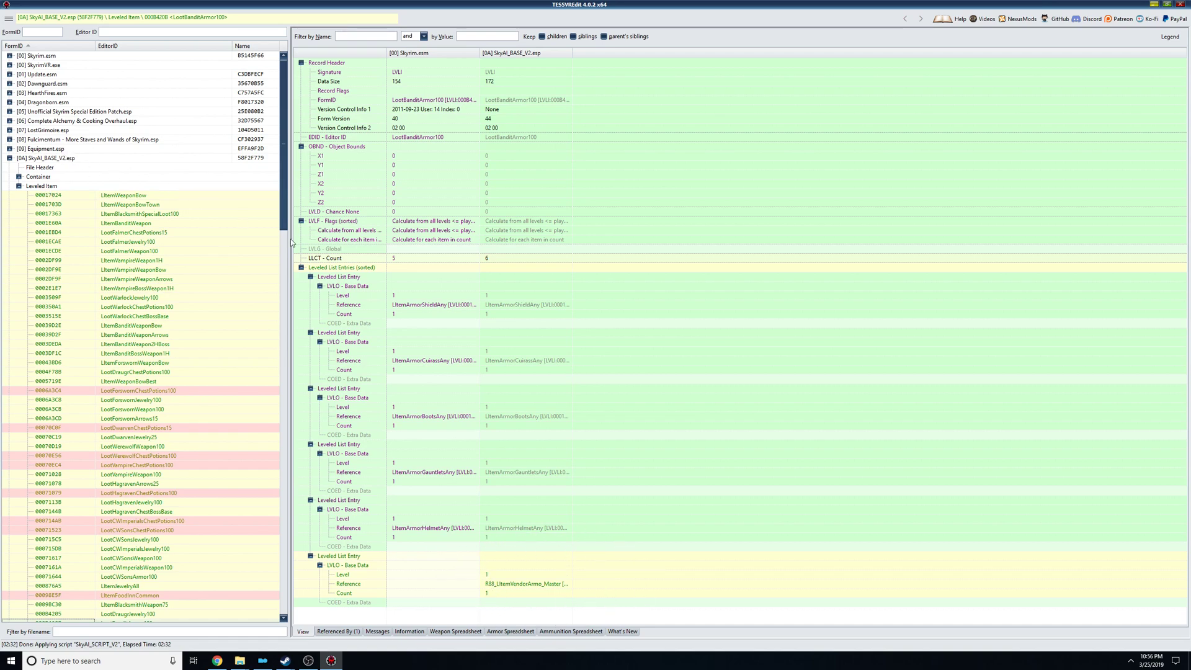
{"action": "mouse_move", "coordinate": [529, 588]}
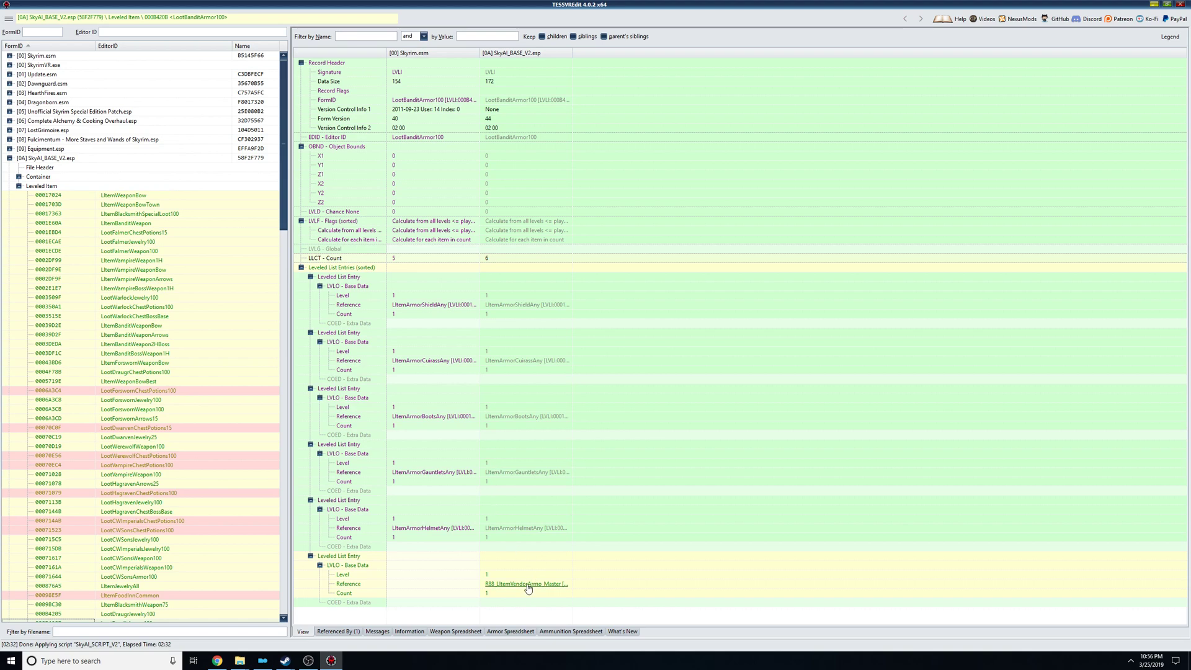
{"action": "mouse_move", "coordinate": [529, 590]}
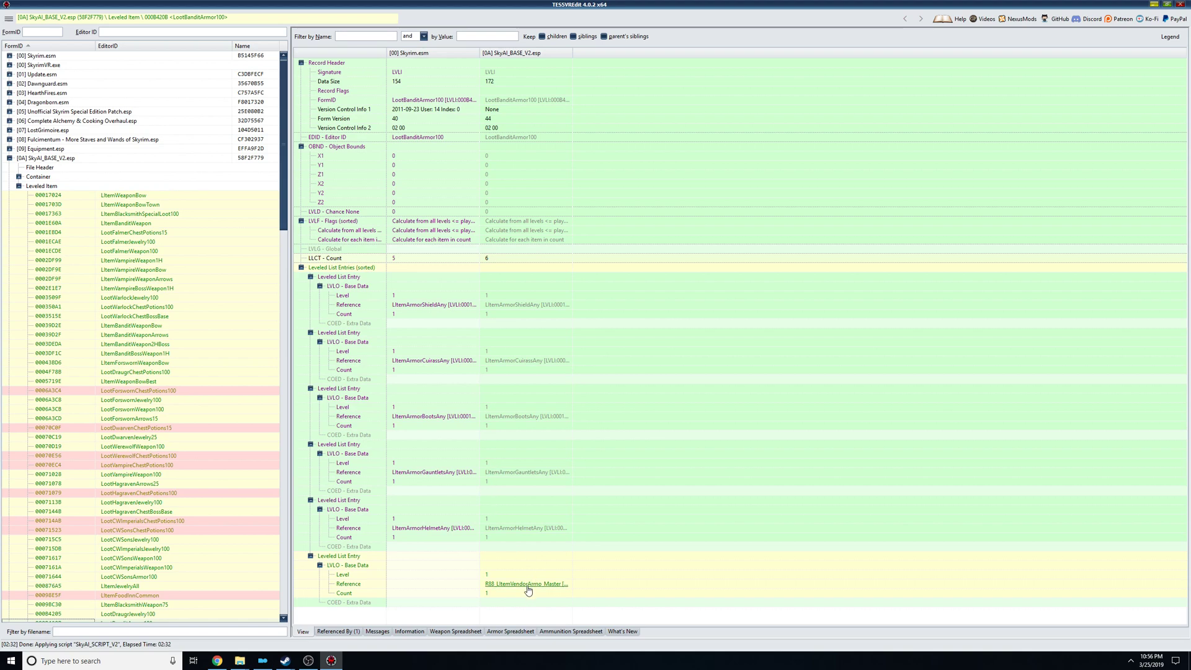
Follow references to RBB_LItemVendorAmmo_Master and RBB_LItemVendorAmmo02 and review their entries.
{"action": "left_click", "coordinate": [526, 583]}
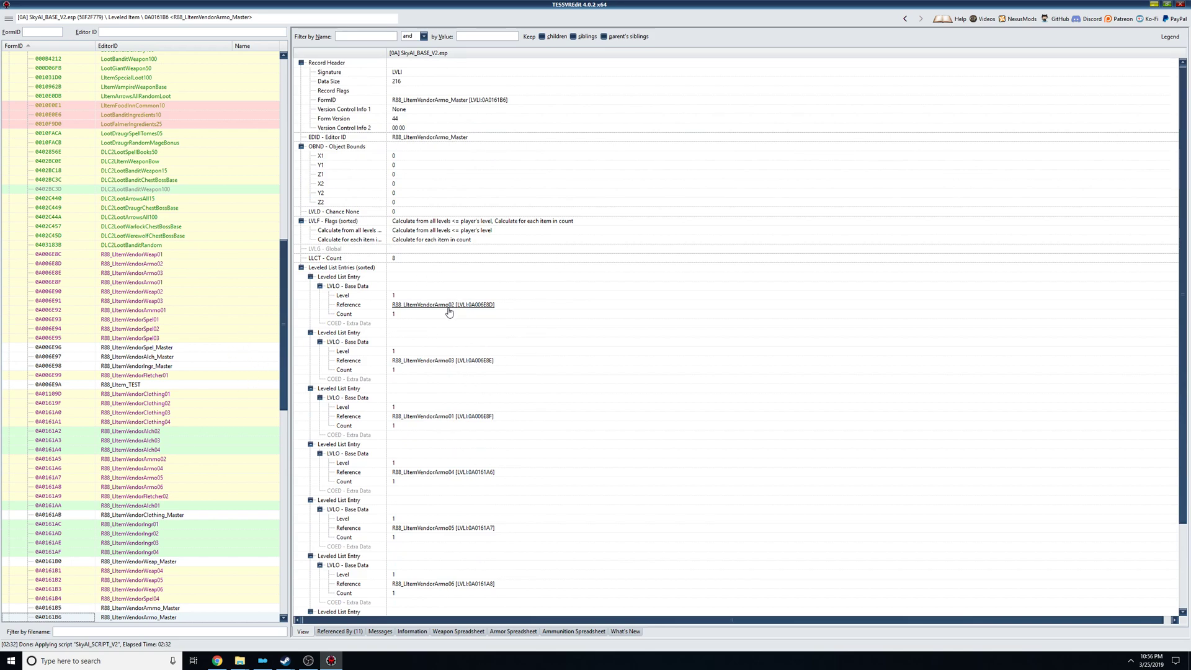
{"action": "left_click", "coordinate": [443, 305]}
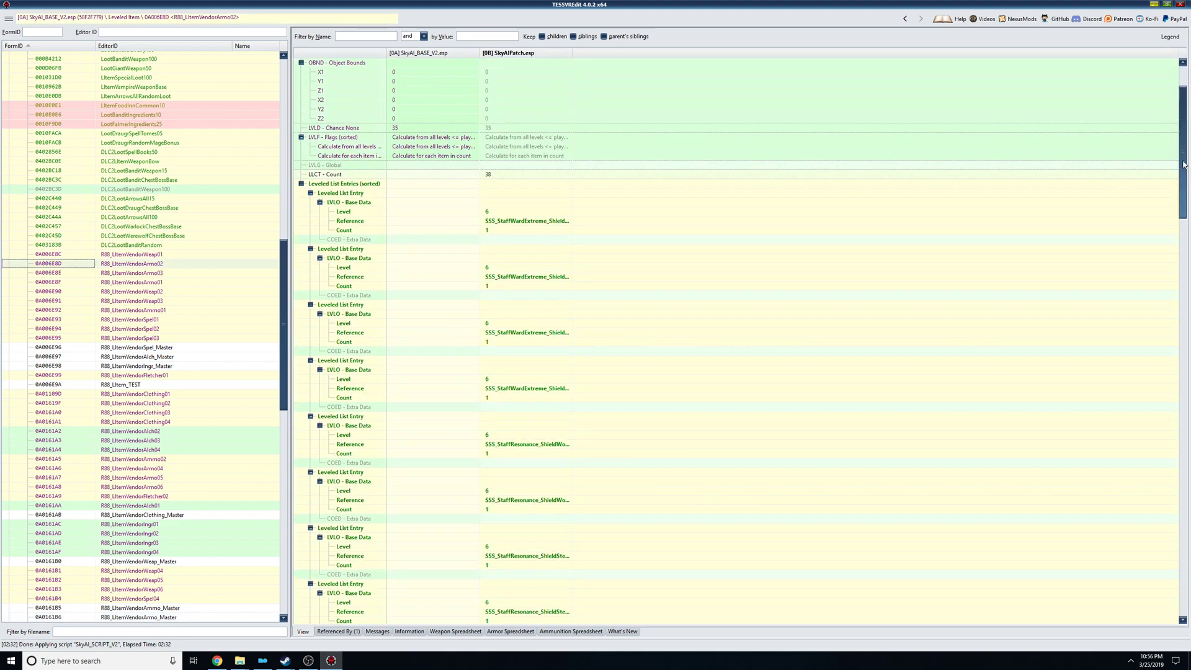
{"action": "scroll", "scroll_direction": "down", "scroll_amount": 3}
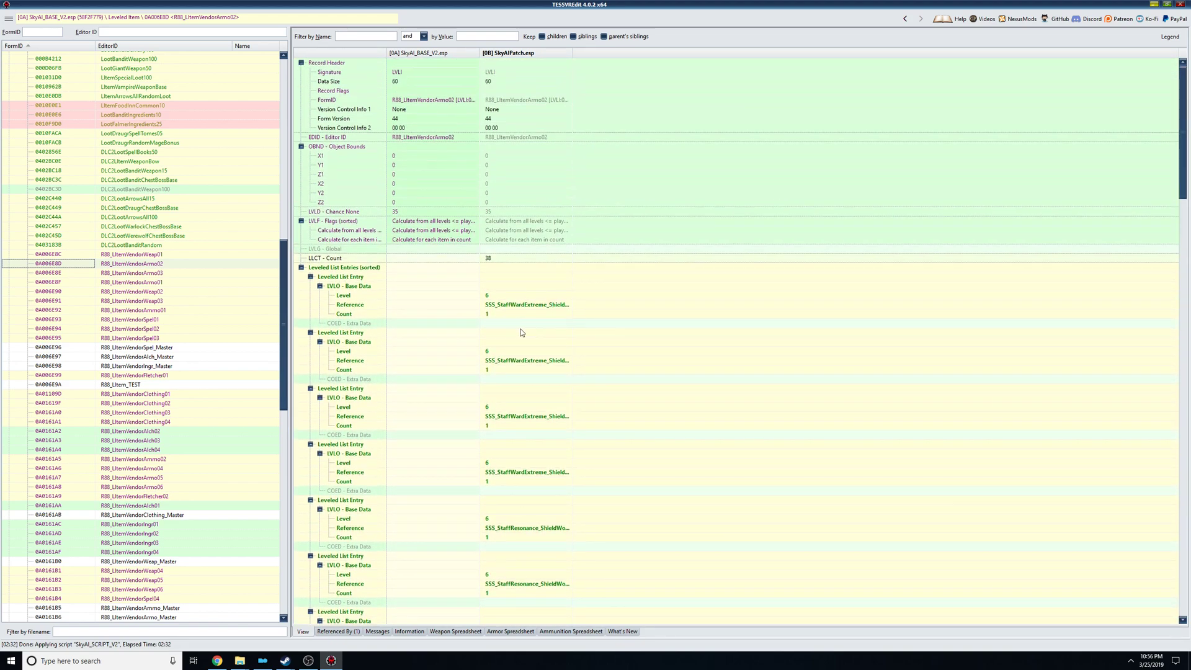
{"action": "mouse_move", "coordinate": [537, 96]}
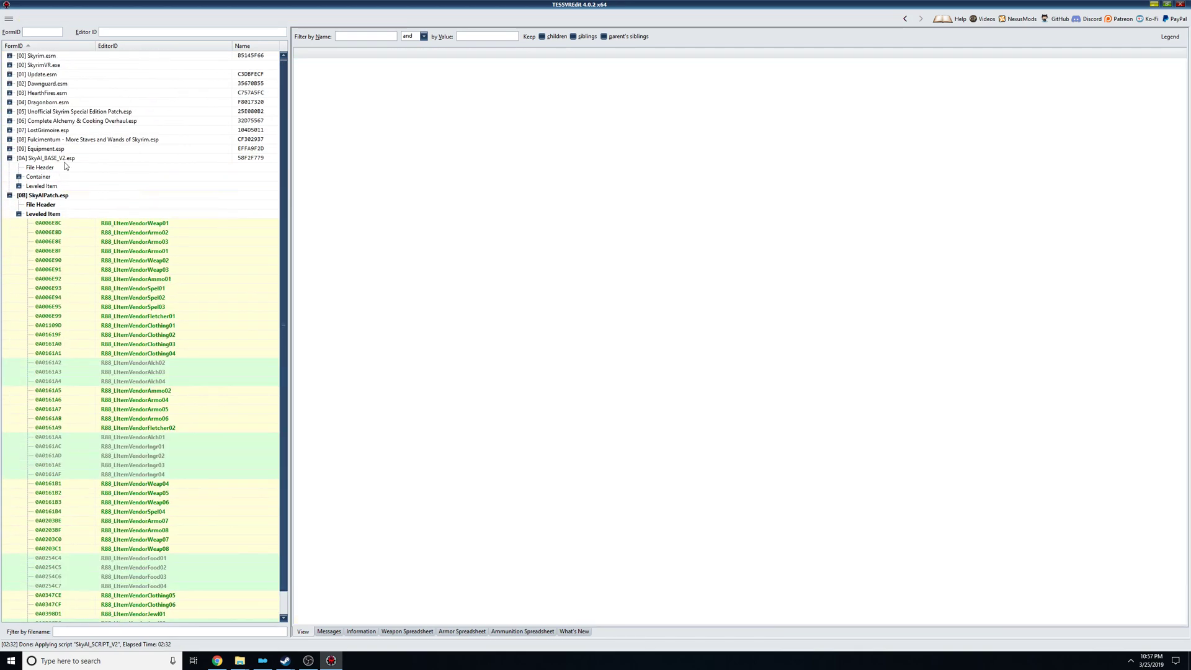
Return to SkyAI_BASE_V2.esp and scroll SkyAIPatch.esp's vendor armor leveled list entries.
{"action": "left_click", "coordinate": [46, 158]}
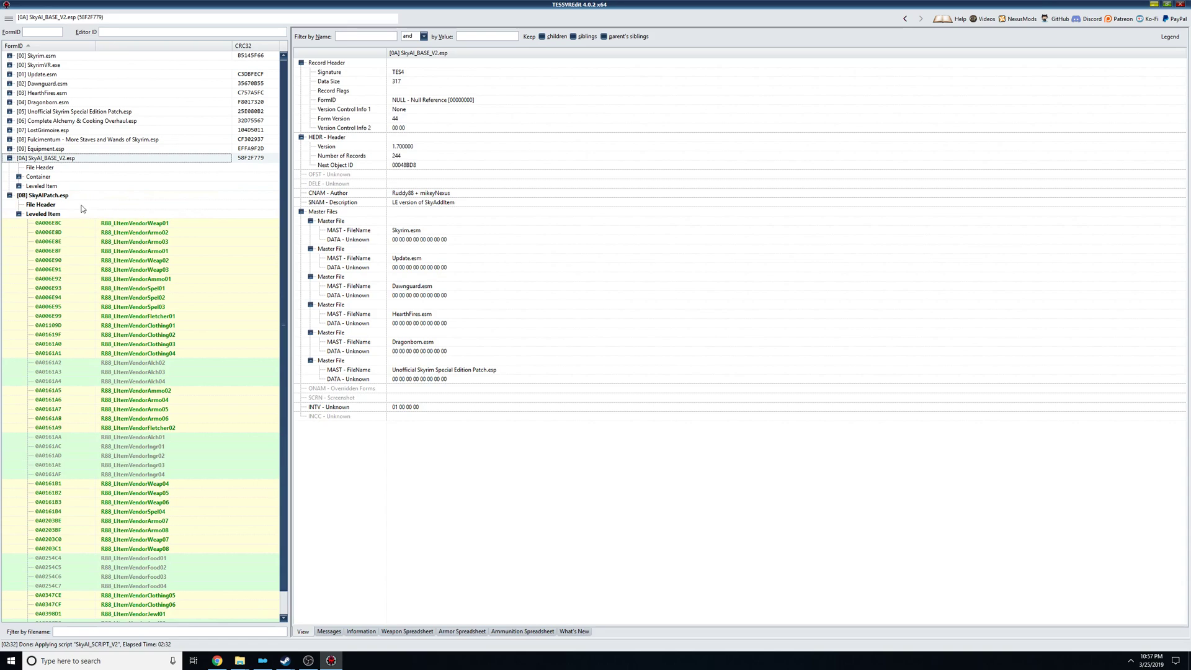
{"action": "mouse_move", "coordinate": [102, 170]}
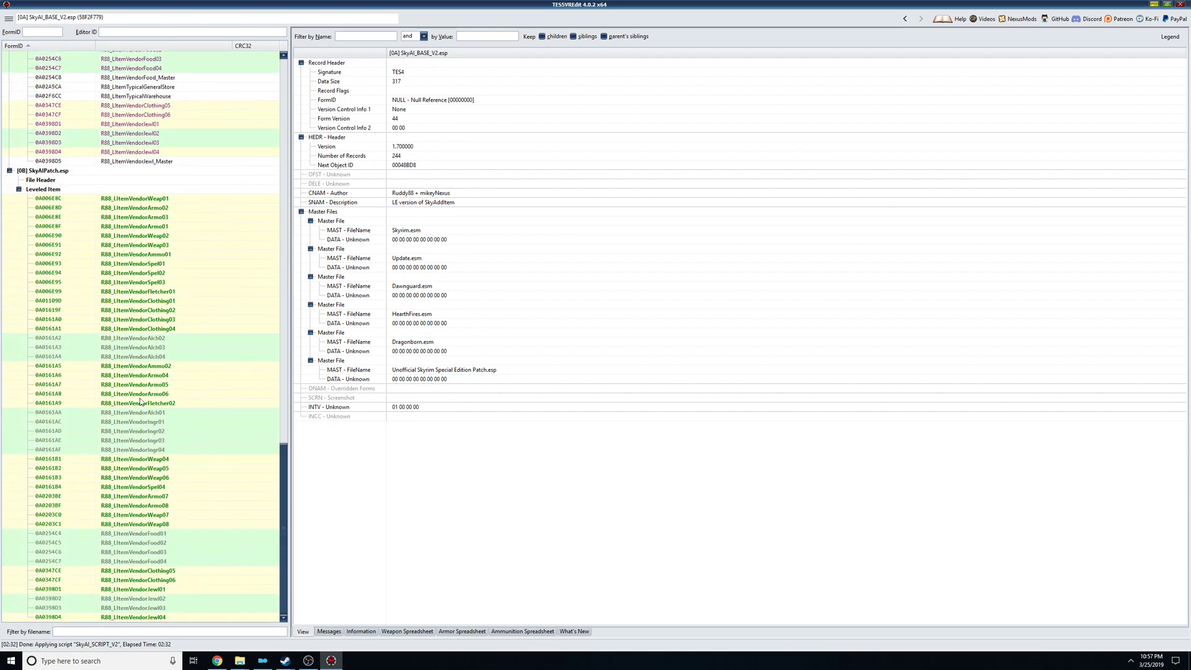
{"action": "scroll", "scroll_direction": "down", "scroll_amount": 3}
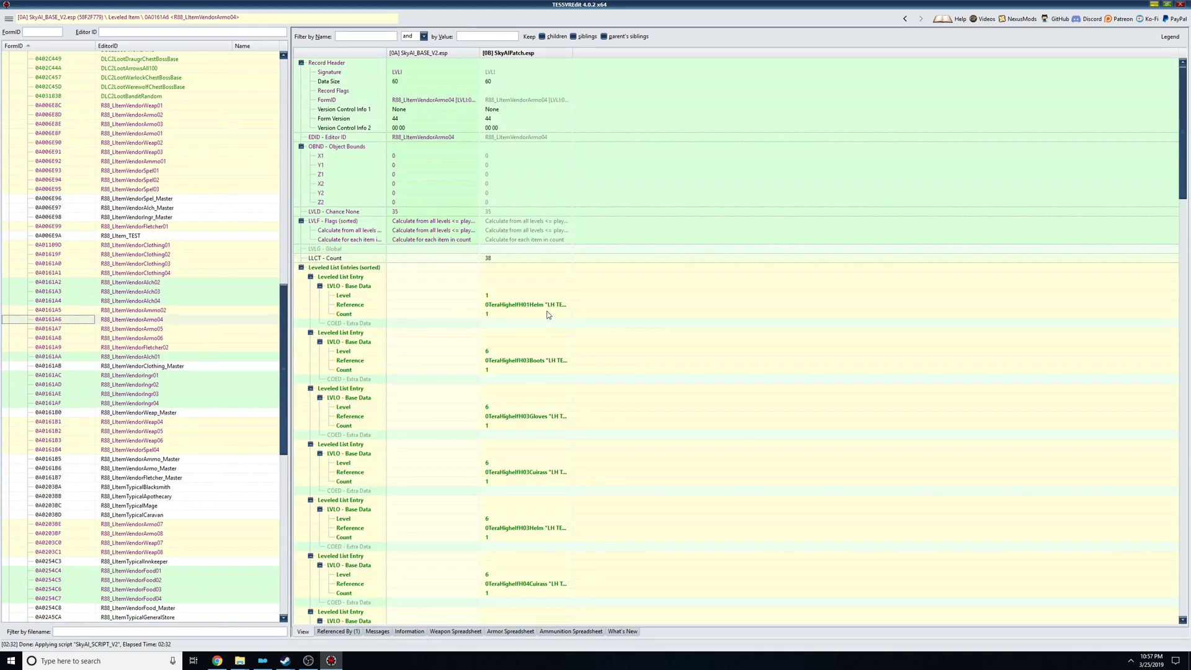
{"action": "scroll", "scroll_direction": "down", "scroll_amount": 3}
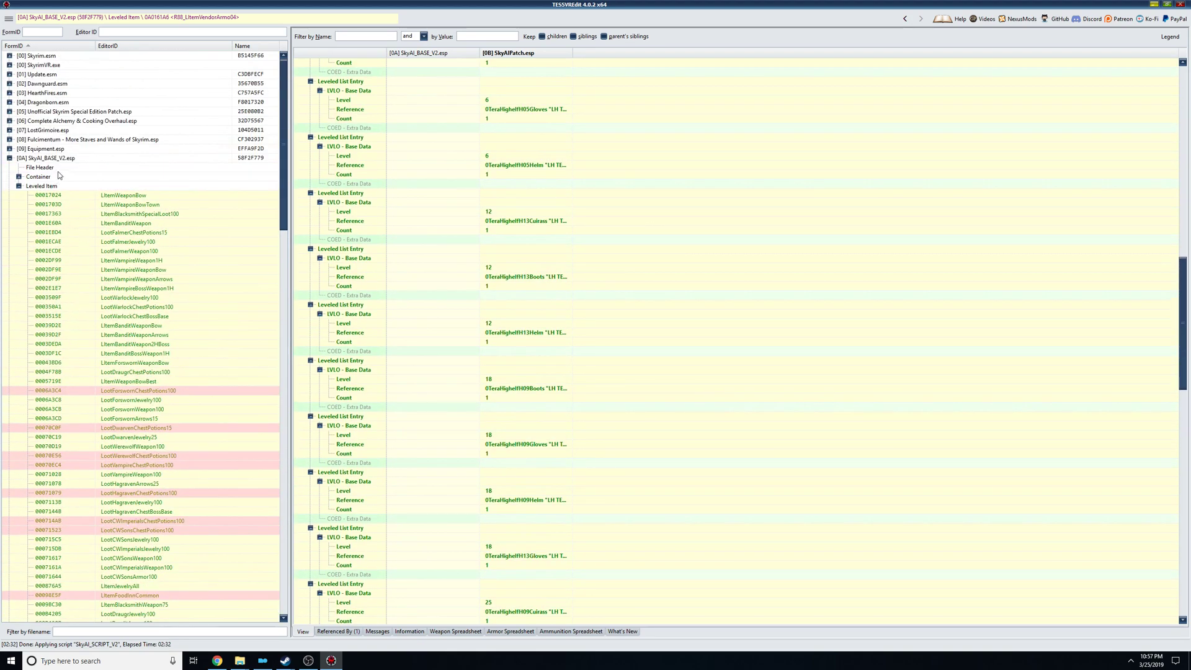
Rerun the SkyAI script on SkyAI_BASE_V2.esp accepting all item types.
{"action": "right_click", "coordinate": [46, 158]}
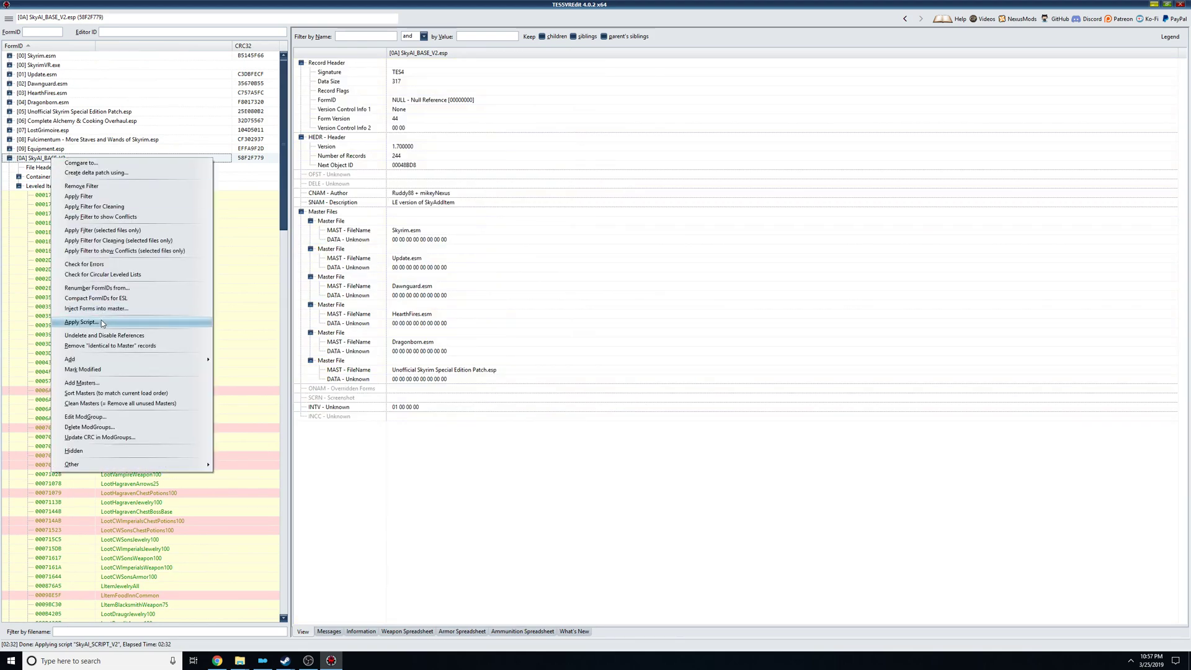
{"action": "left_click", "coordinate": [82, 322]}
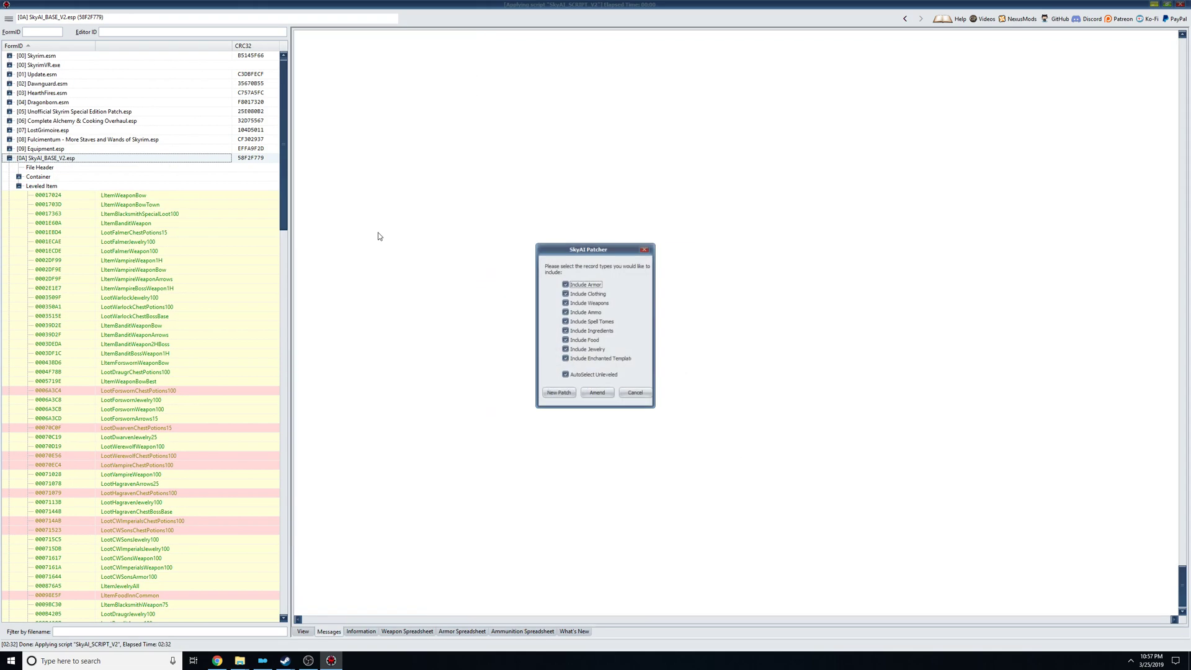
{"action": "left_click", "coordinate": [597, 393]}
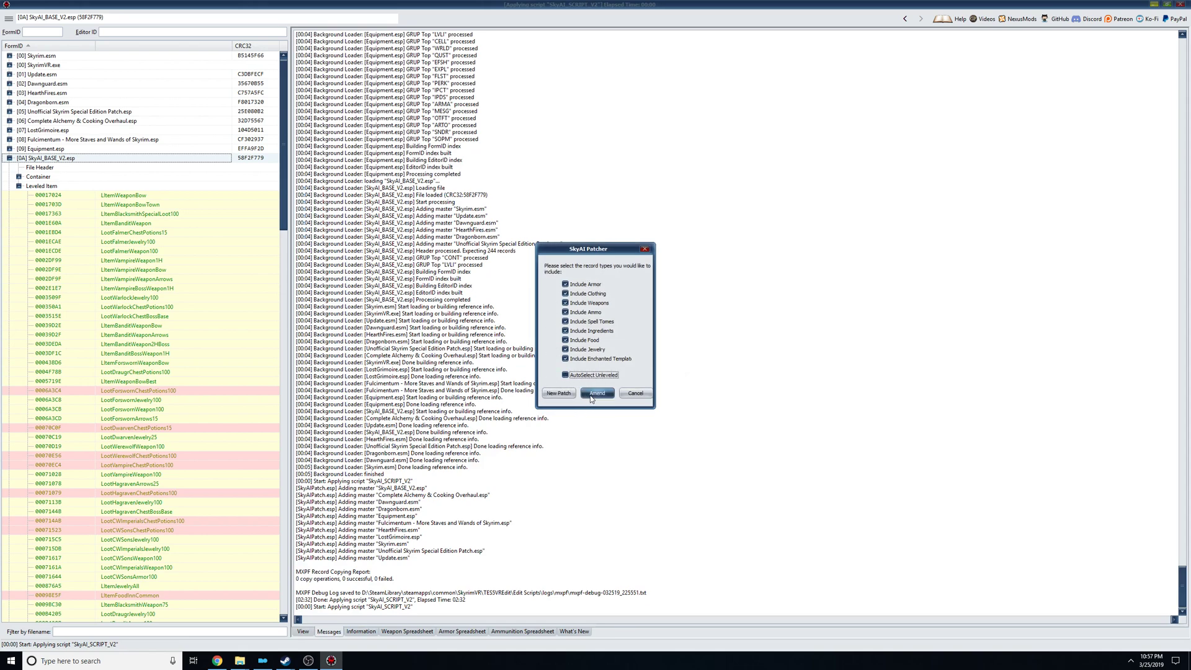
{"action": "left_click", "coordinate": [598, 393]}
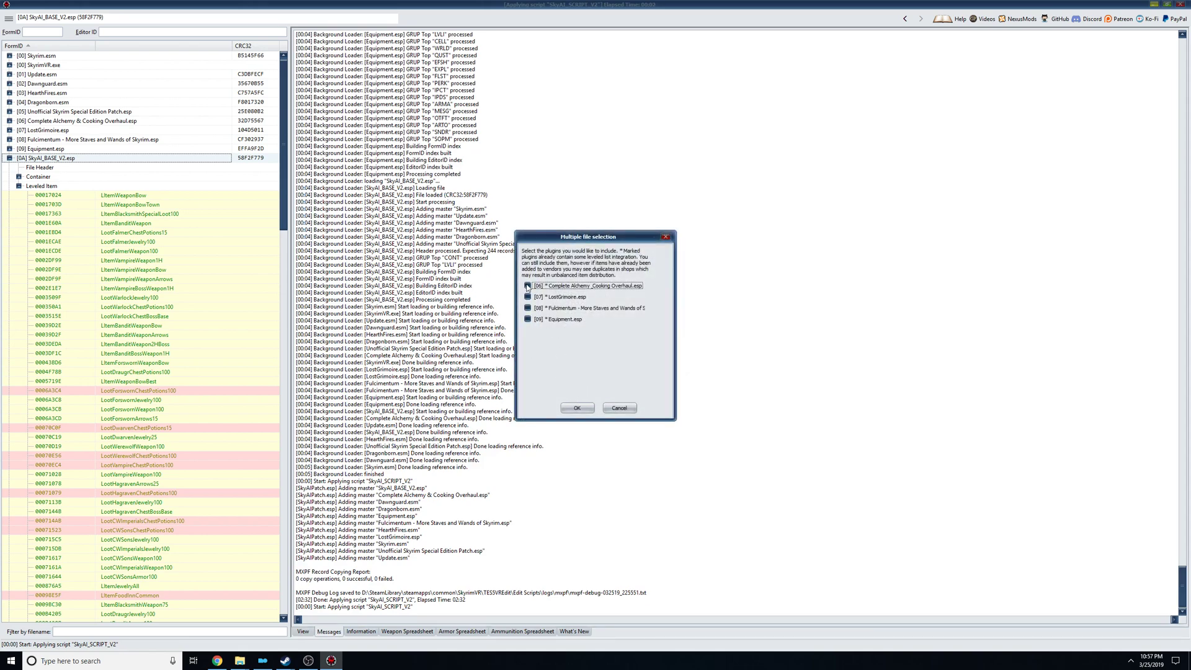
Include Complete Alchemy & Cooking Overhaul, run the patch for 744 new records and dismiss the completion message.
{"action": "left_click", "coordinate": [527, 285]}
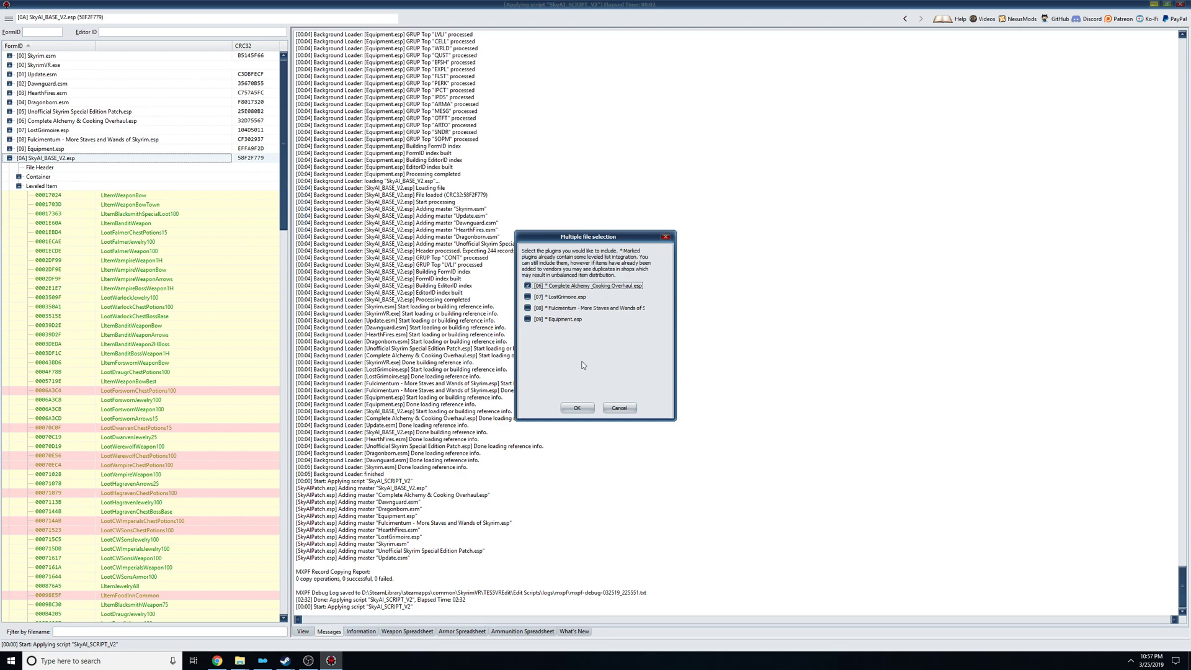
{"action": "left_click", "coordinate": [577, 408]}
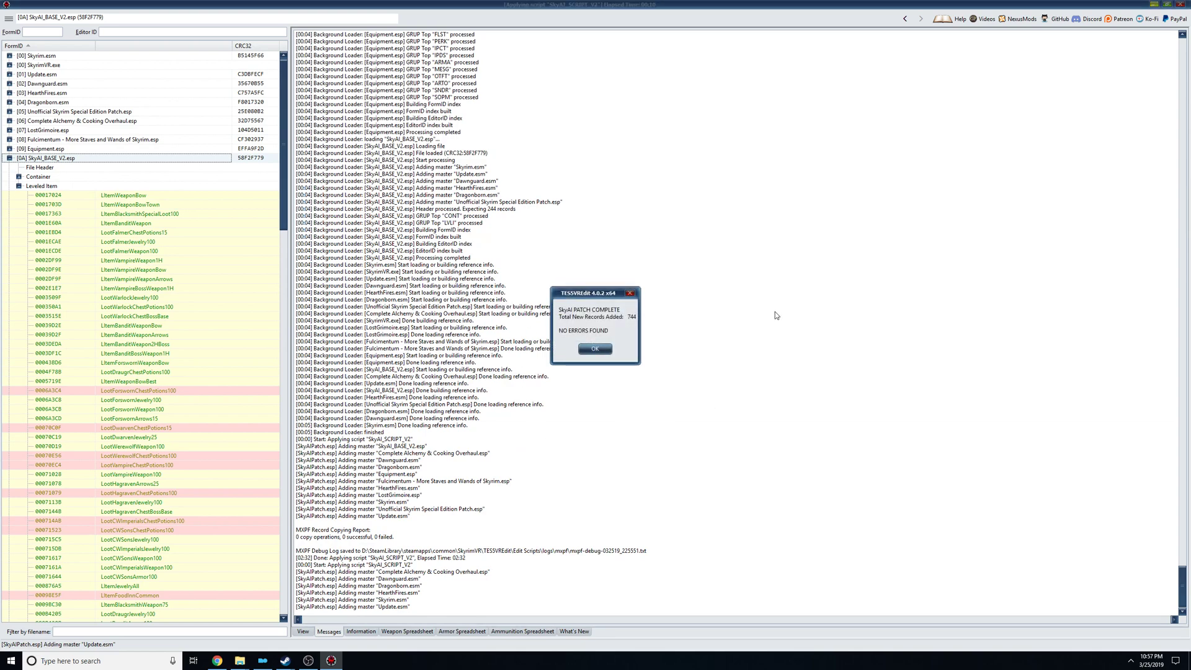
{"action": "left_click", "coordinate": [594, 349]}
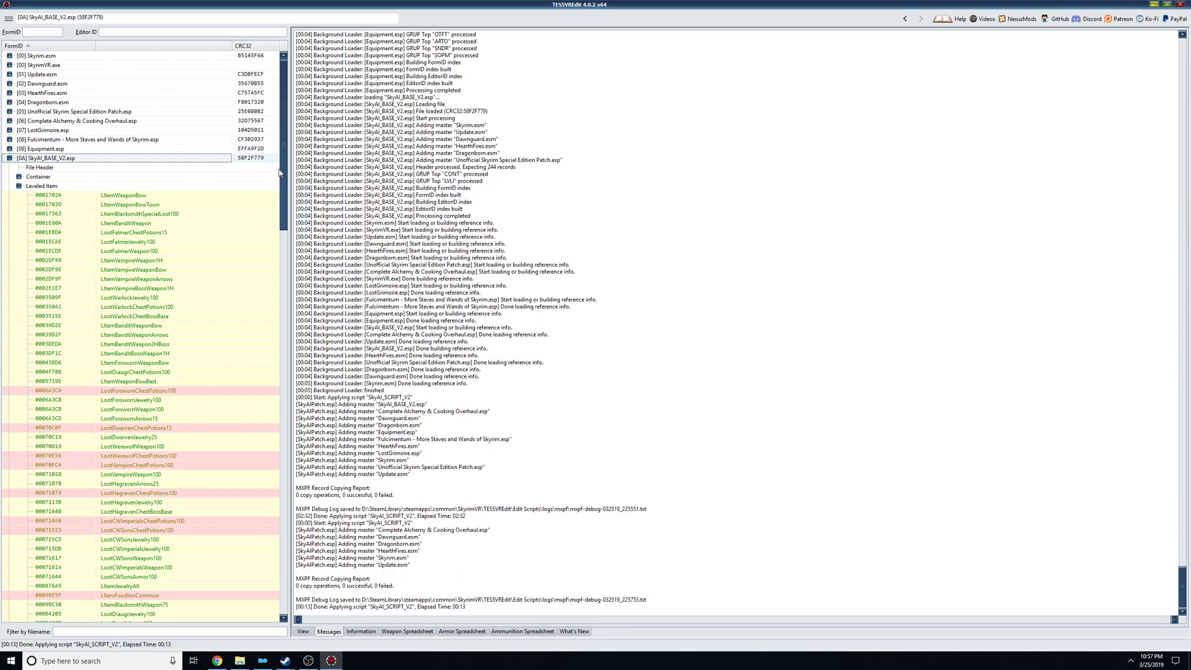
Review SkyAIPatch.esp's header and masters, then save it while closing the editor.
{"action": "scroll", "scroll_direction": "down", "scroll_amount": 3}
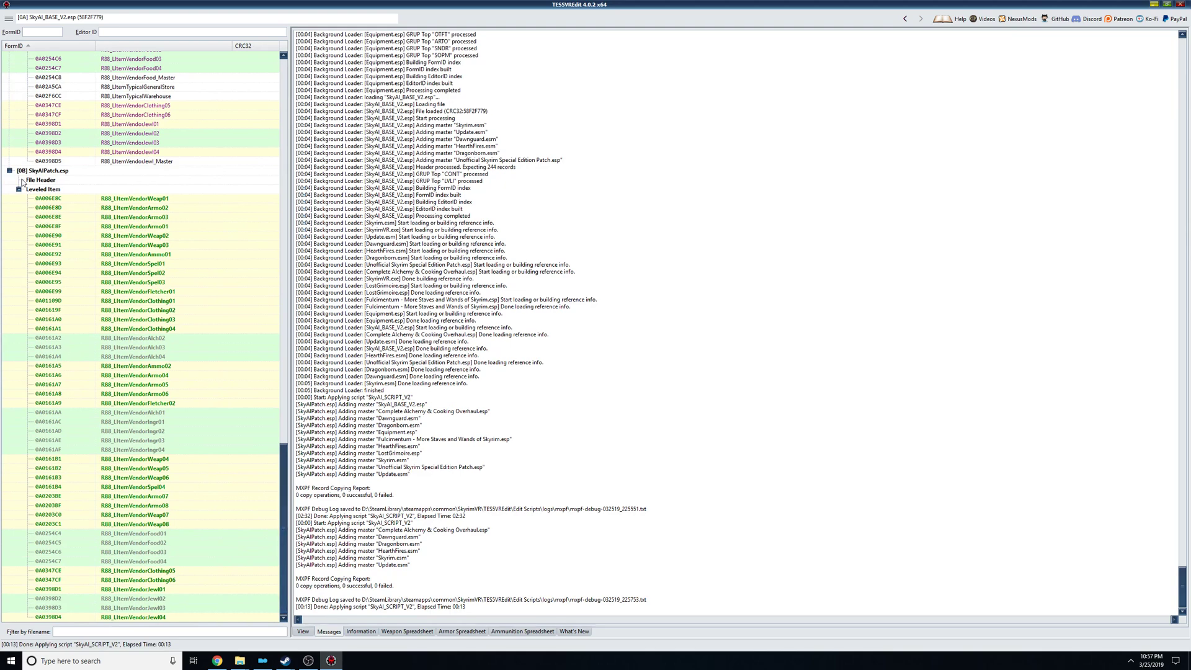
{"action": "scroll", "scroll_direction": "down", "scroll_amount": 3}
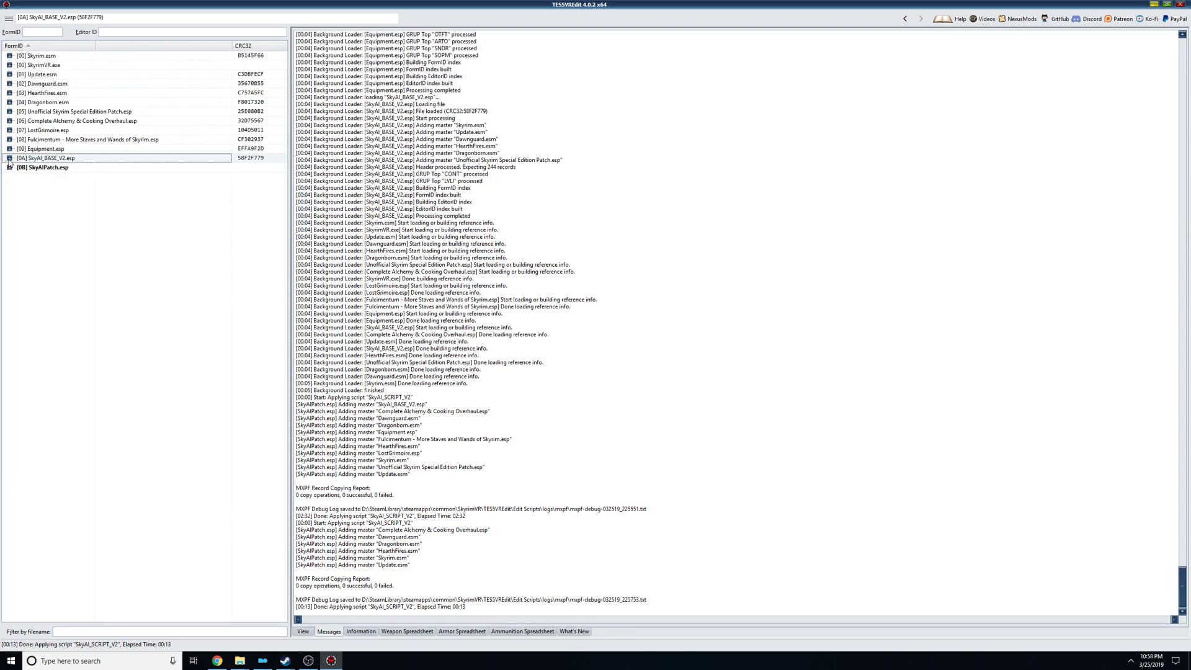
{"action": "left_click", "coordinate": [46, 168]}
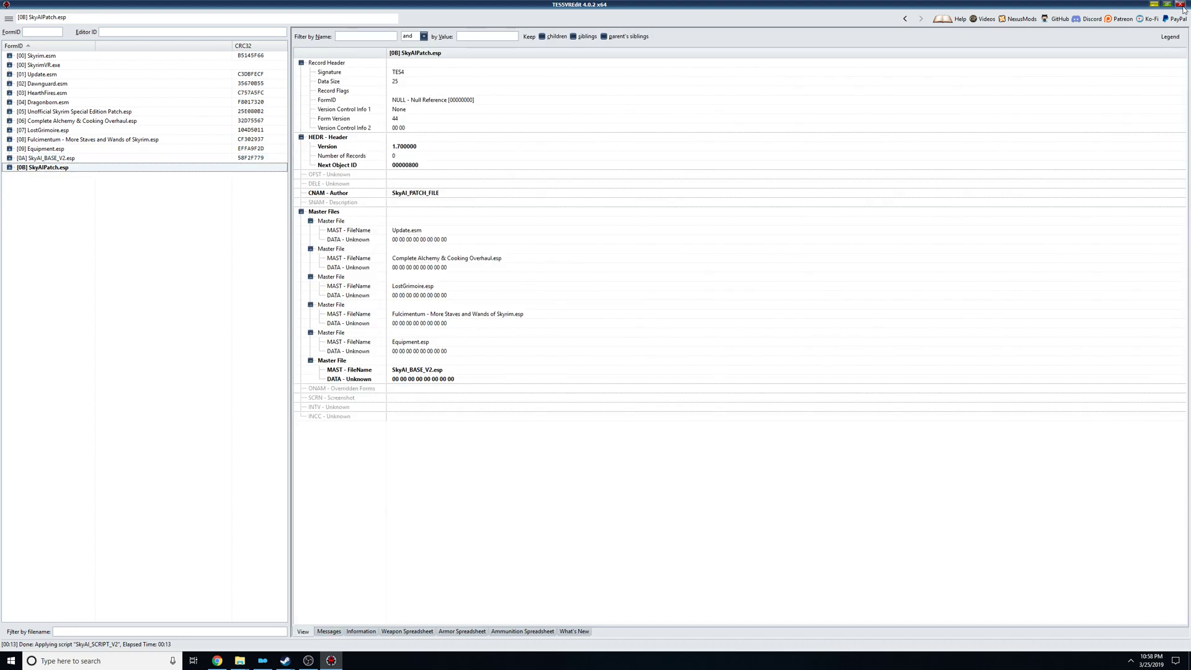
{"action": "mouse_move", "coordinate": [1185, 12]}
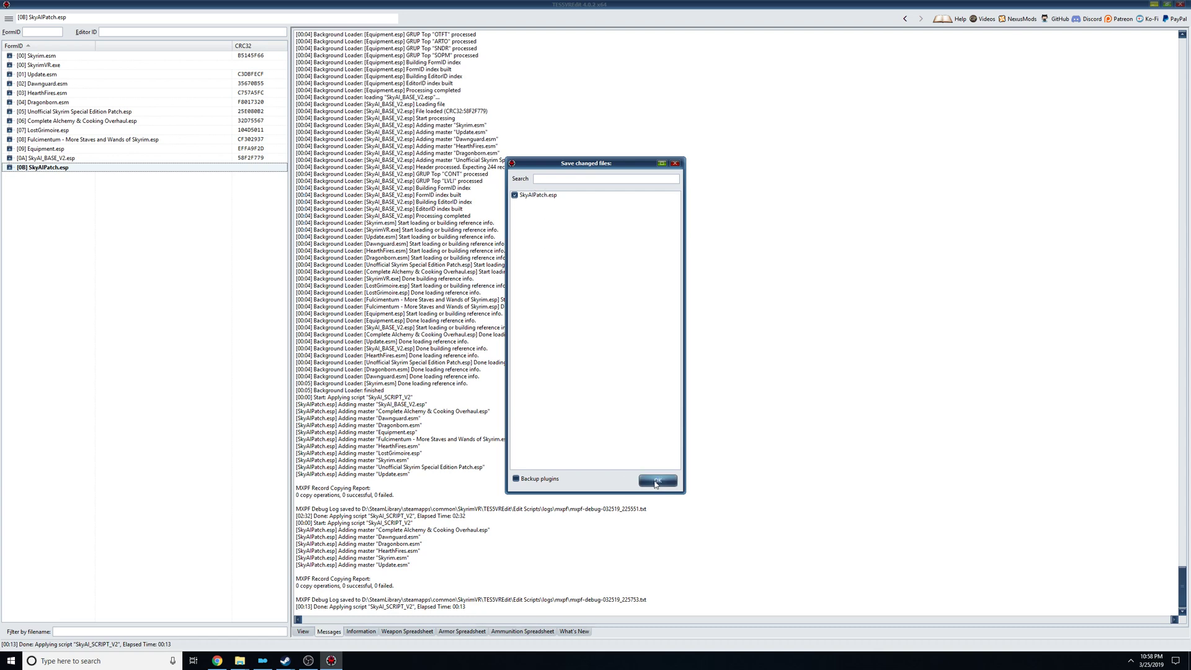
{"action": "left_click", "coordinate": [655, 482]}
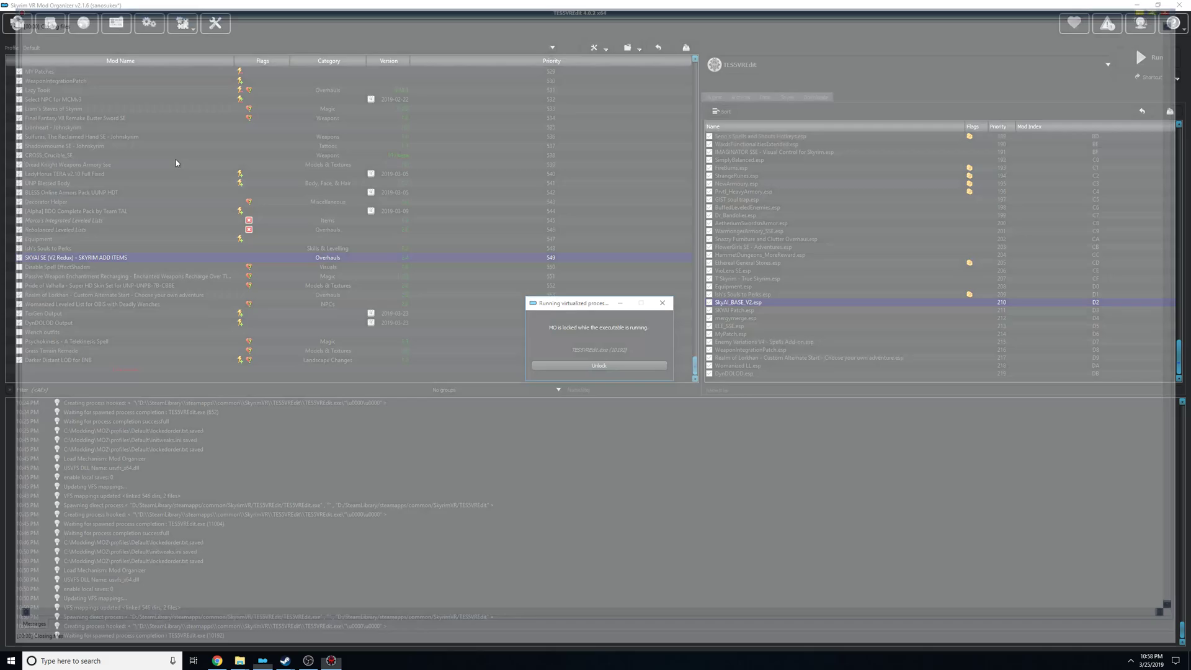
Show the Overwrite folder containing SkyAIPatch.esp in File Explorer.
{"action": "left_click", "coordinate": [598, 365]}
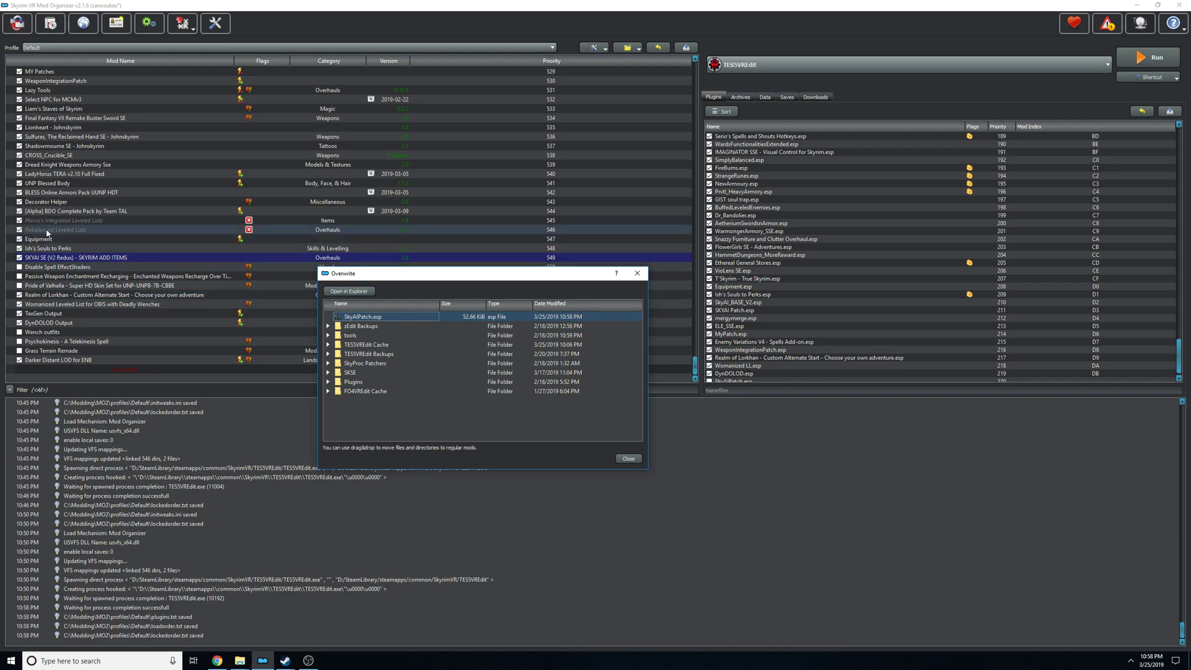
{"action": "left_click", "coordinate": [349, 290]}
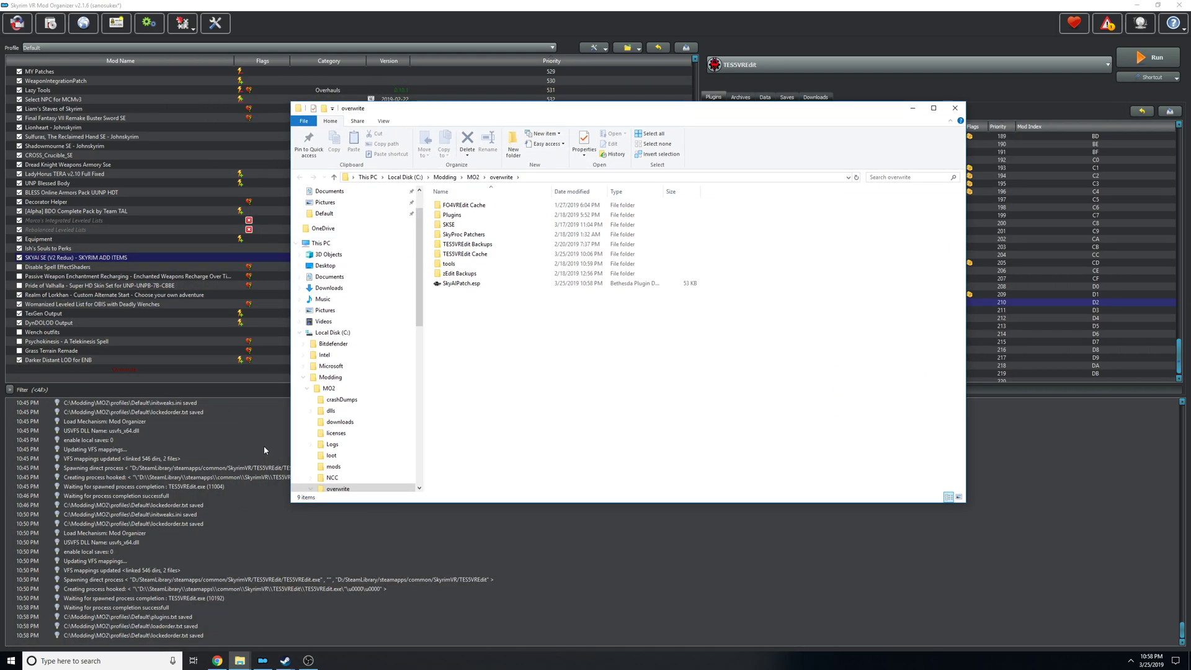
Cut SkyAIPatch.esp from the overwrite folder to move it into a mod folder.
{"action": "right_click", "coordinate": [240, 660]}
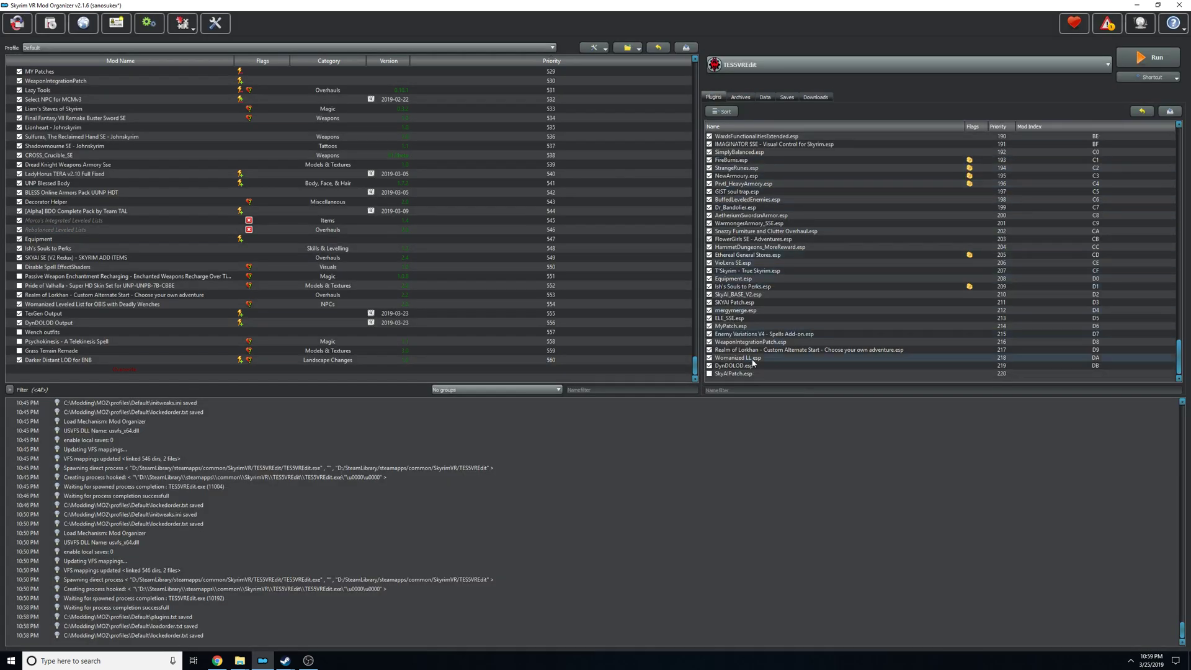
Drag SkyAIPatch.esp up to sit directly after SkyAI_BASE_V2.esp in the plugin list.
{"action": "left_click", "coordinate": [741, 374]}
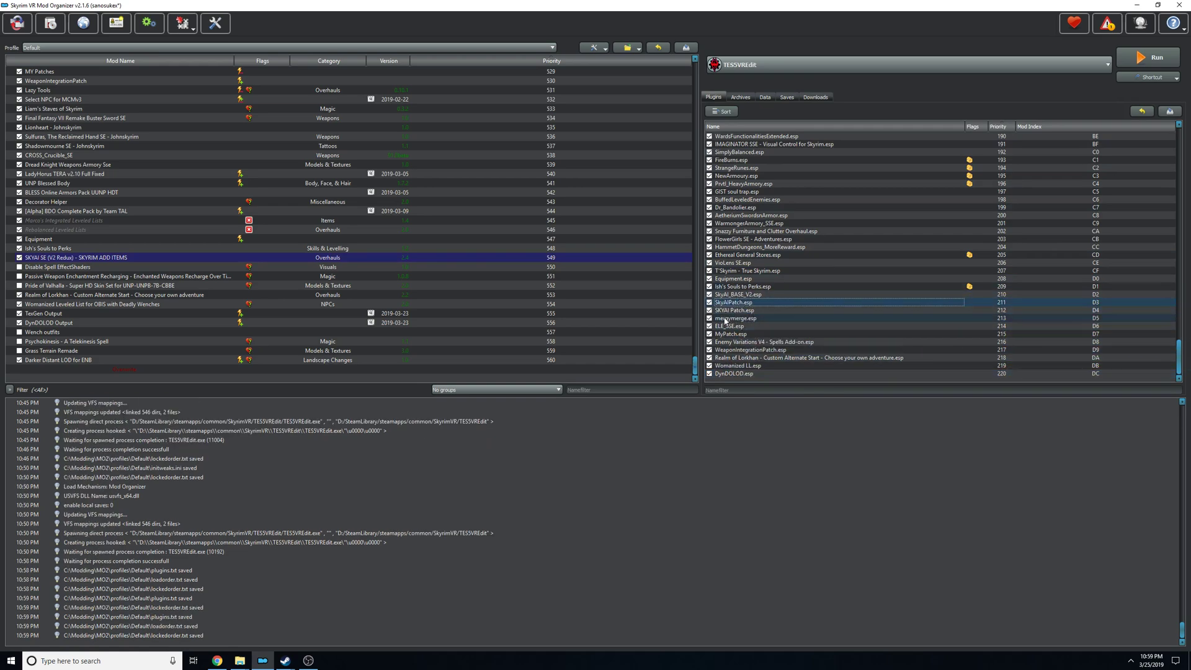
{"action": "left_click", "coordinate": [748, 295]}
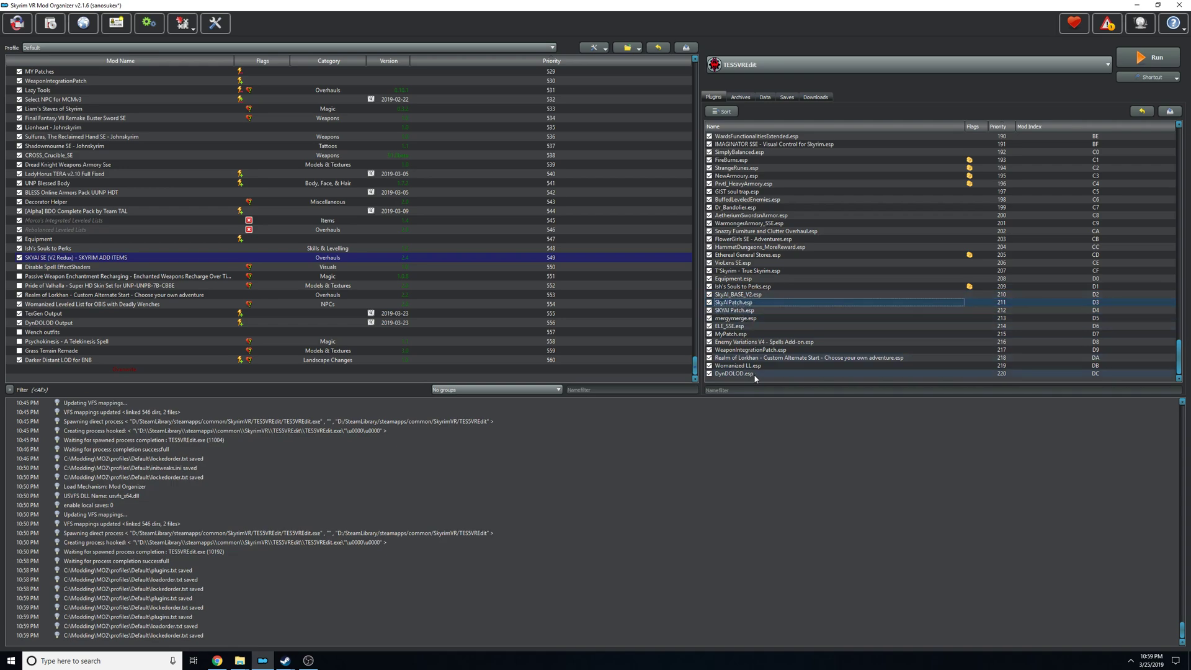
{"action": "left_click", "coordinate": [732, 310]}
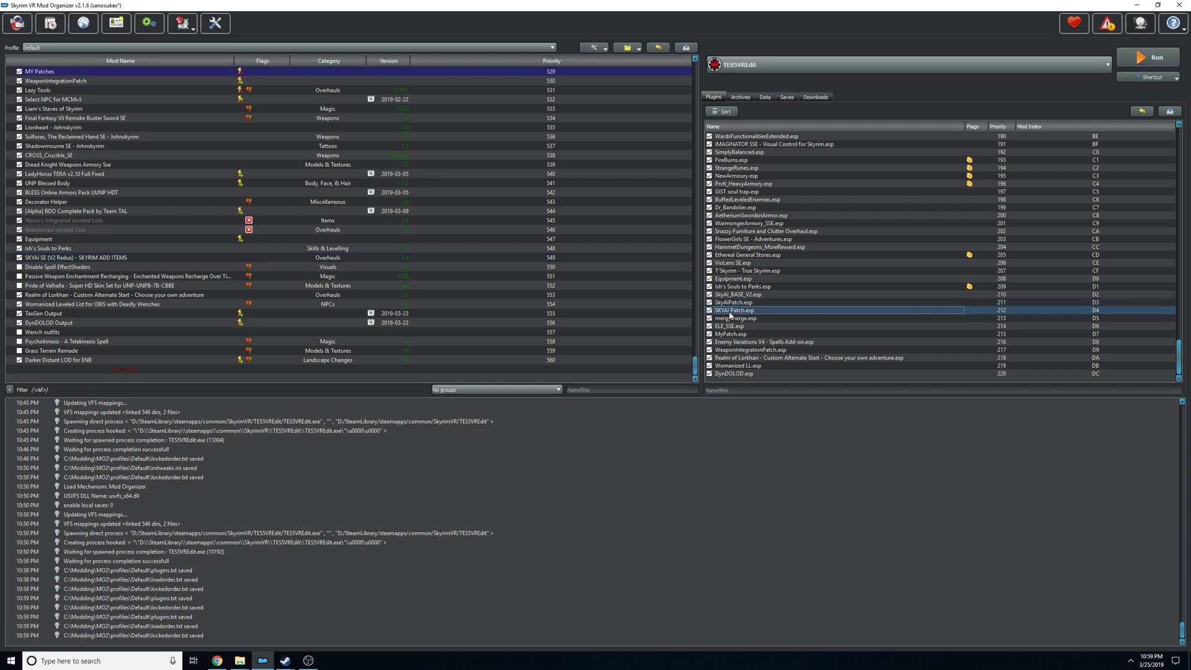
{"action": "right_click", "coordinate": [53, 258]}
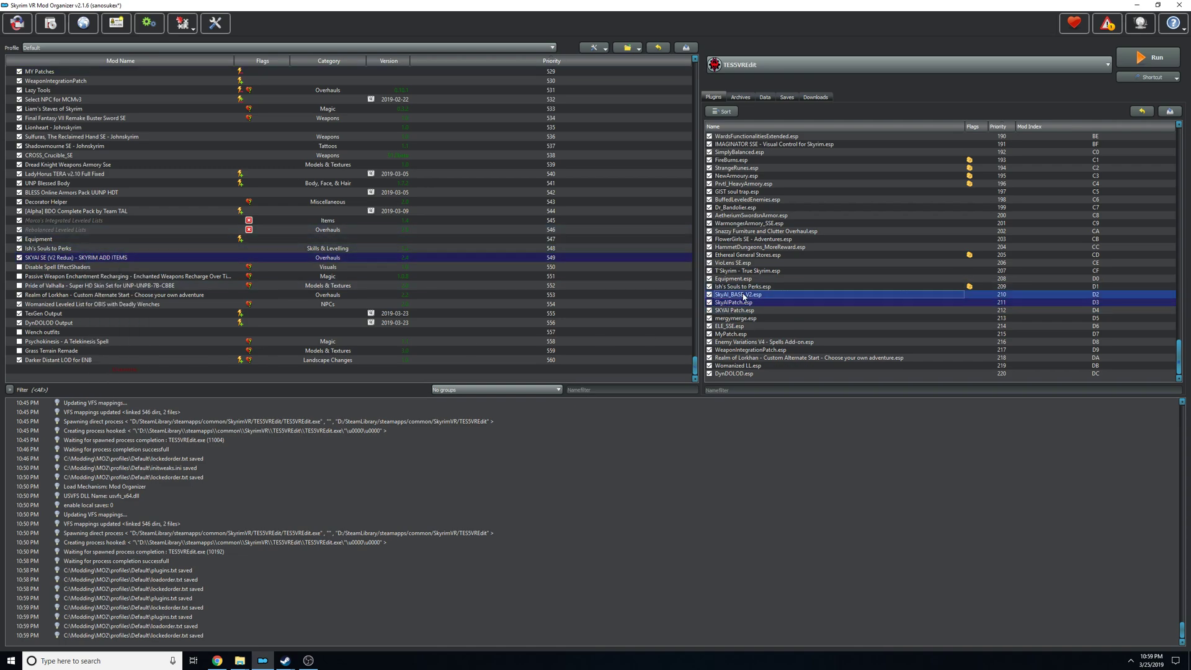
{"action": "mouse_move", "coordinate": [57, 259]}
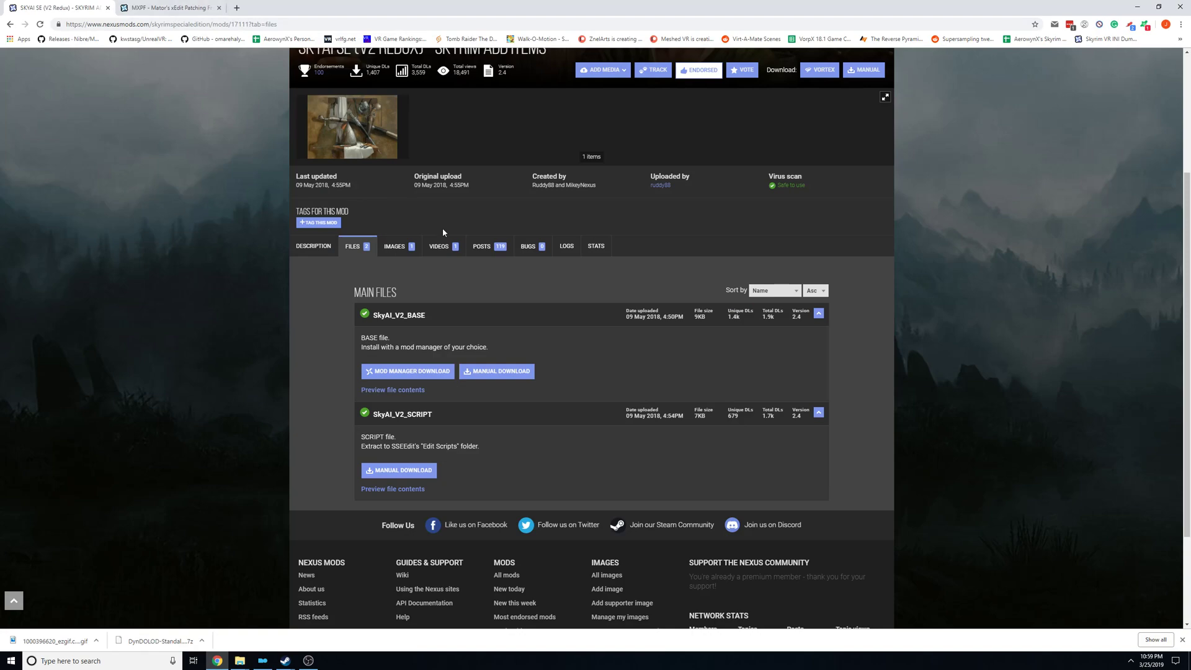
Read the mod description's item category limits and installation disclaimer.
{"action": "left_click", "coordinate": [313, 245]}
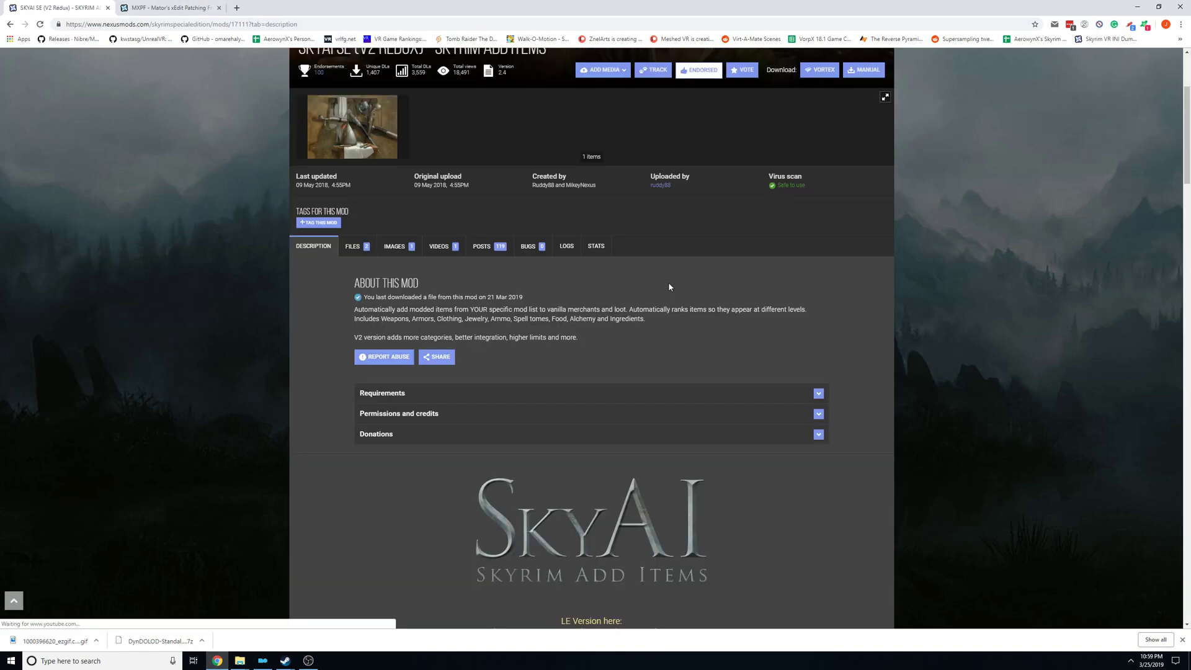
{"action": "scroll", "scroll_direction": "down", "scroll_amount": 3}
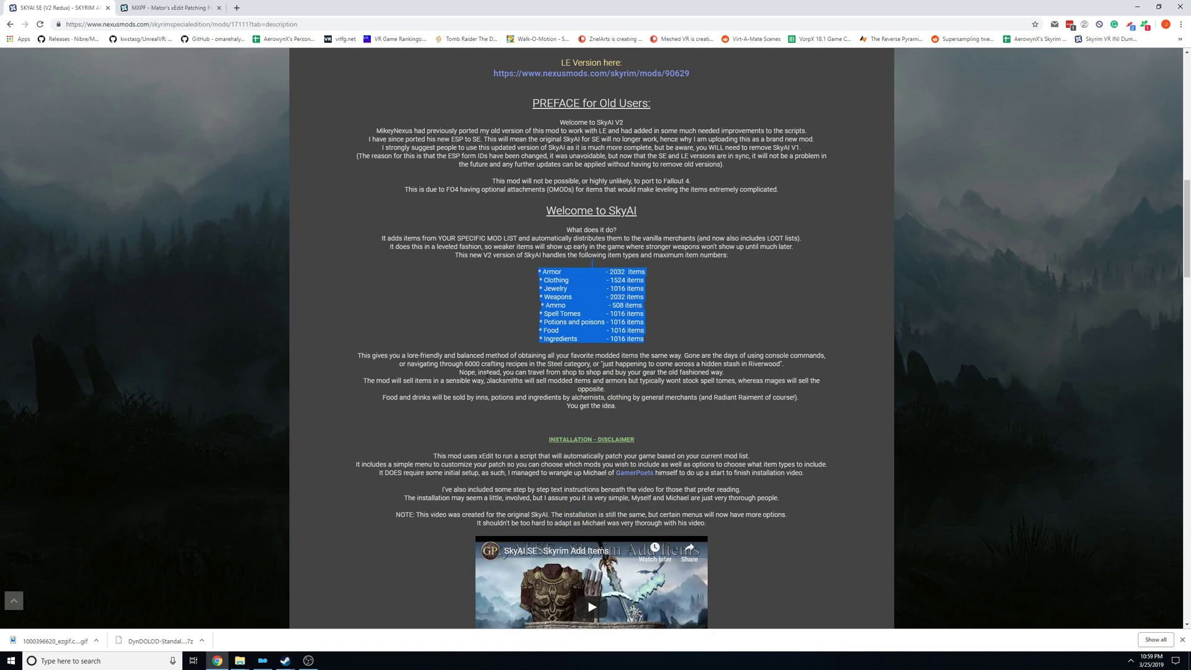
{"action": "left_click", "coordinate": [659, 300]}
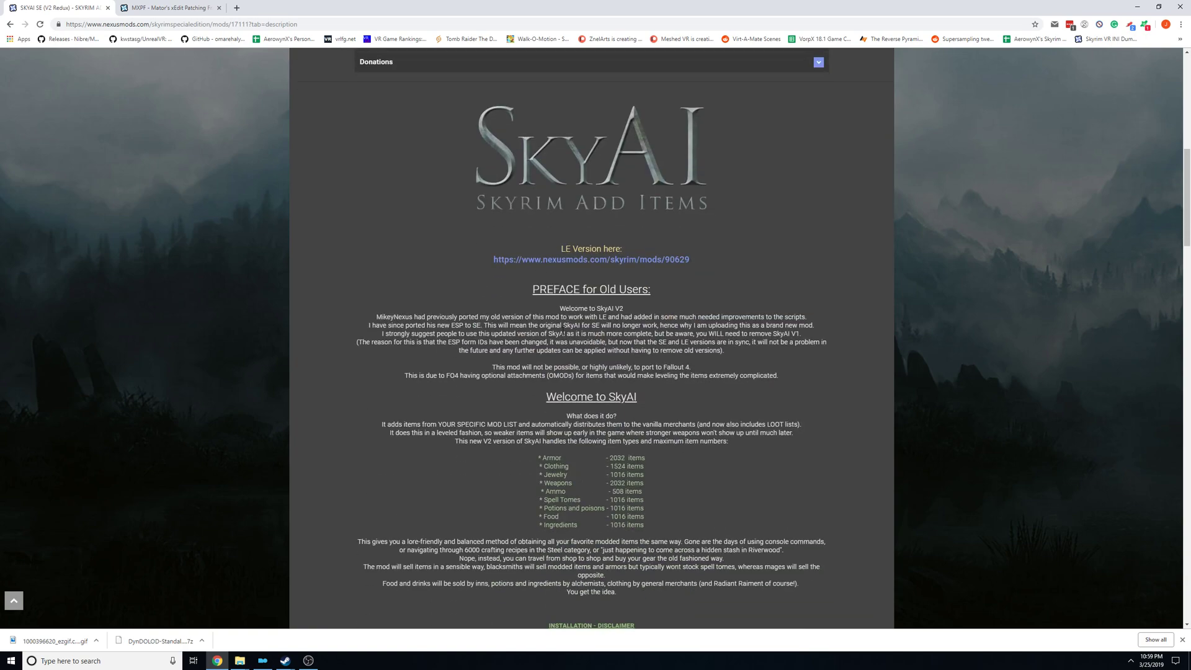
{"action": "scroll", "scroll_direction": "down", "scroll_amount": 3}
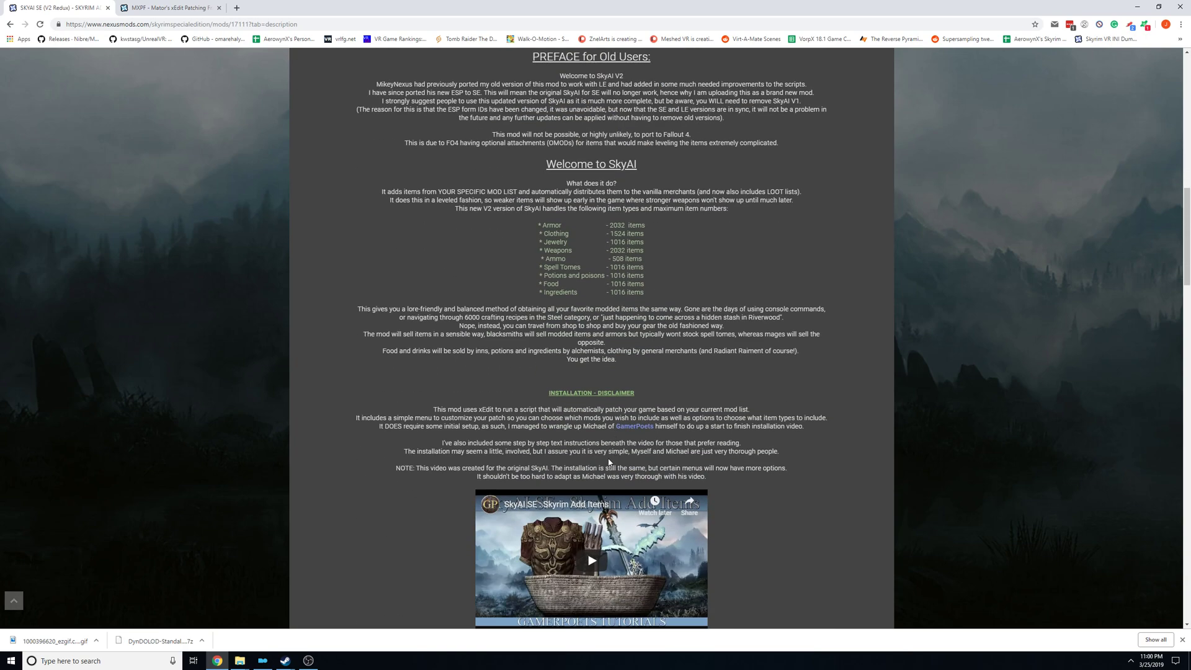
{"action": "mouse_move", "coordinate": [608, 461]}
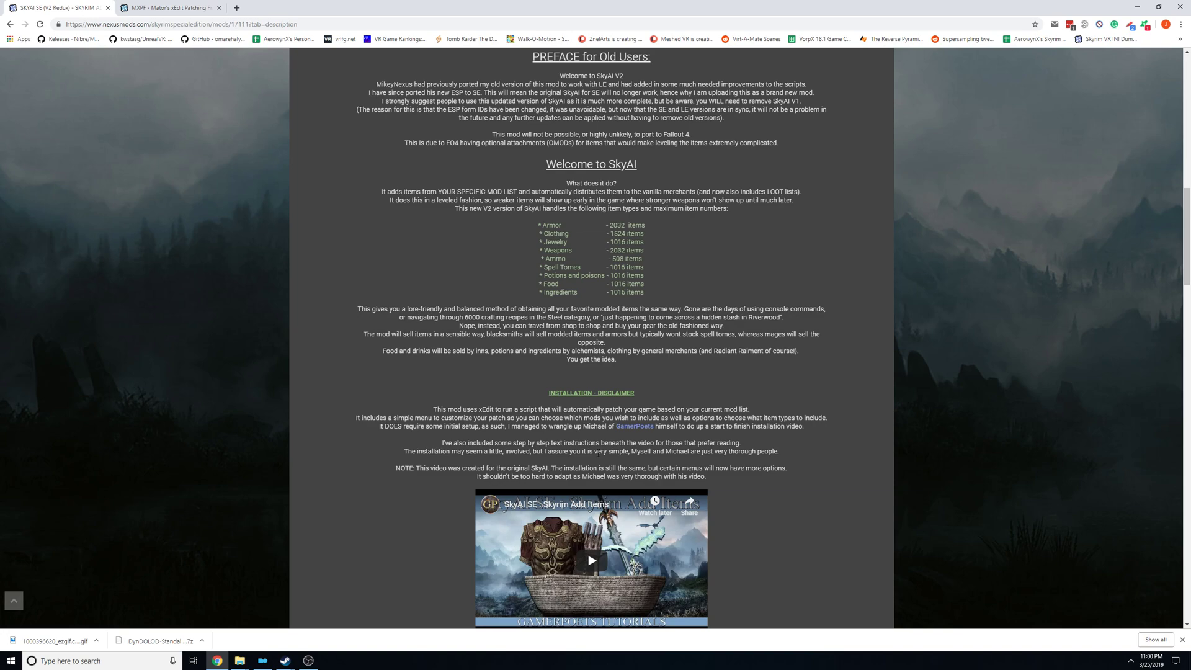
{"action": "scroll", "scroll_direction": "down", "scroll_amount": 3}
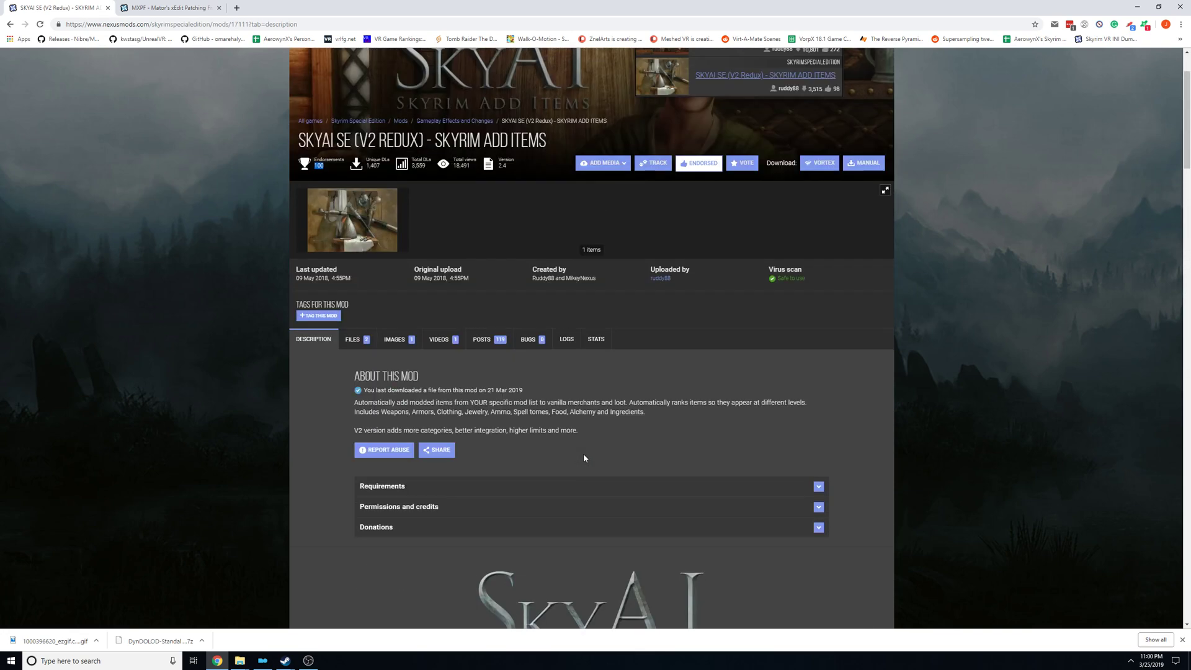
{"action": "mouse_move", "coordinate": [308, 660]}
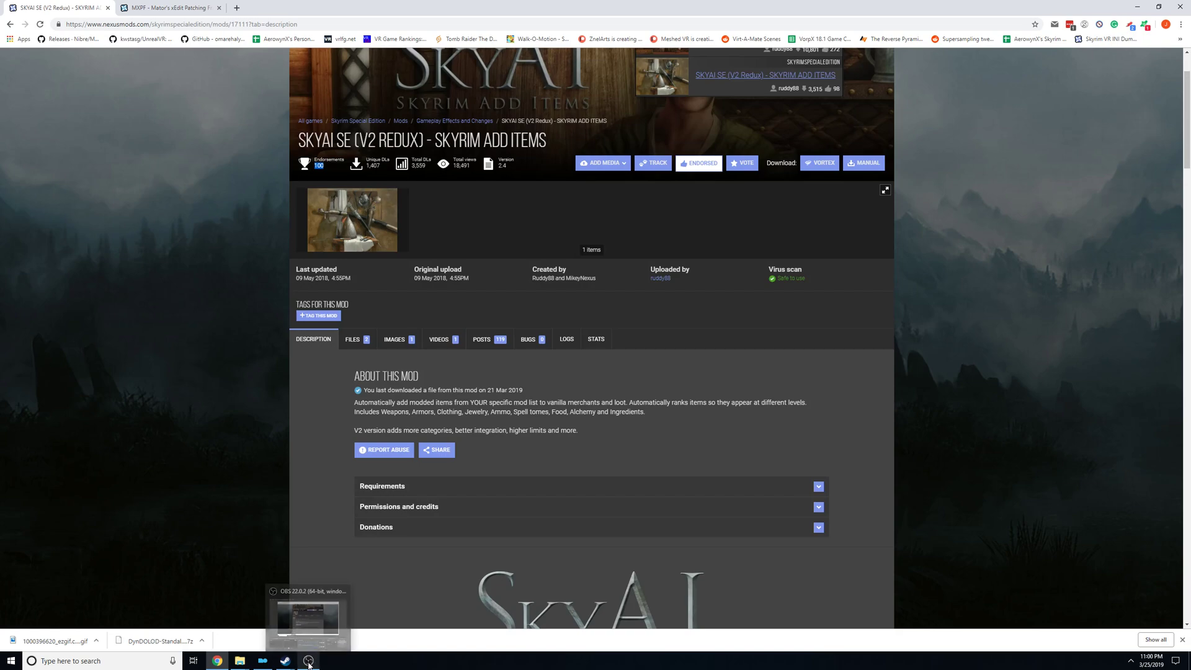